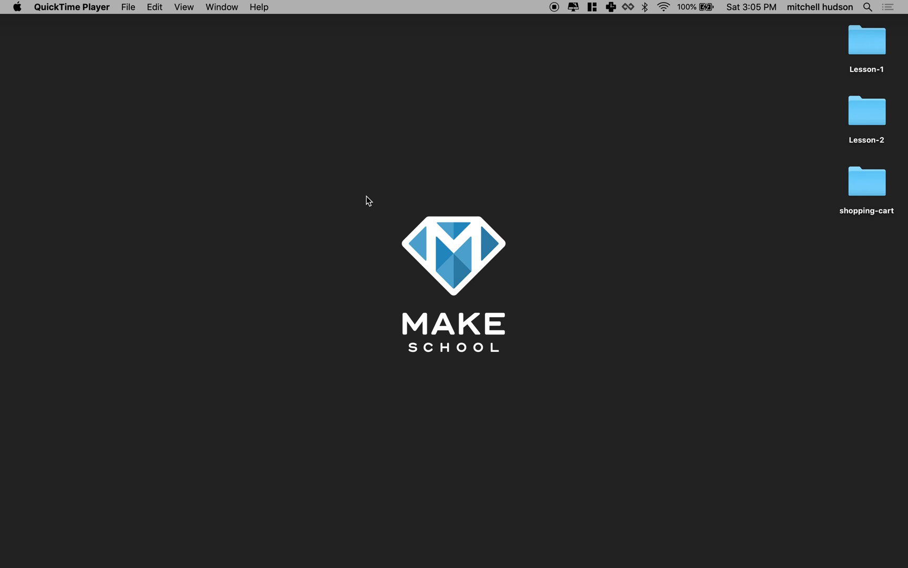
mouse_move(540, 369)
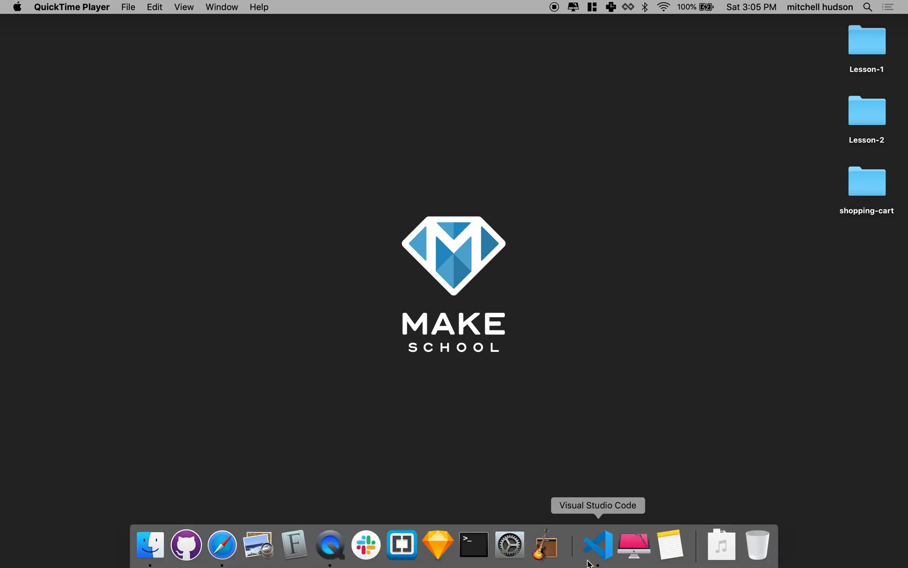
Step: Switch to Visual Studio Code to show the shopping-cart index.html
left_click(597, 544)
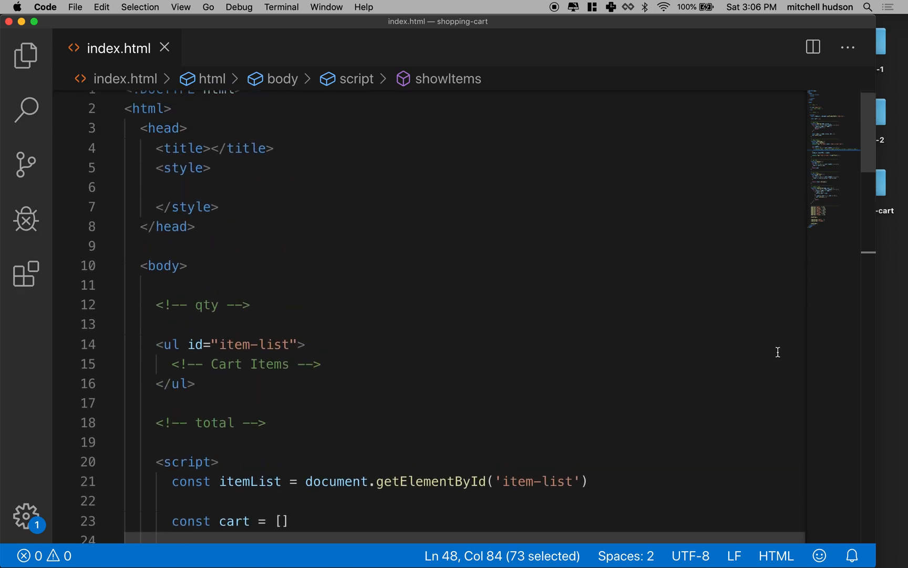
double_click(243, 364)
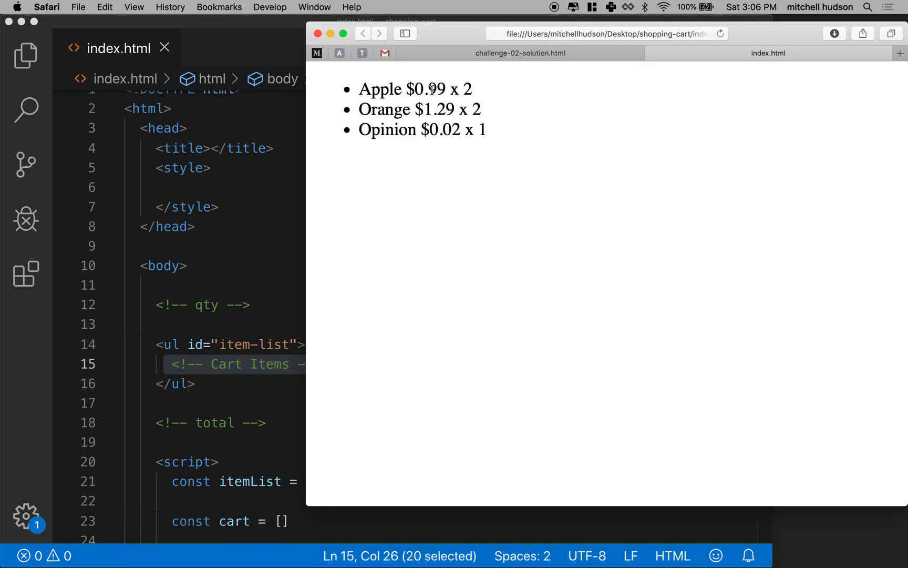
mouse_move(568, 170)
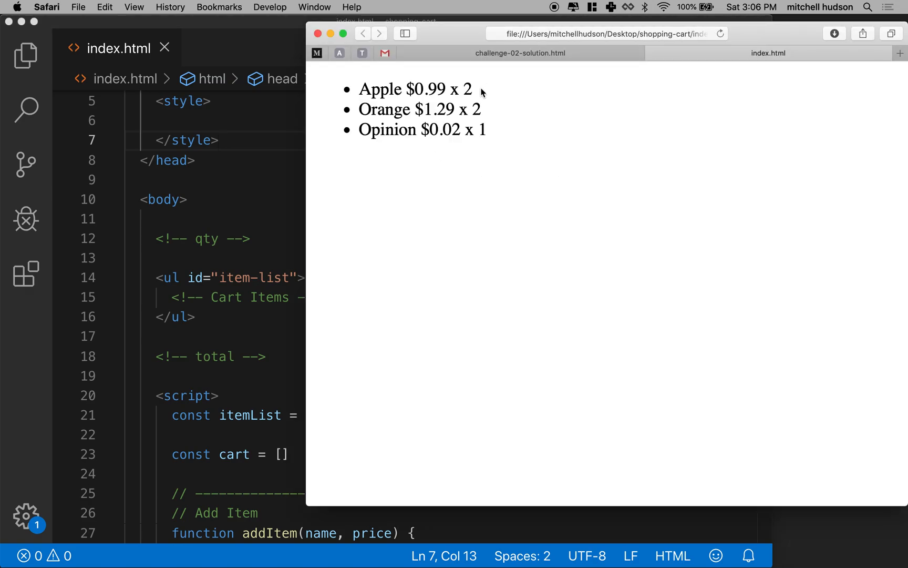
mouse_move(433, 92)
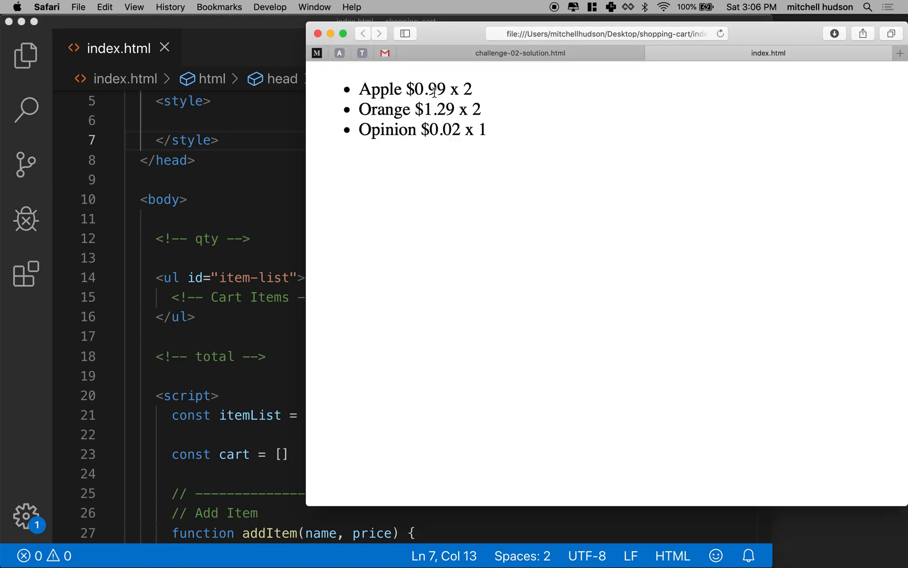
double_click(415, 89)
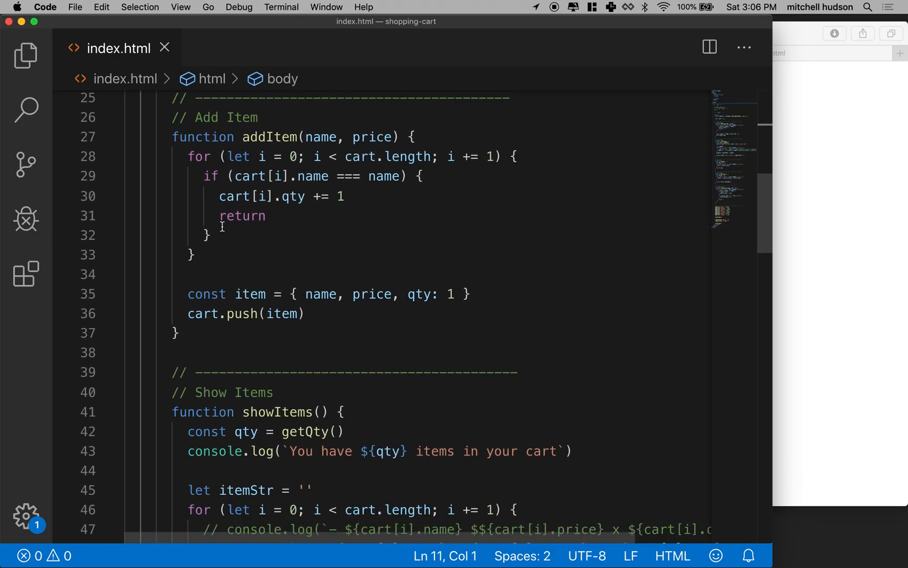
scroll("down", 3)
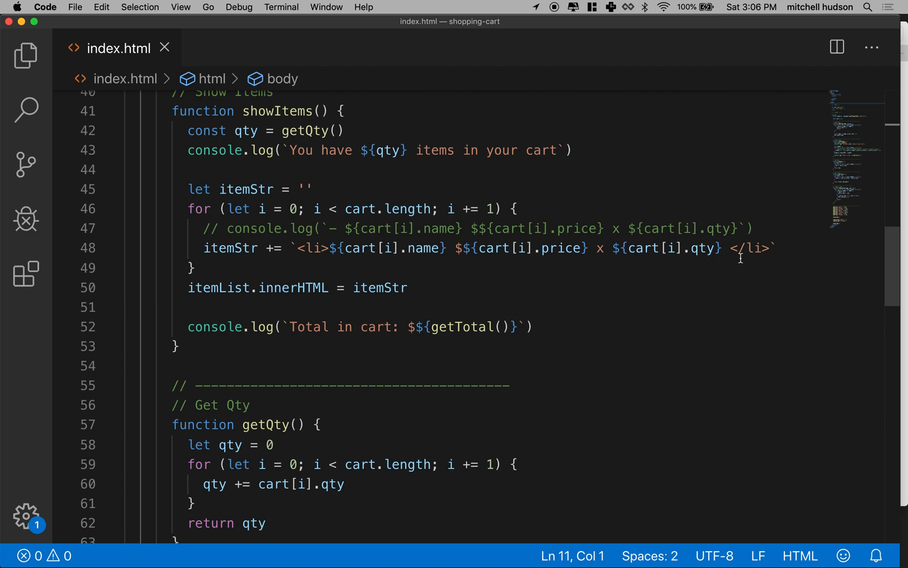
mouse_move(538, 261)
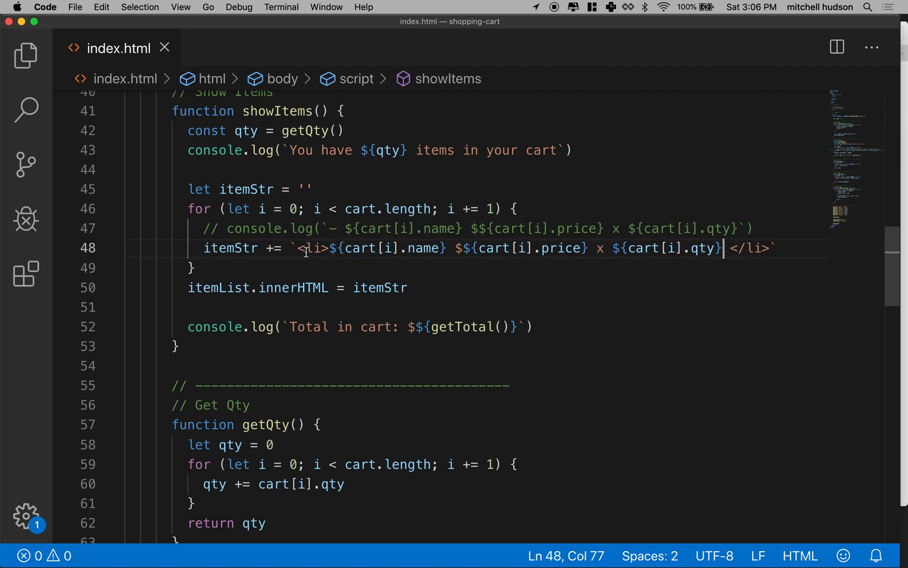
left_click_drag(299, 248, 730, 248)
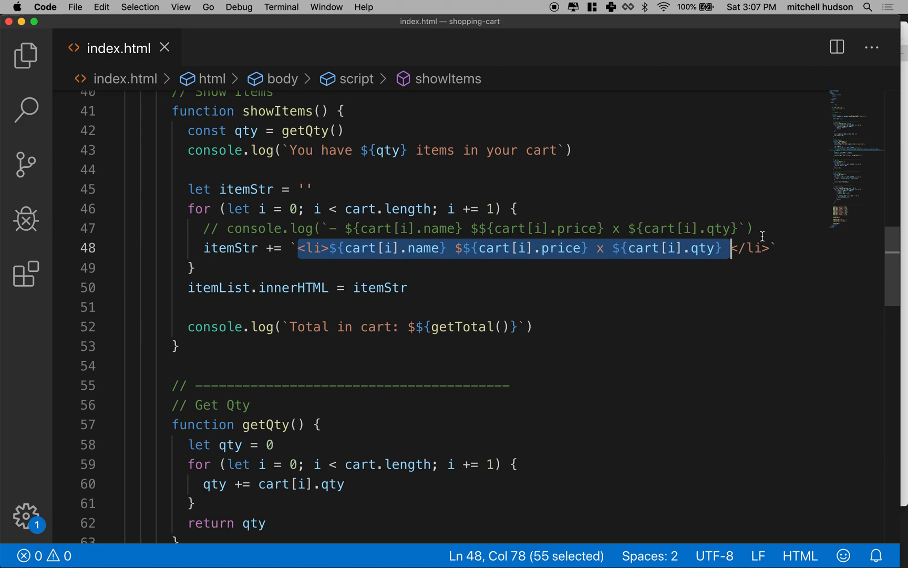
Step: Insert '= ${cart[i].qty * cart[i].price}' before the closing li tag on line 48
left_click(729, 248)
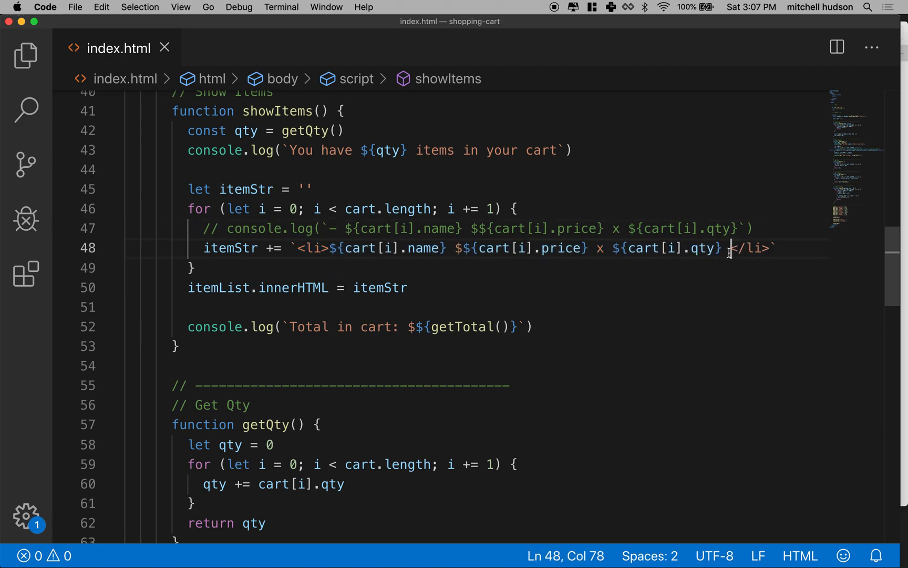
type("=")
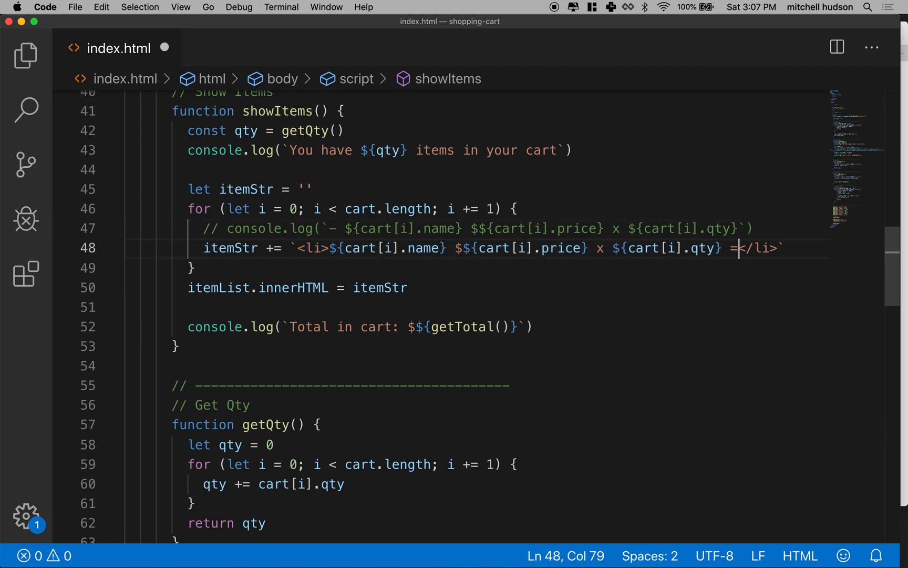
type("$")
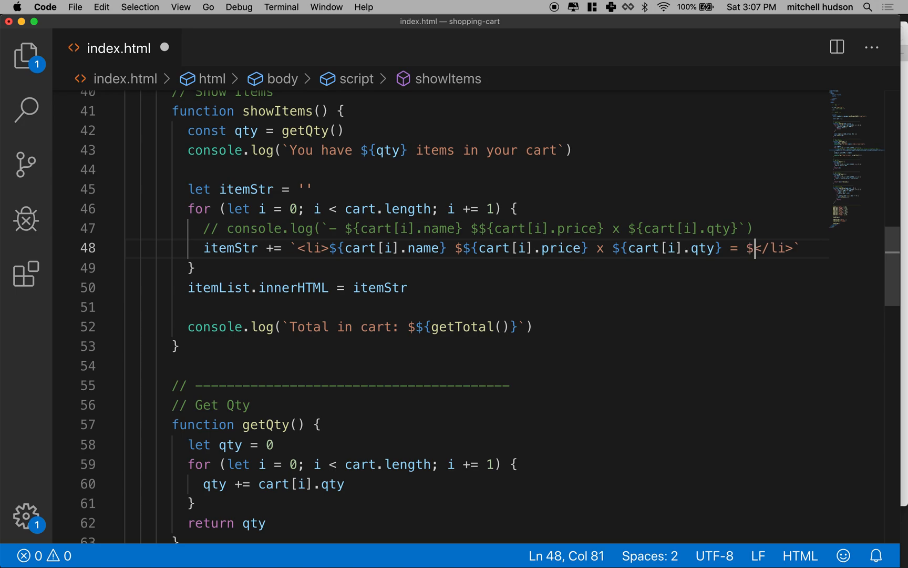
type("{")
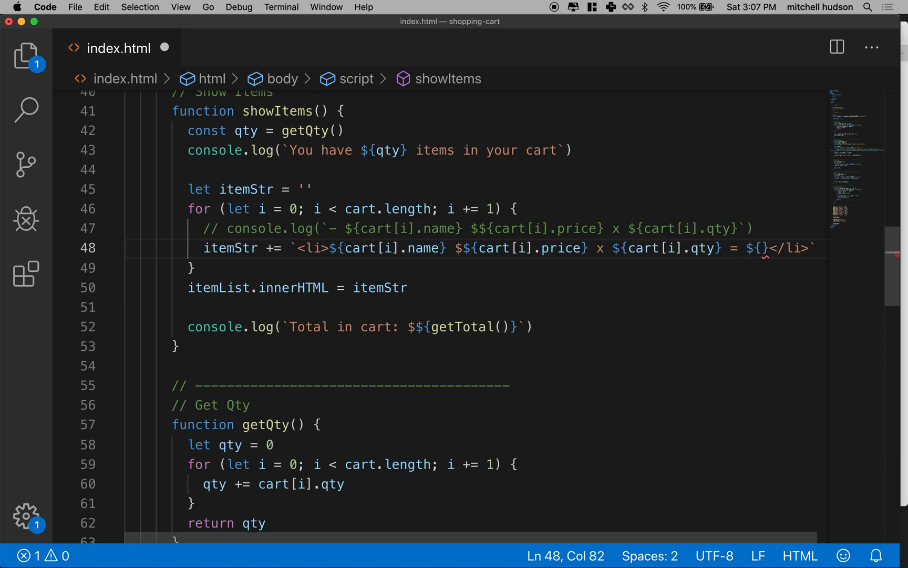
type("cart[i")
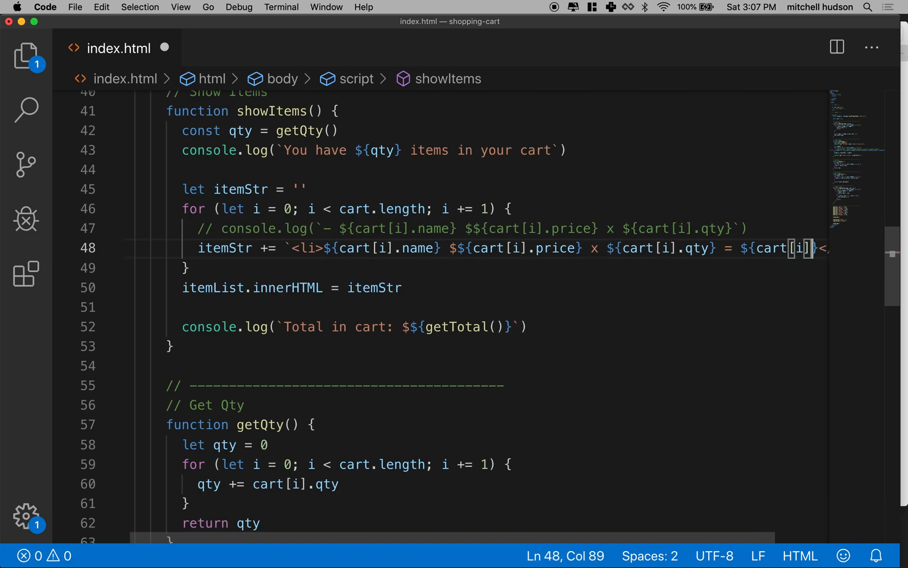
type(".qty *")
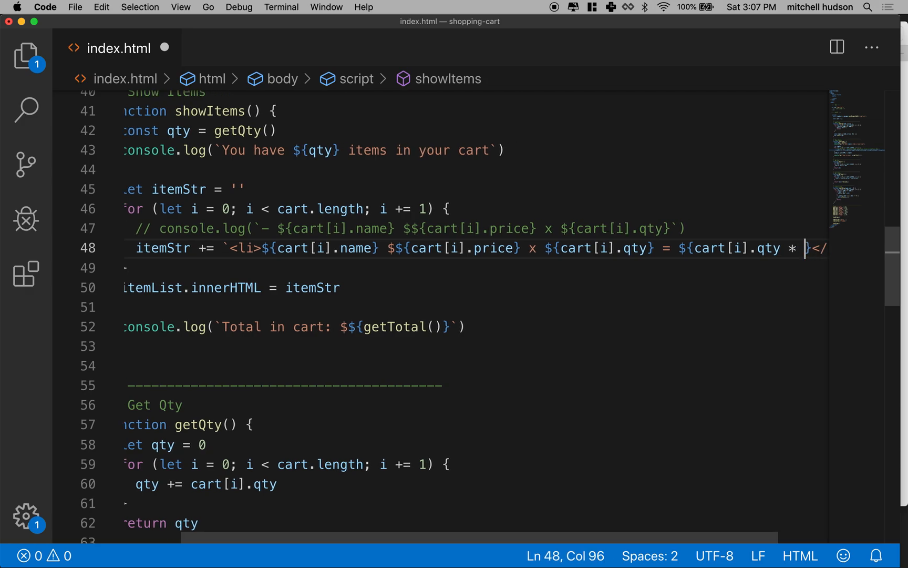
type("cart")
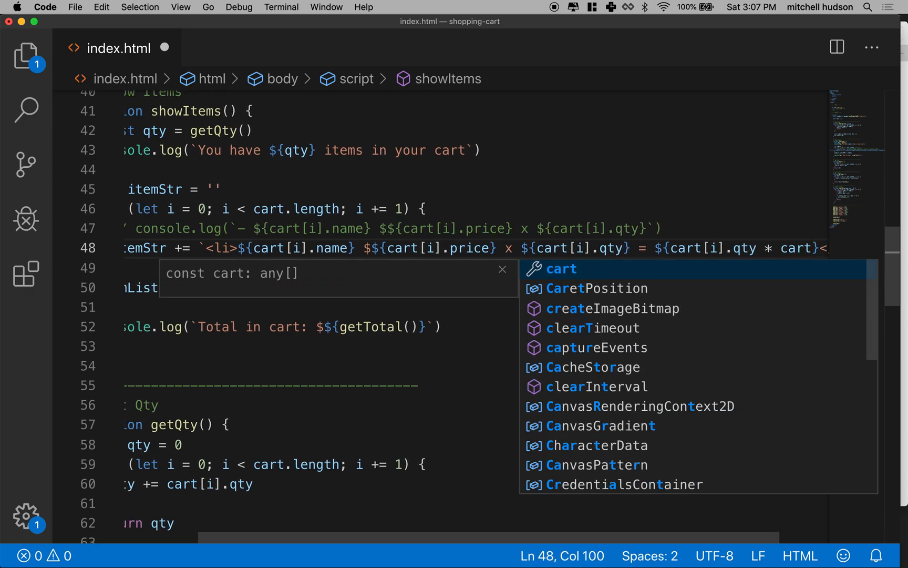
type("[i]")
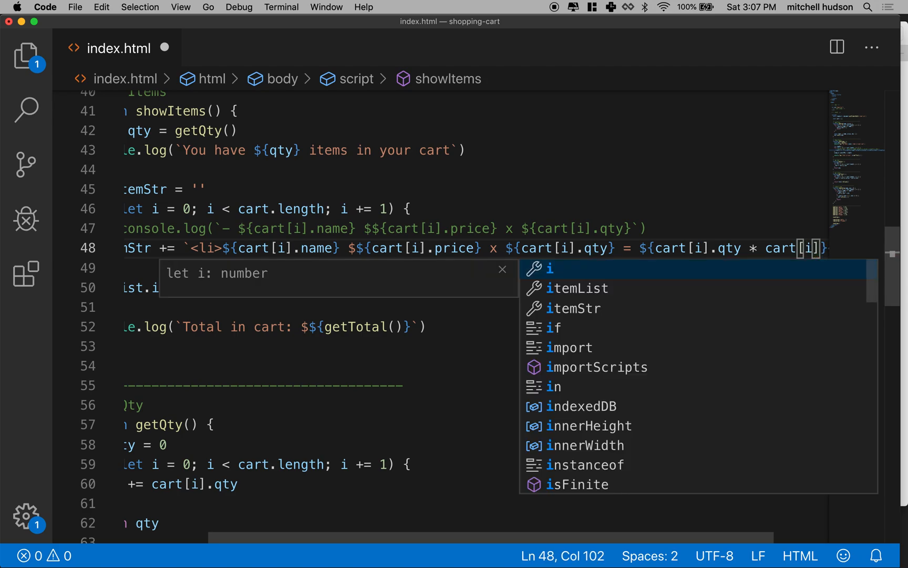
type(".pric")
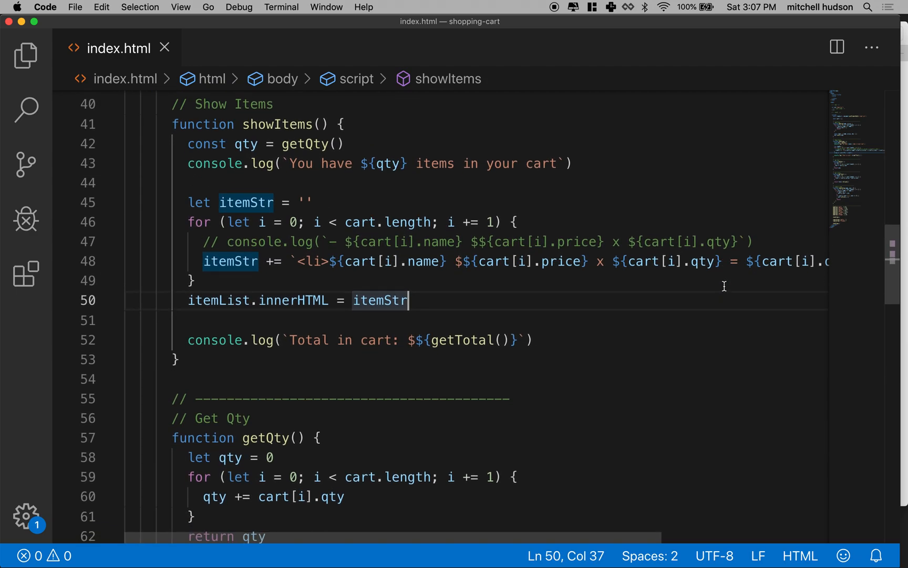
mouse_move(486, 274)
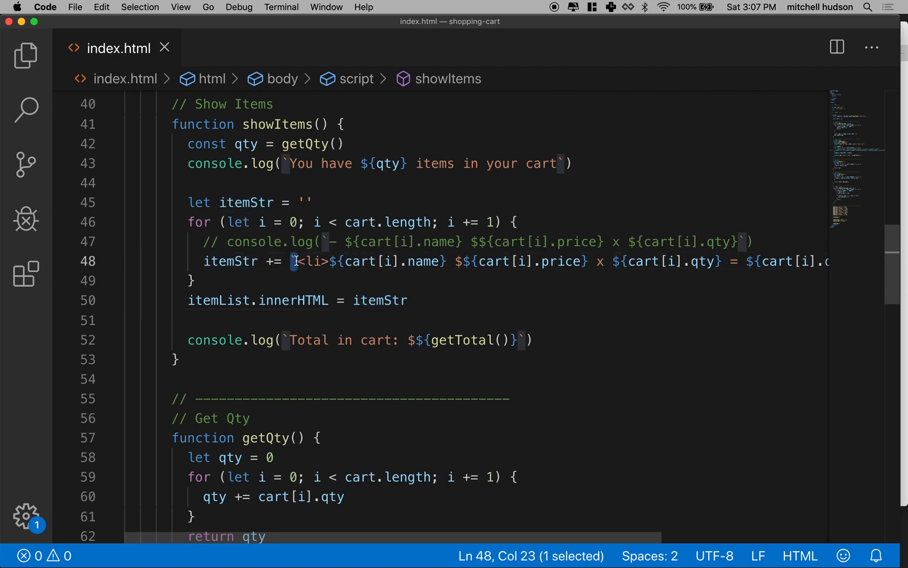
mouse_move(317, 222)
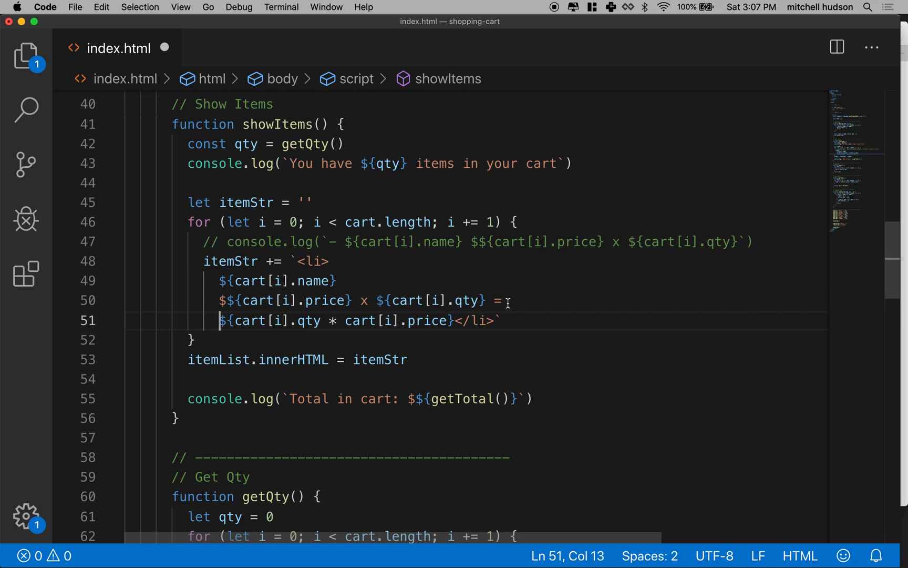
mouse_move(411, 276)
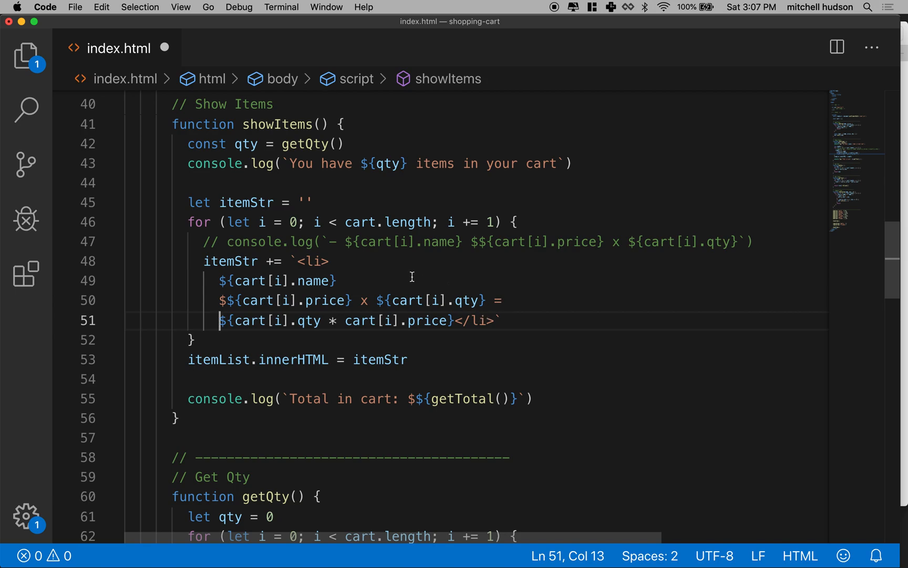
mouse_move(551, 297)
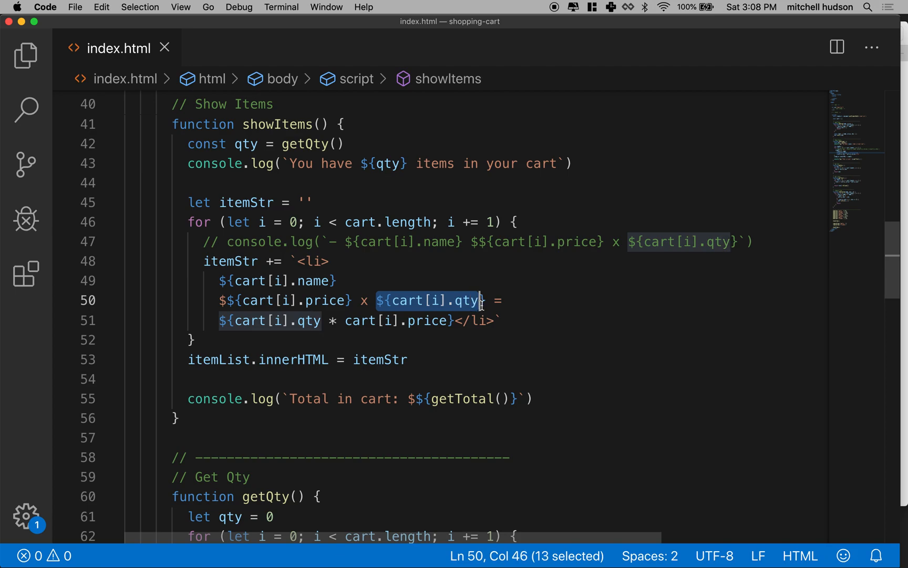
Step: Select the quantity-times-price line-total expression in the list-item template
left_click(495, 300)
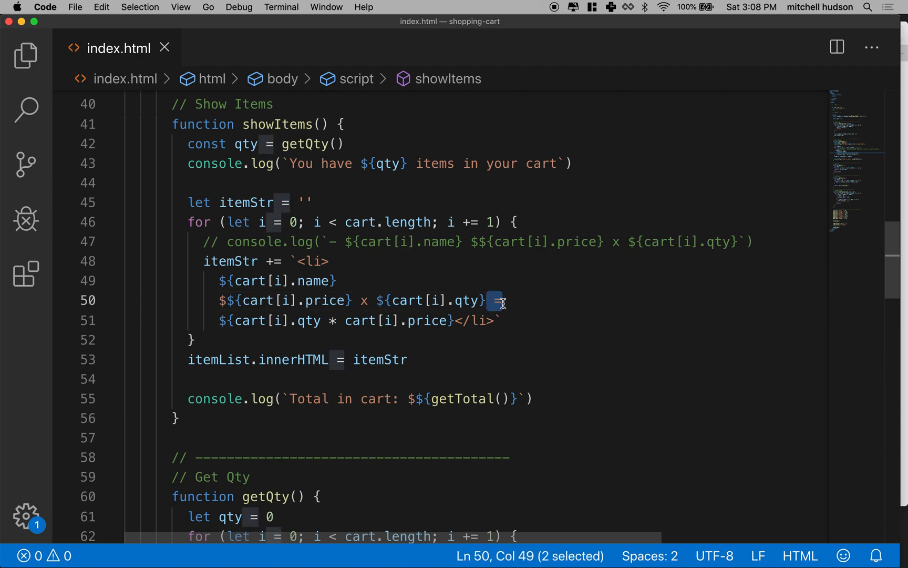
left_click_drag(495, 300, 331, 320)
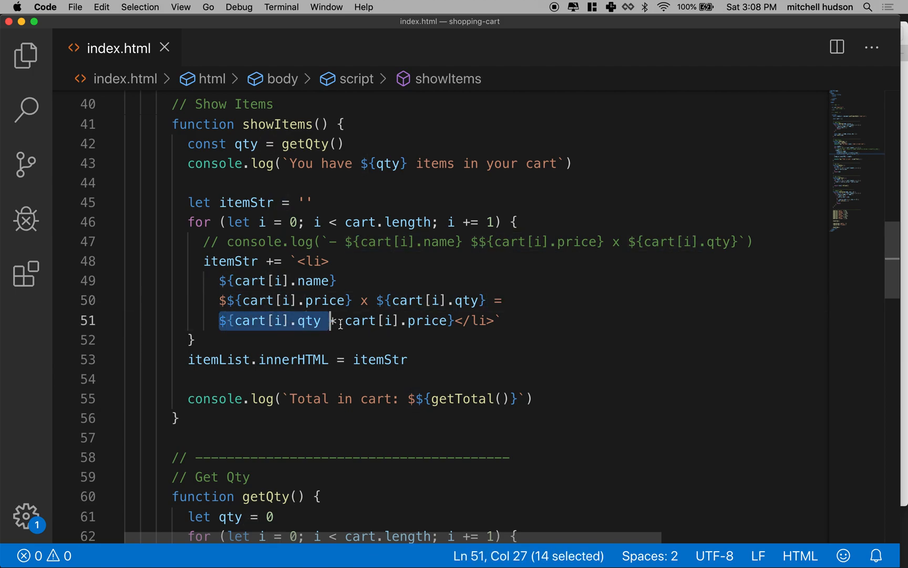
left_click_drag(331, 320, 456, 320)
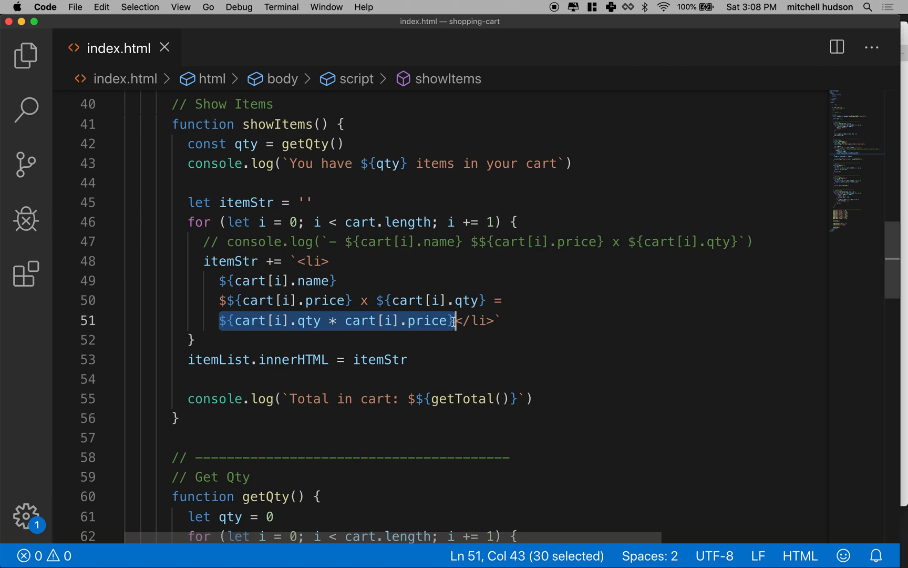
mouse_move(460, 349)
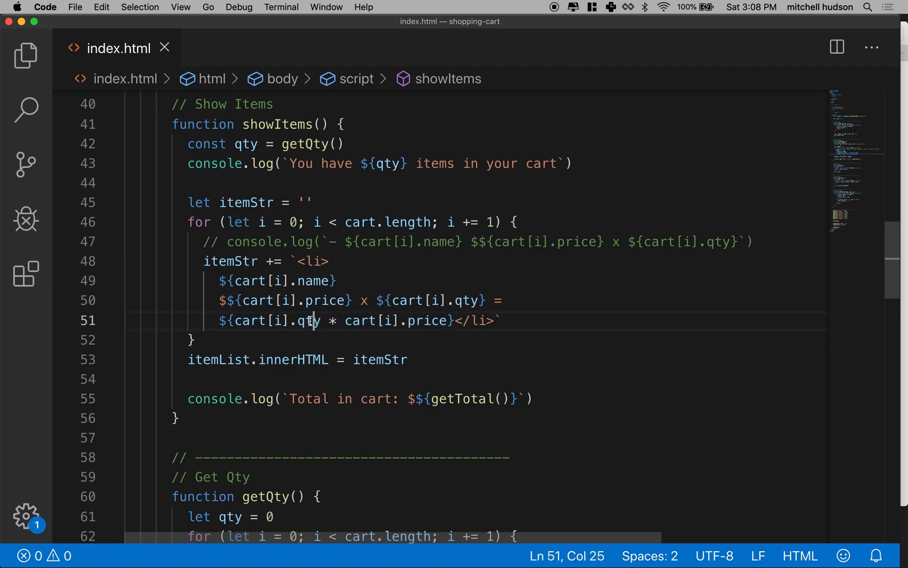
double_click(425, 320)
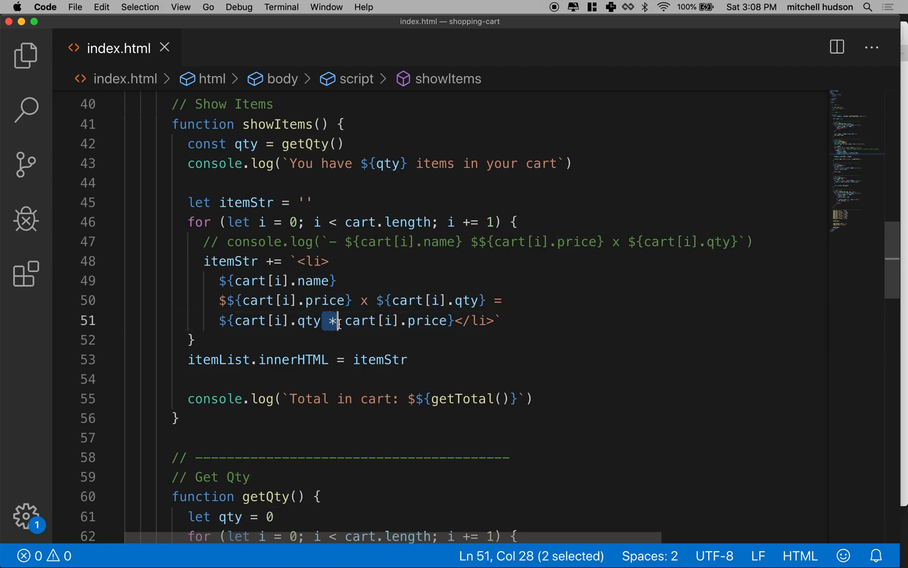
key("shift+right")
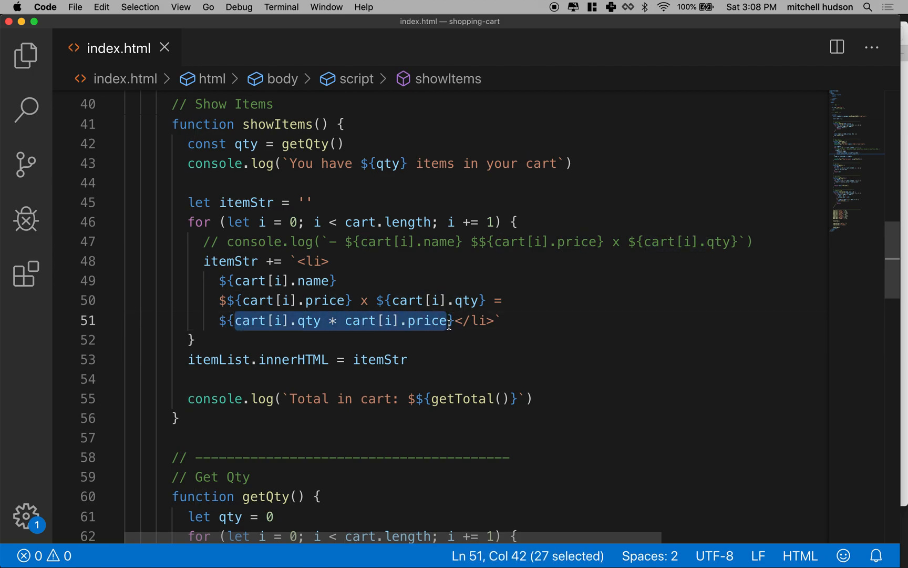
mouse_move(364, 320)
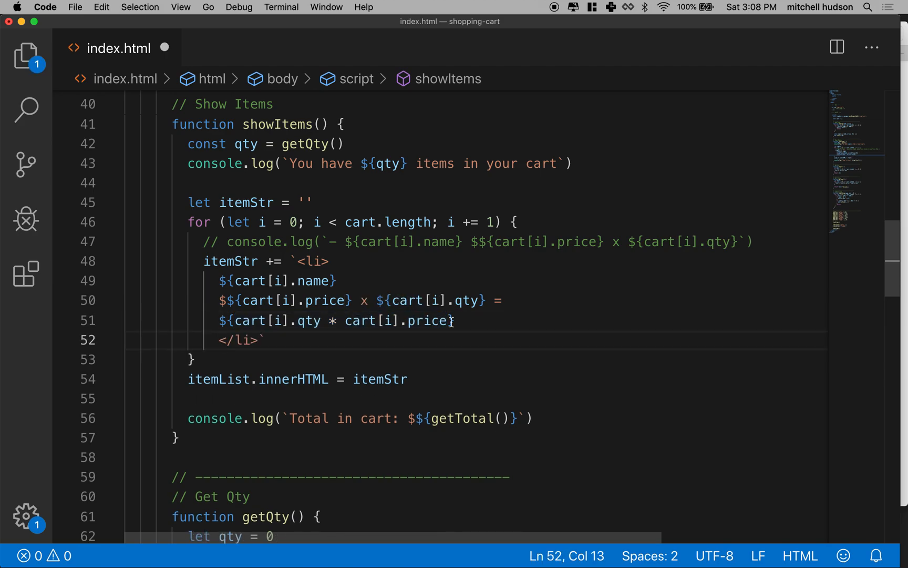
mouse_move(405, 331)
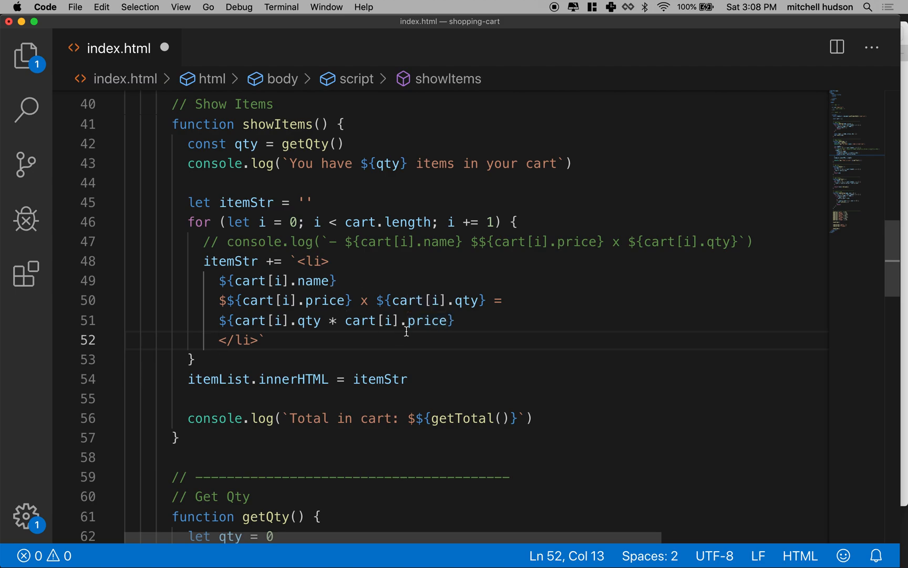
mouse_move(775, 249)
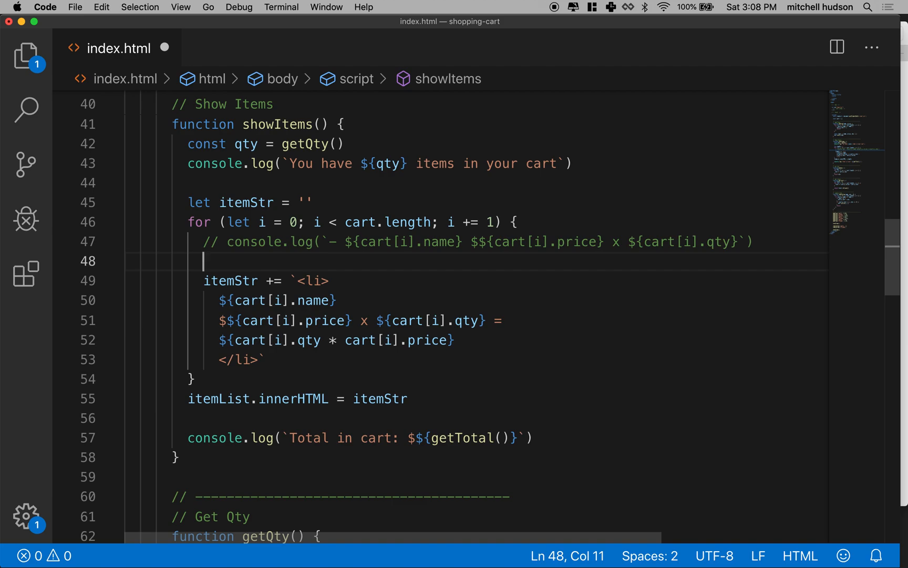
Step: Declare const name = cart[i].name and const price = cart[i].price in the loop
type("const")
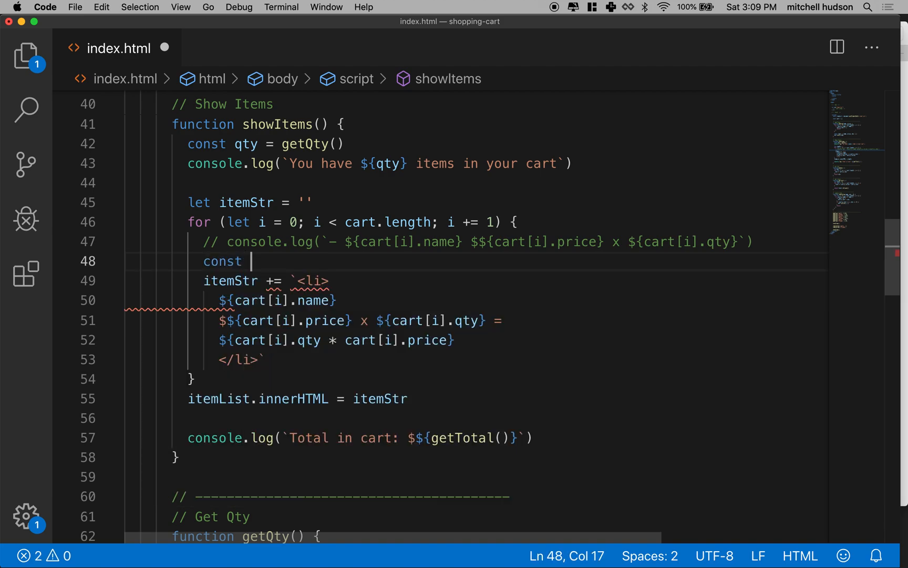
mouse_move(401, 291)
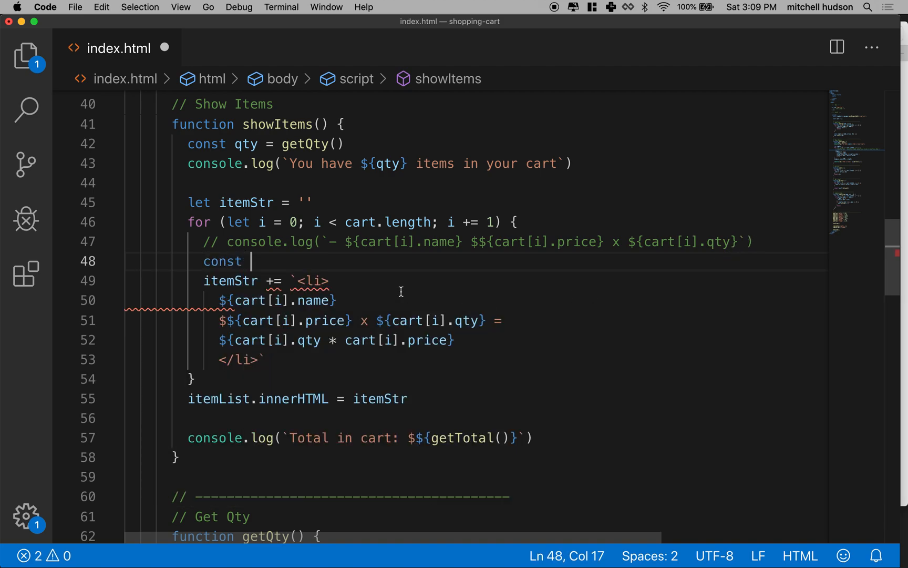
type("name =")
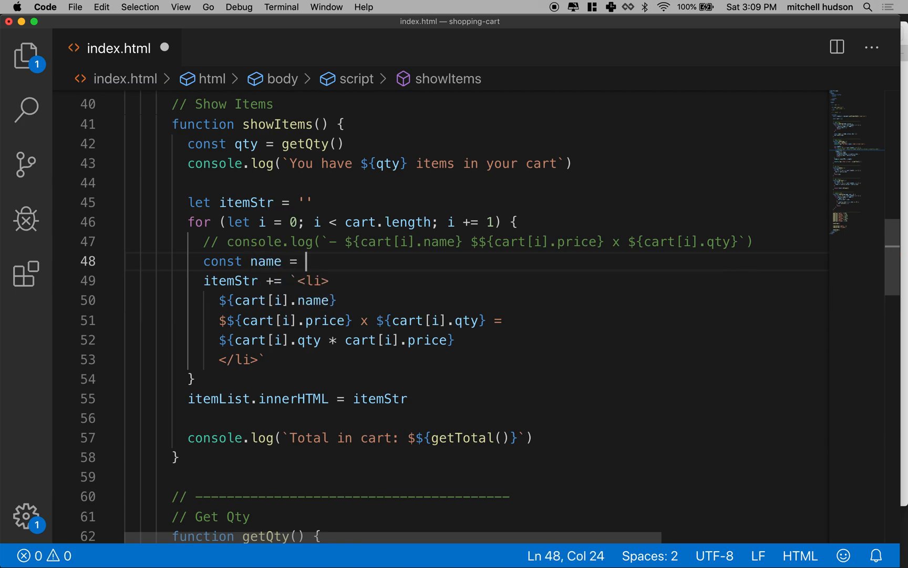
type("cart")
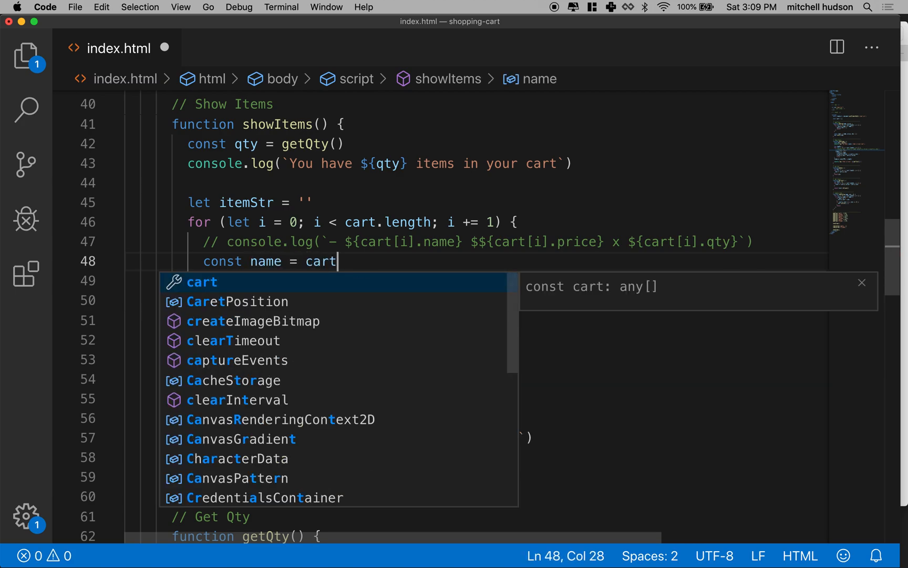
type("[i]")
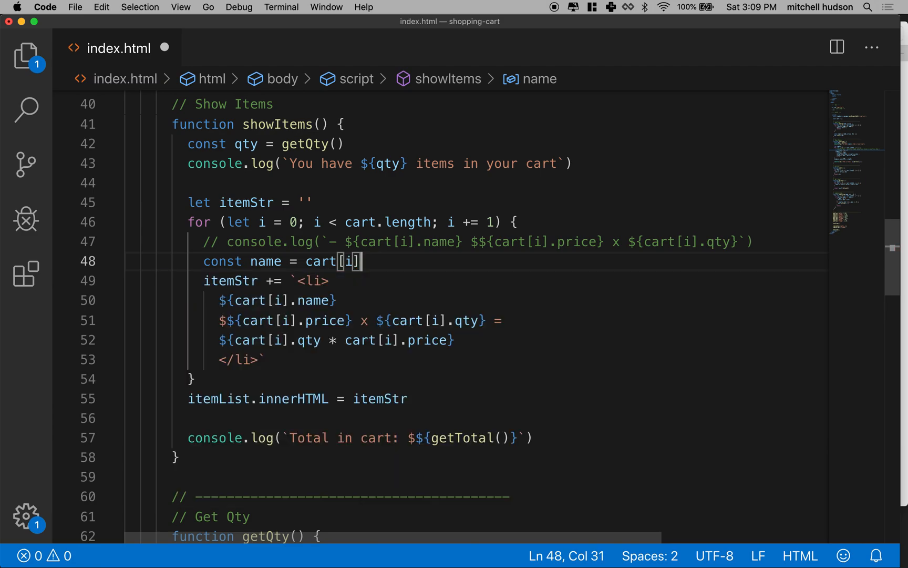
type(".name")
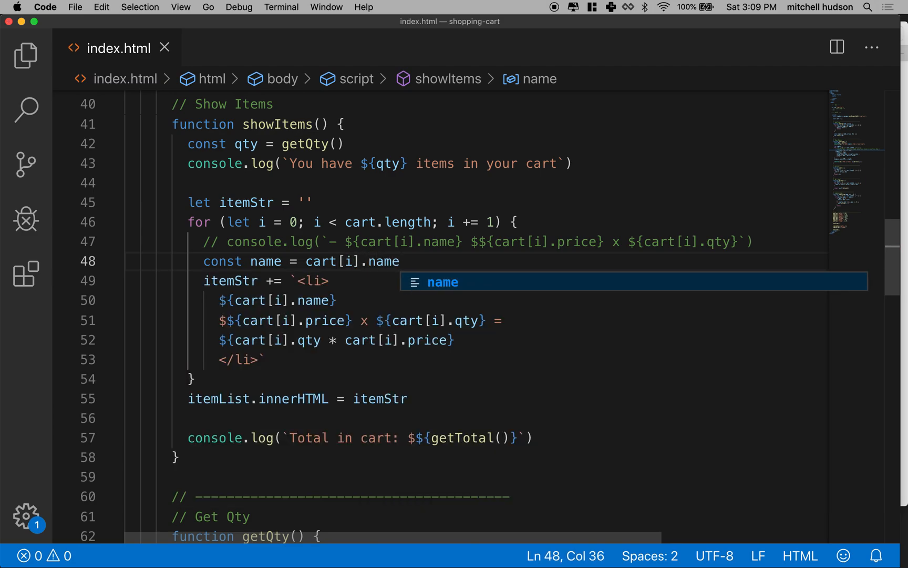
type("co")
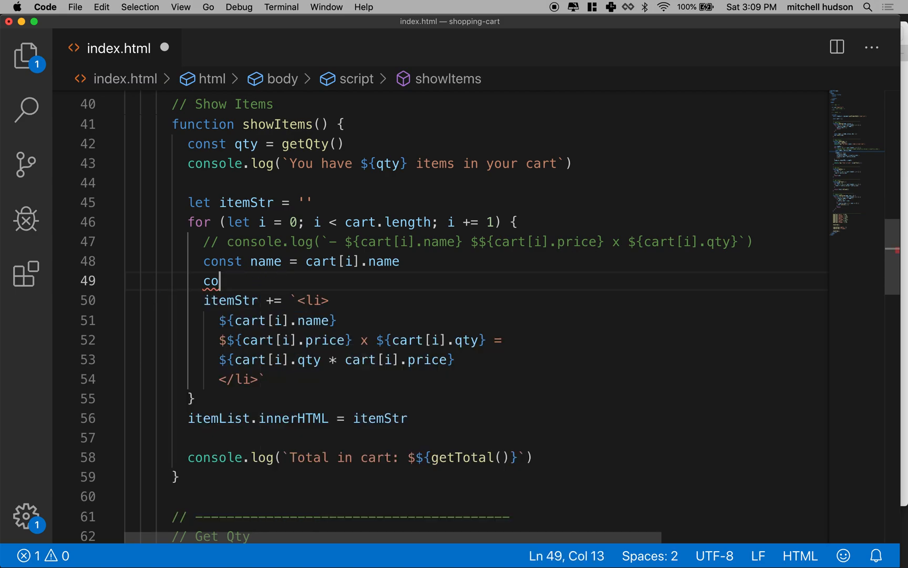
type("nst price = cart")
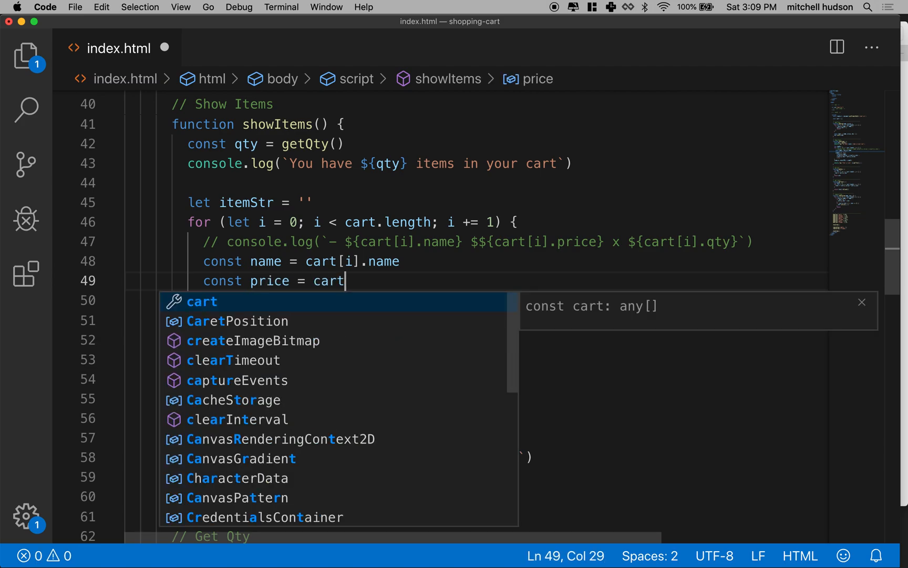
type("[]")
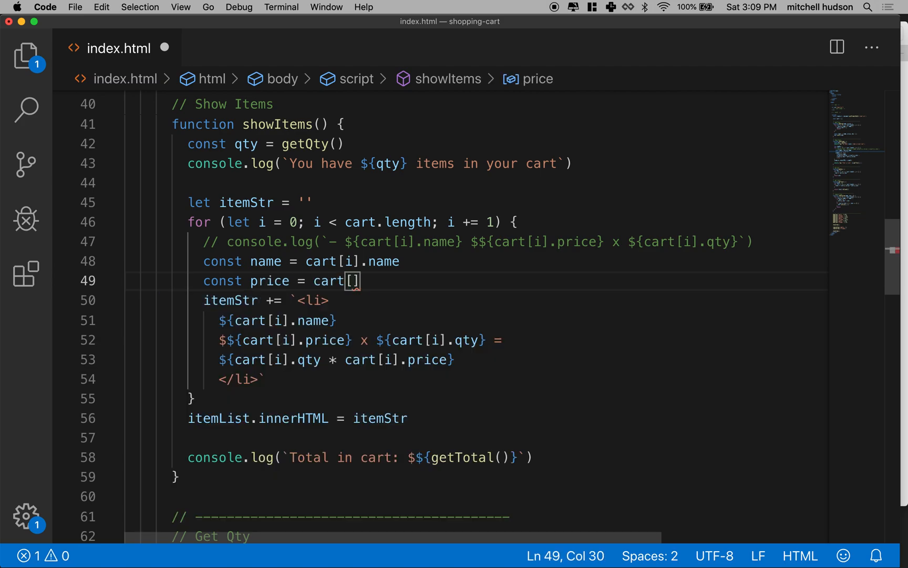
type("i].price")
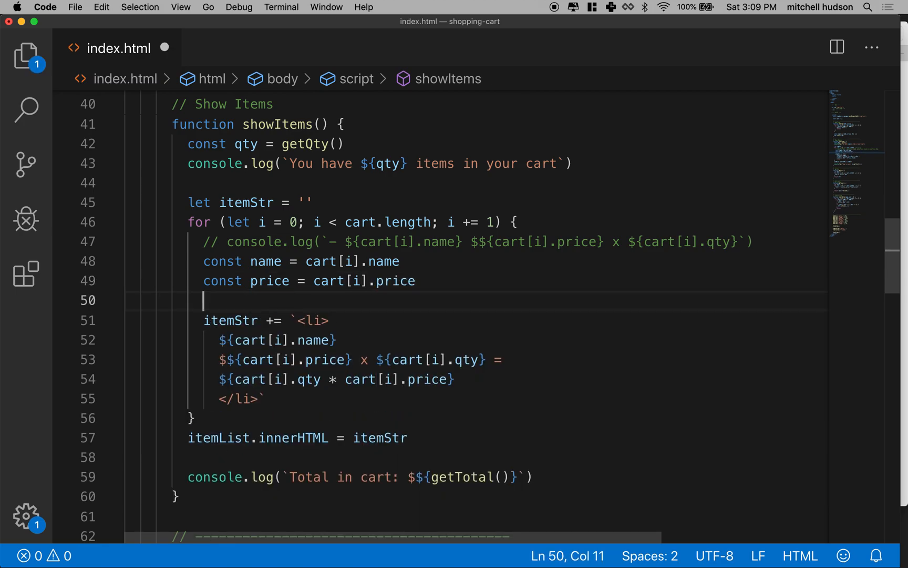
Step: Add const qty = cart[i].qty, then select the name variable for reuse
type("const")
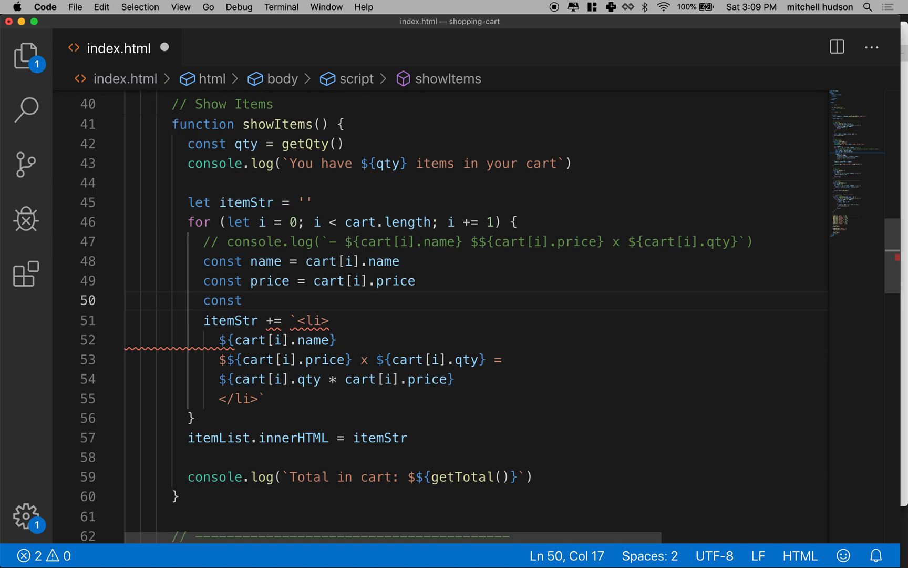
type("qty = c")
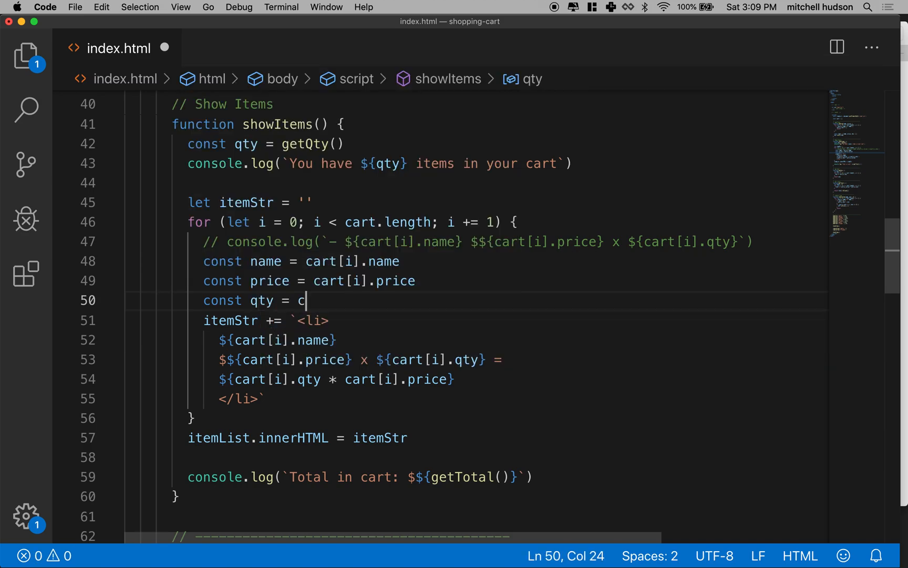
type("art[i]")
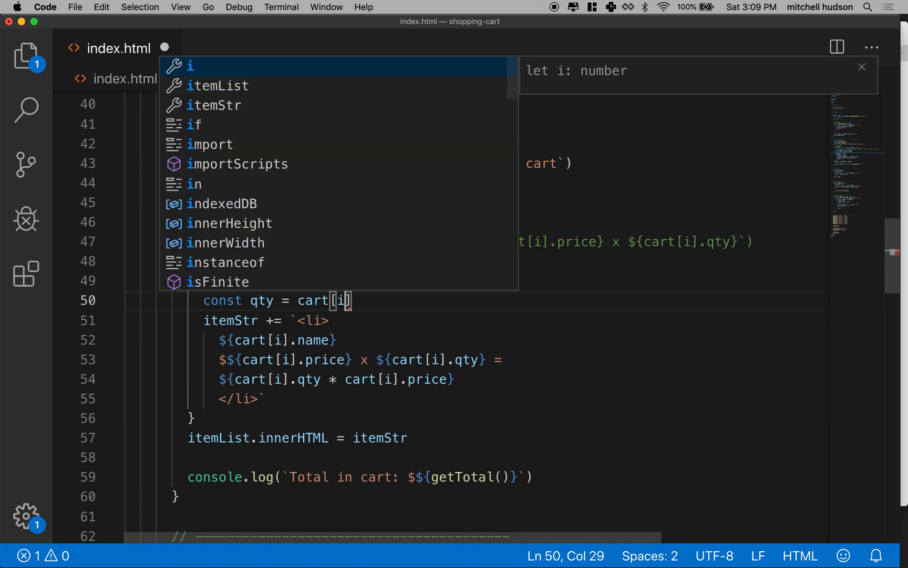
type(".qty")
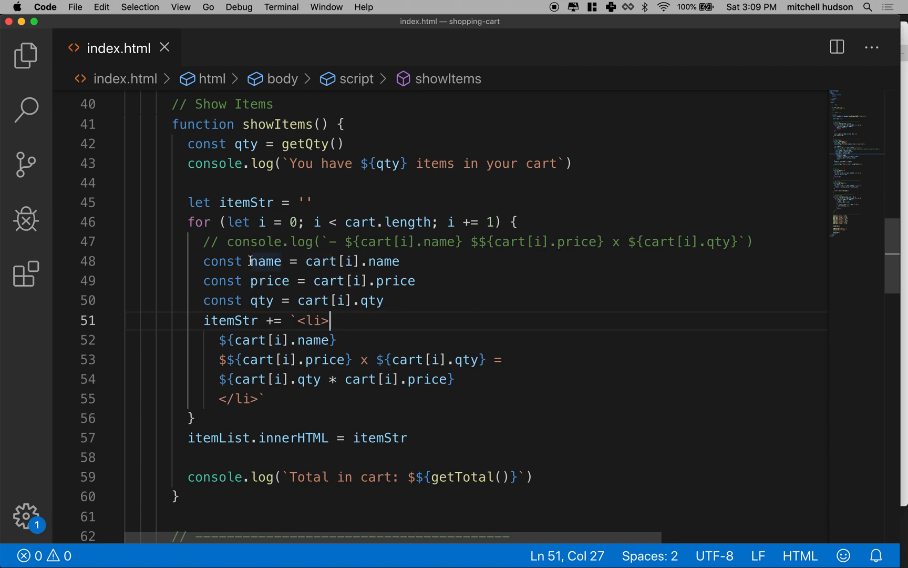
double_click(265, 261)
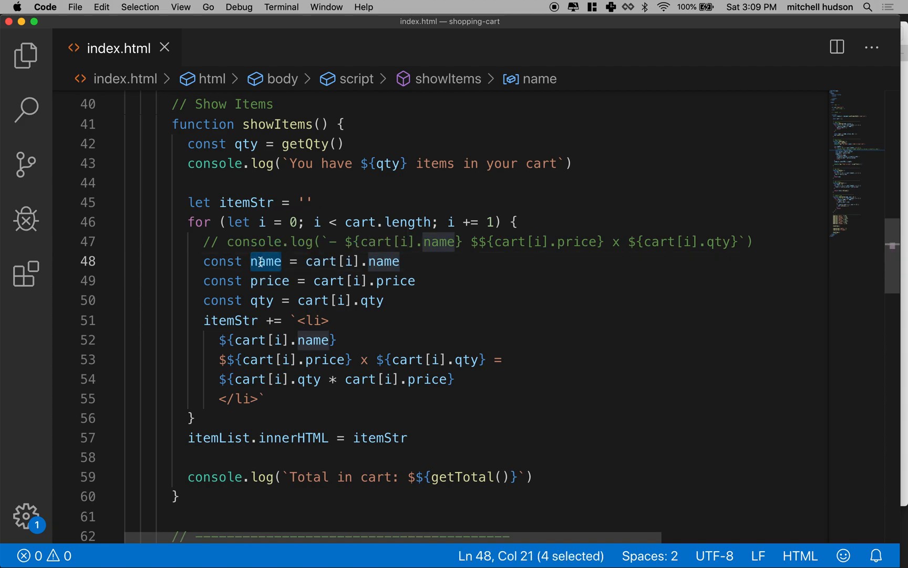
mouse_move(310, 268)
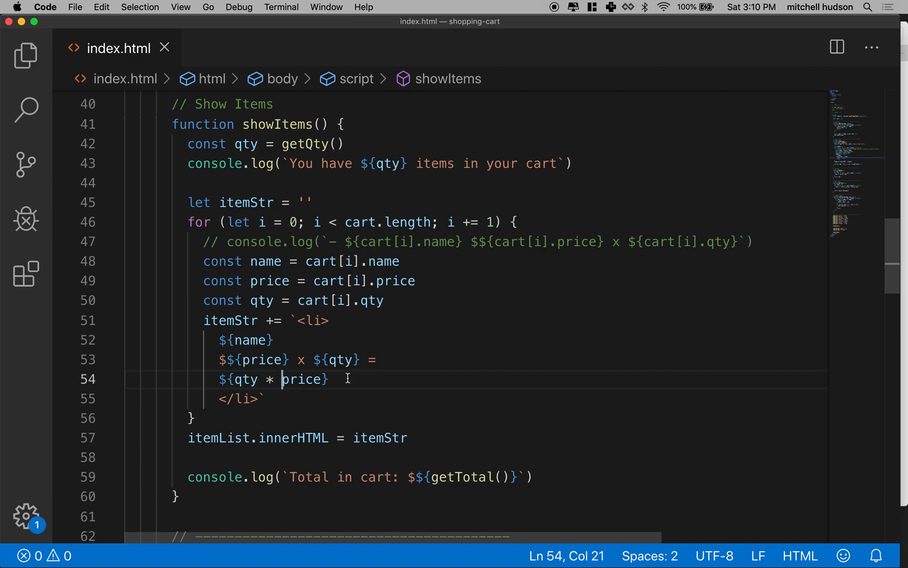
mouse_move(202, 341)
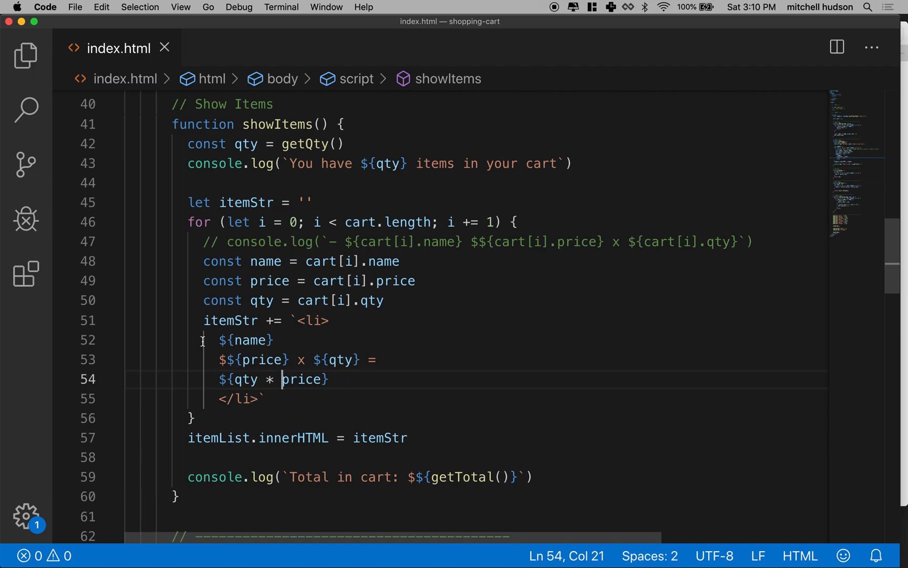
mouse_move(636, 316)
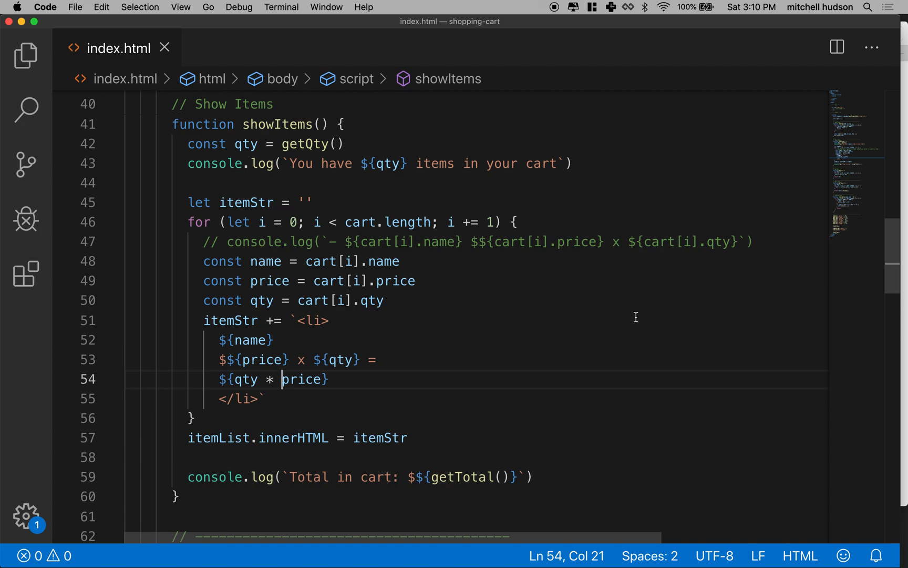
Step: Join the template's total and closing tag onto one line, adding a line above itemStr
left_click(219, 398)
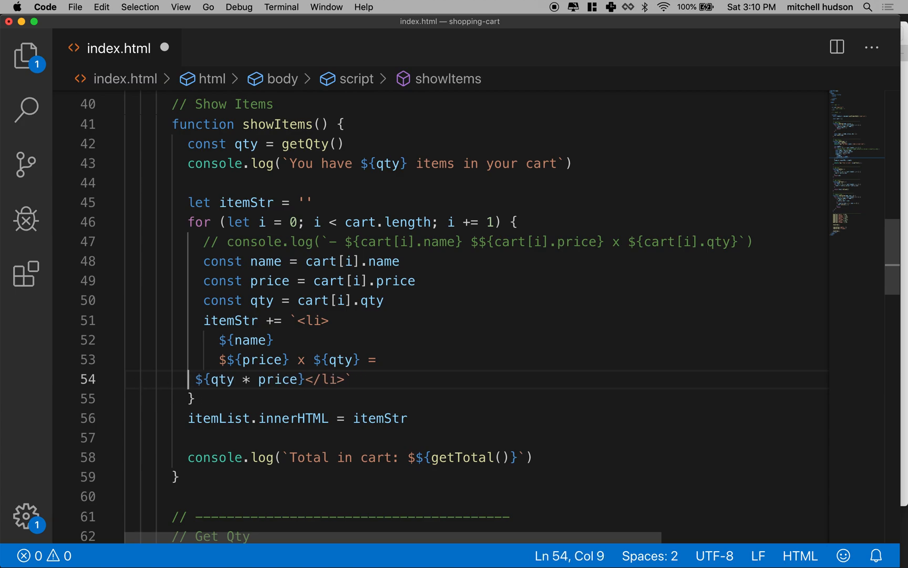
key("Backspace")
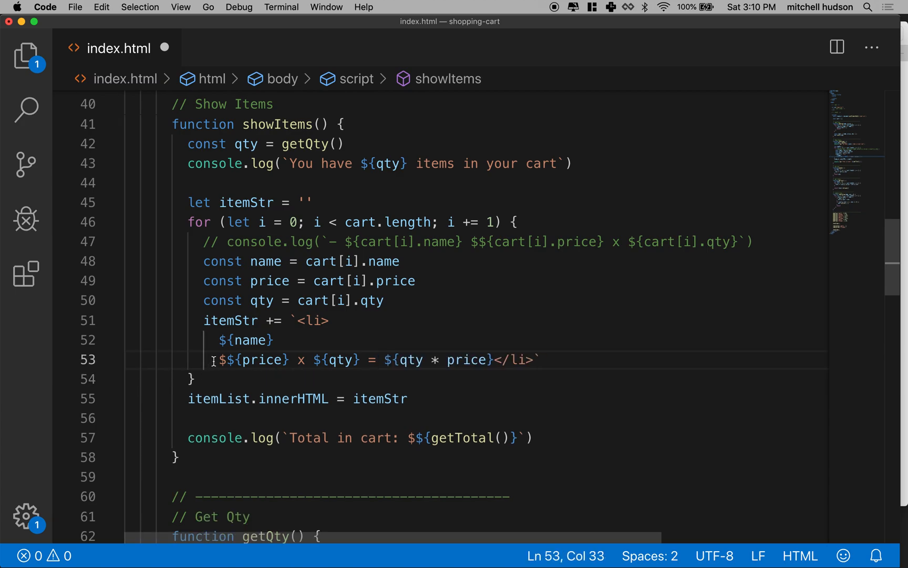
key("Backspace")
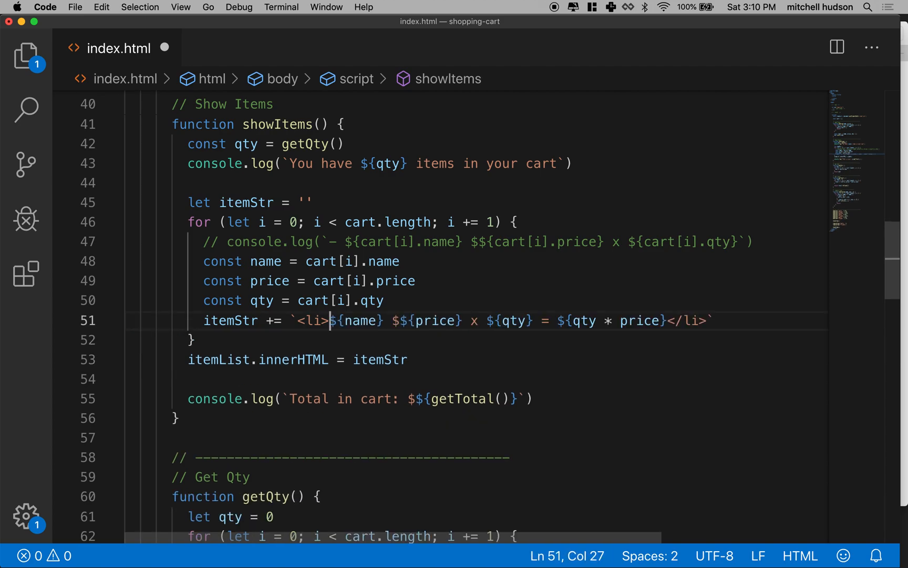
mouse_move(512, 341)
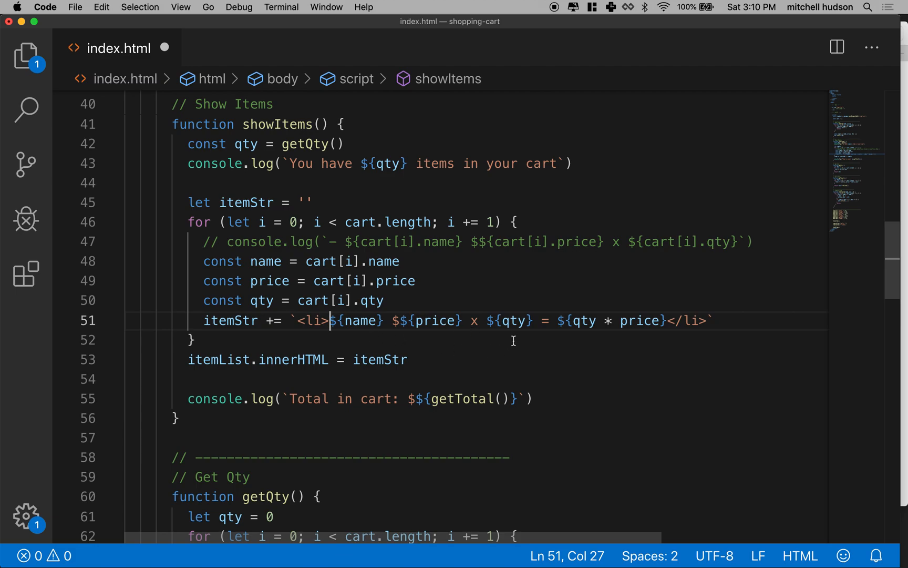
mouse_move(490, 331)
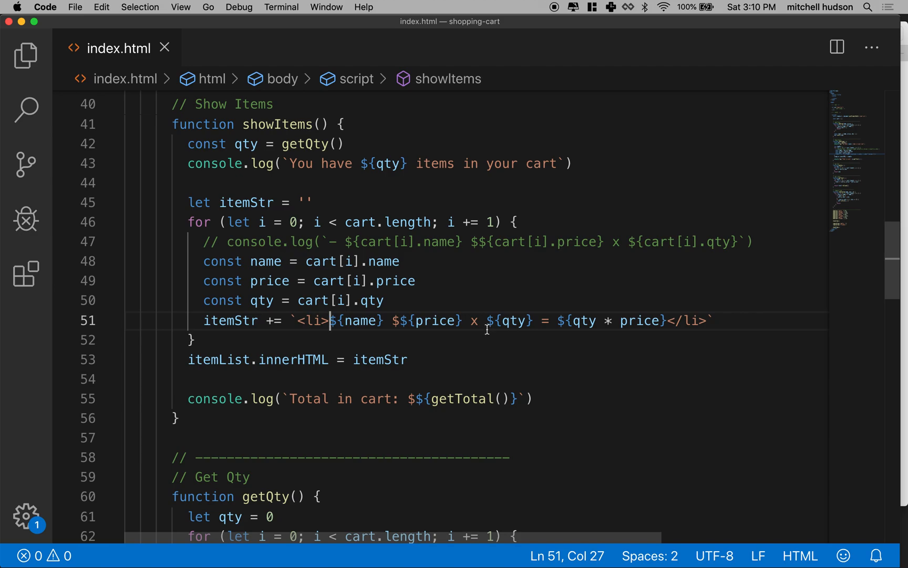
key("Return")
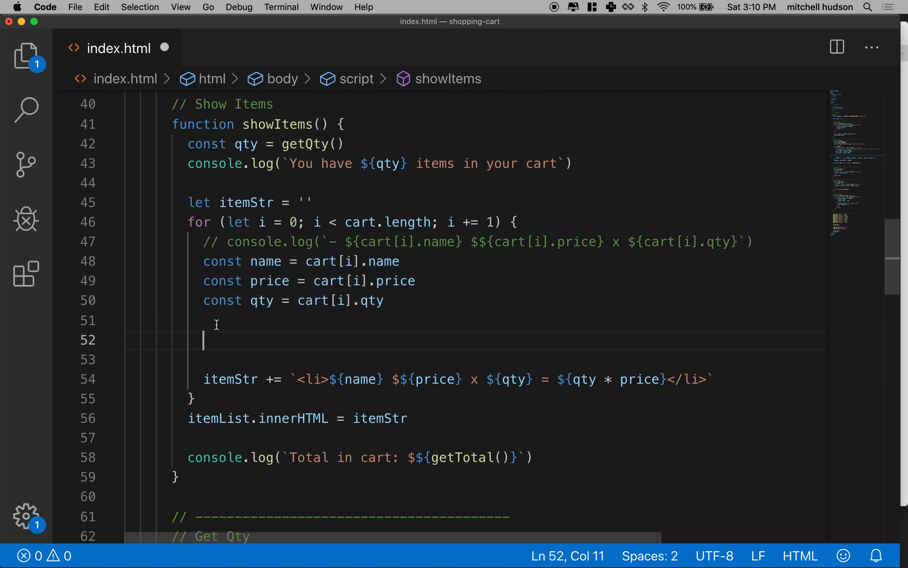
Step: Type const on the new line and select cart[i] in the name declaration
type("const")
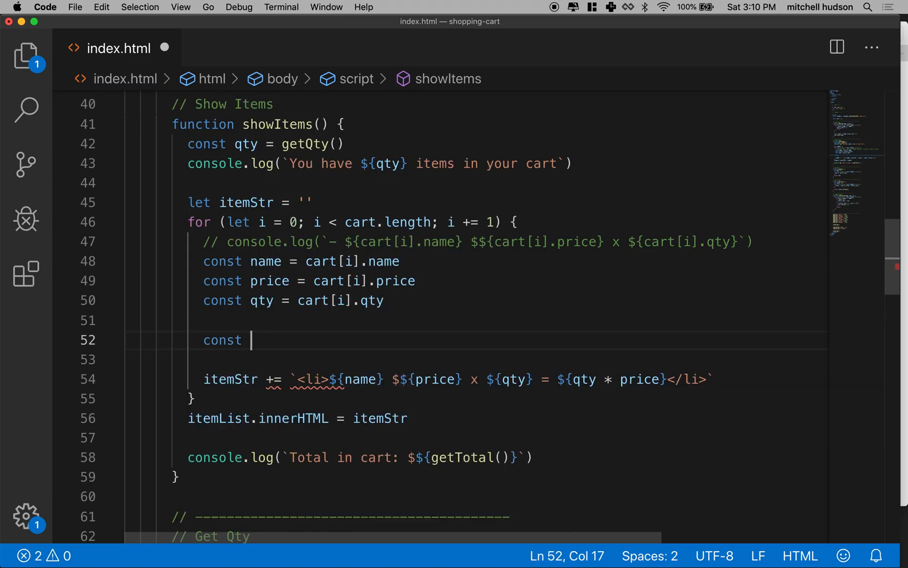
left_click(306, 261)
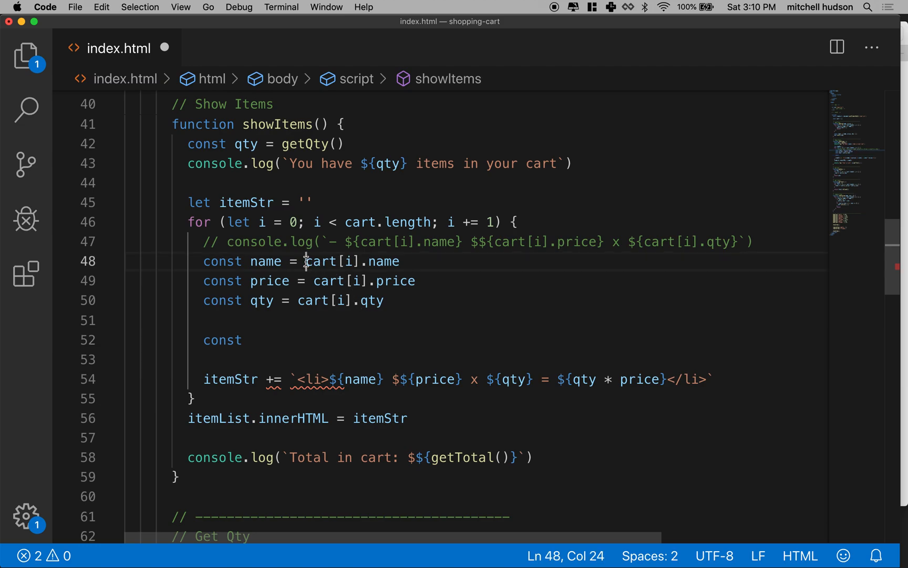
double_click(332, 261)
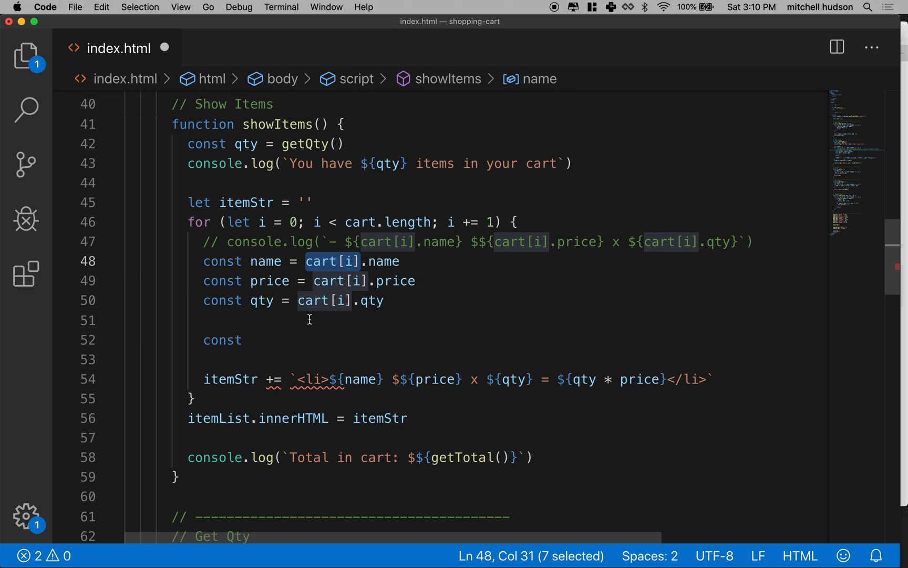
scroll("down", 3)
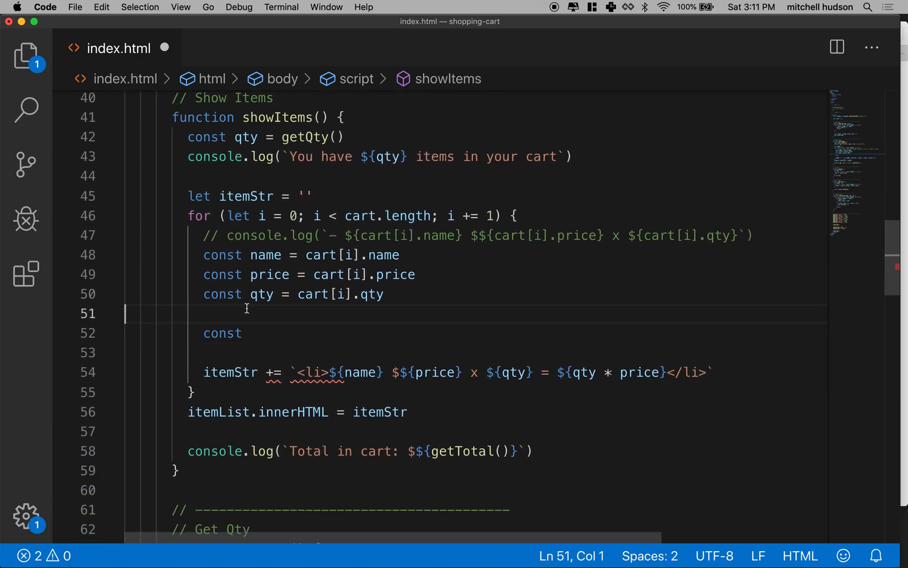
Step: Type the sample item { name: 'Apple', price: 0.99, qty: 3 } and select that line
type("{}")
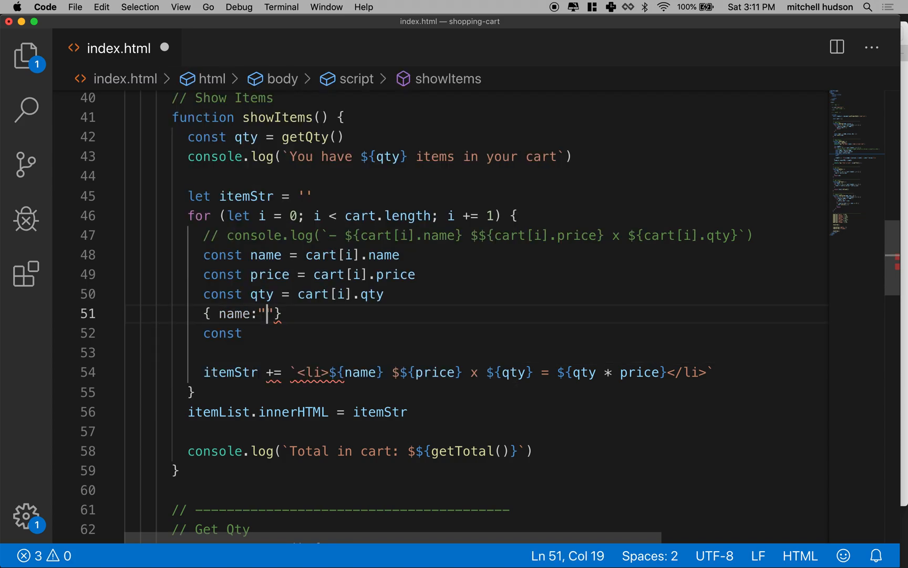
key("Backspace")
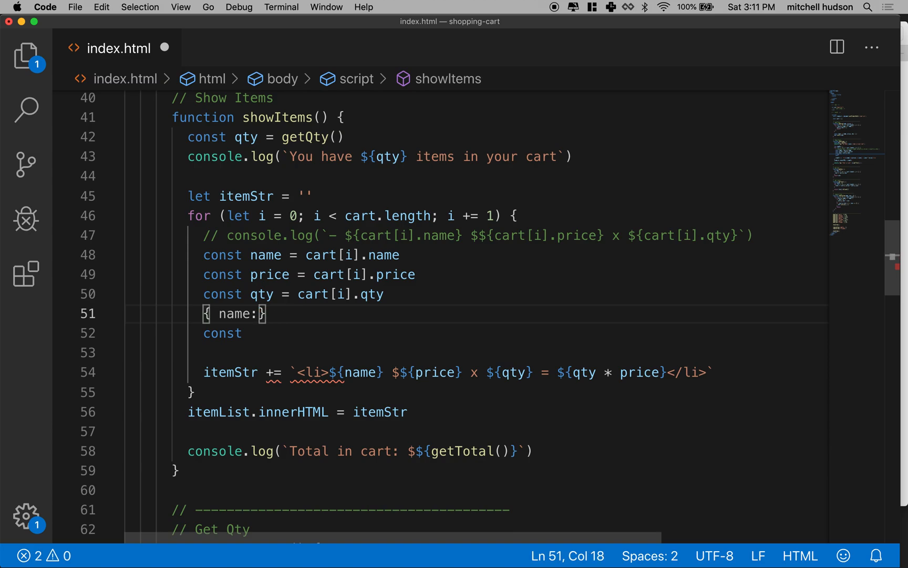
type("'Apple'")
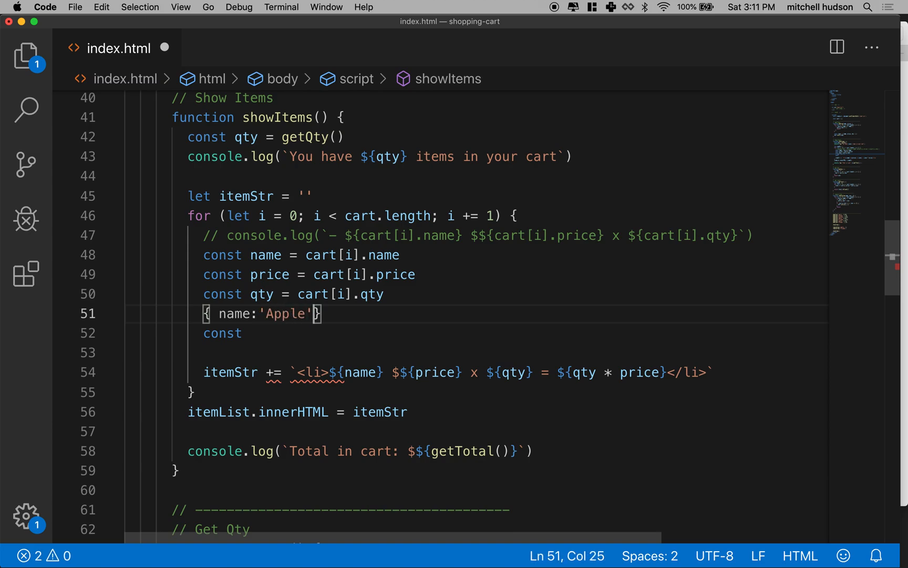
type(", p")
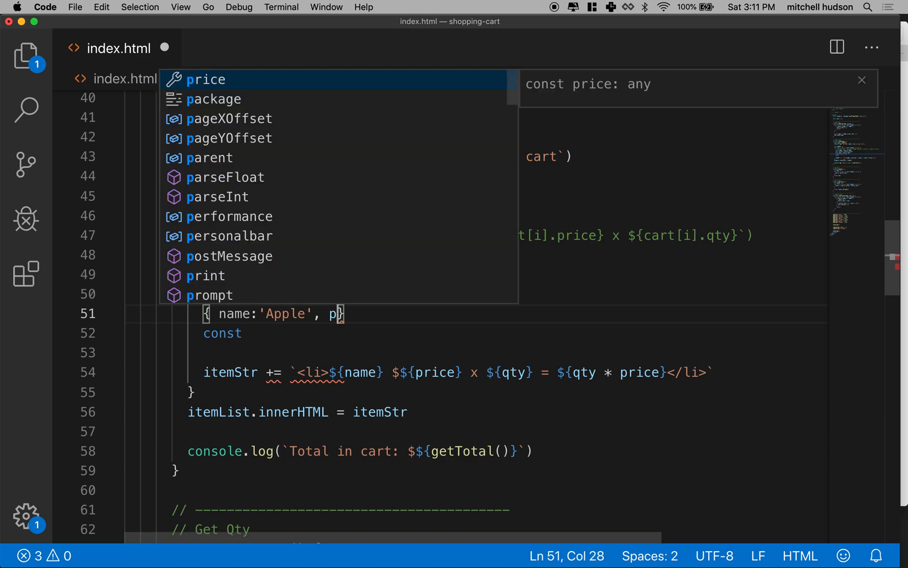
type("rice;")
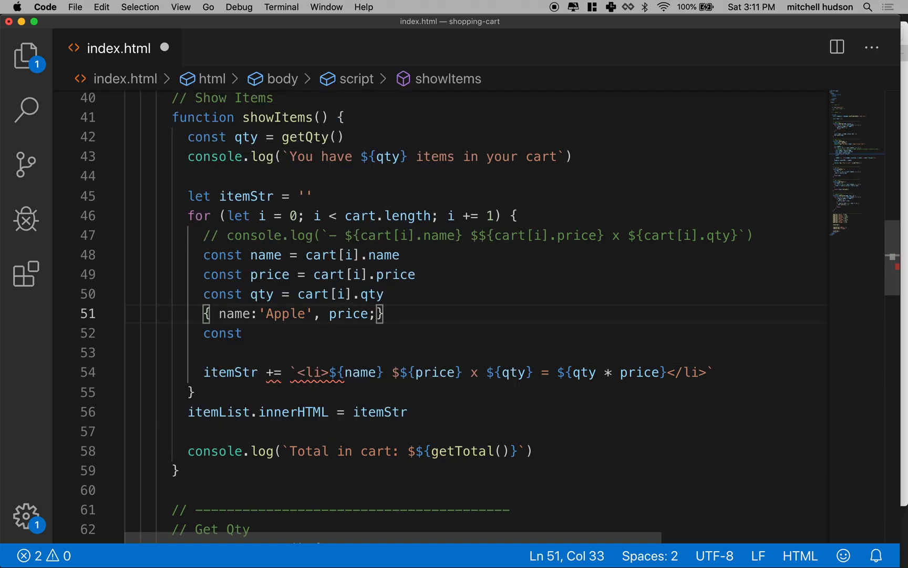
type(":0")
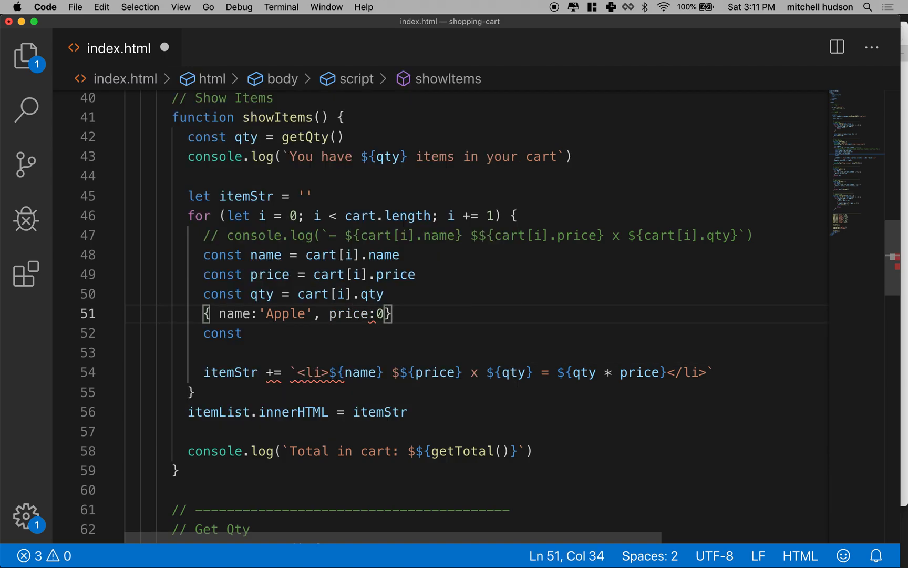
type("99")
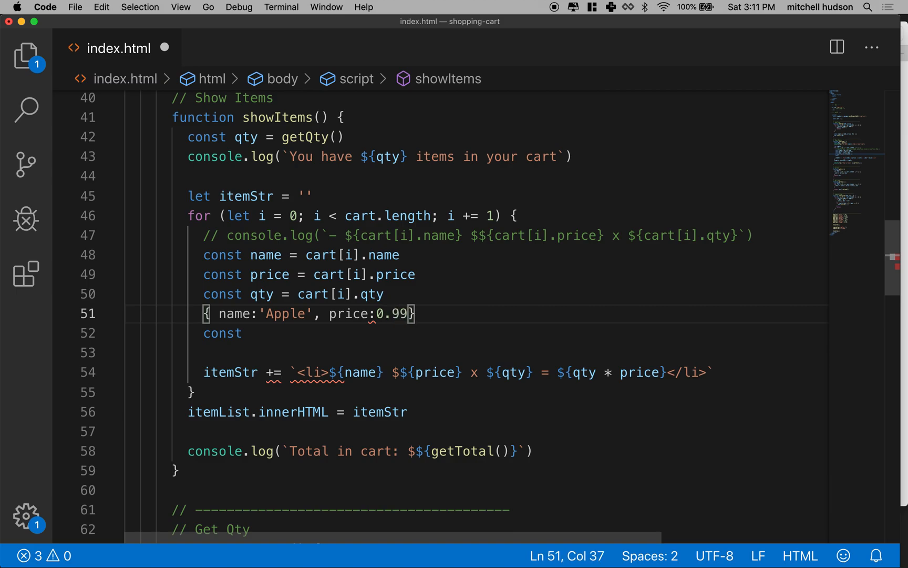
type(", qty: 3")
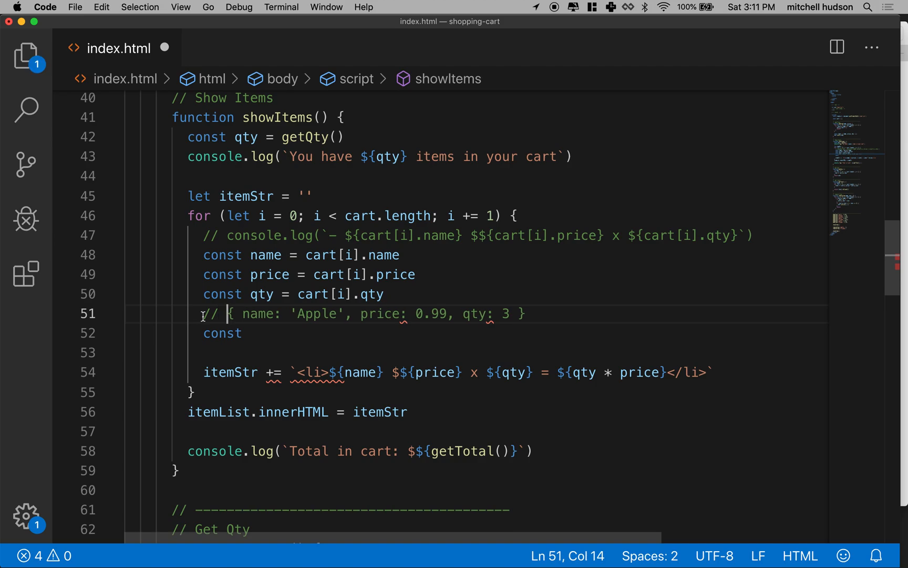
left_click_drag(228, 313, 524, 314)
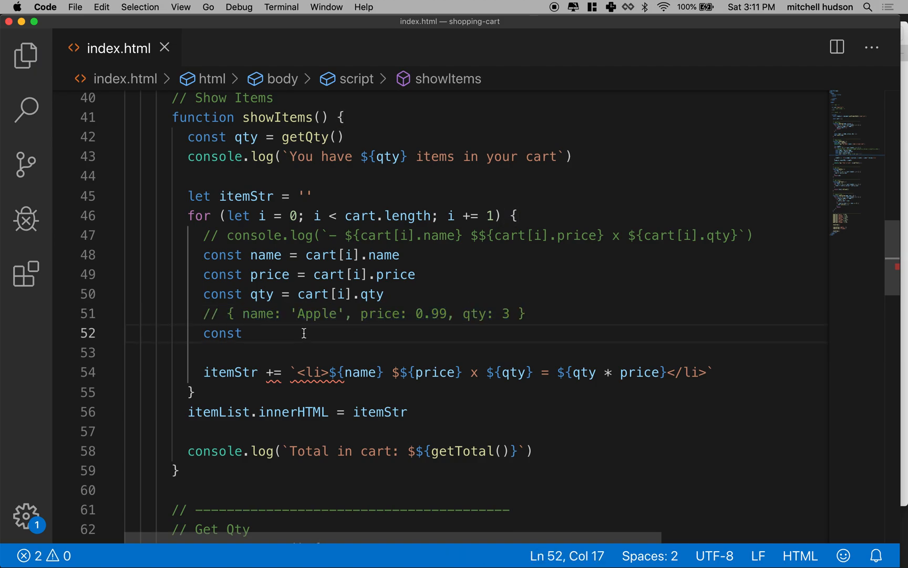
Step: Type the destructuring line const { name, price, qty } = cart[i]
type("{ name")
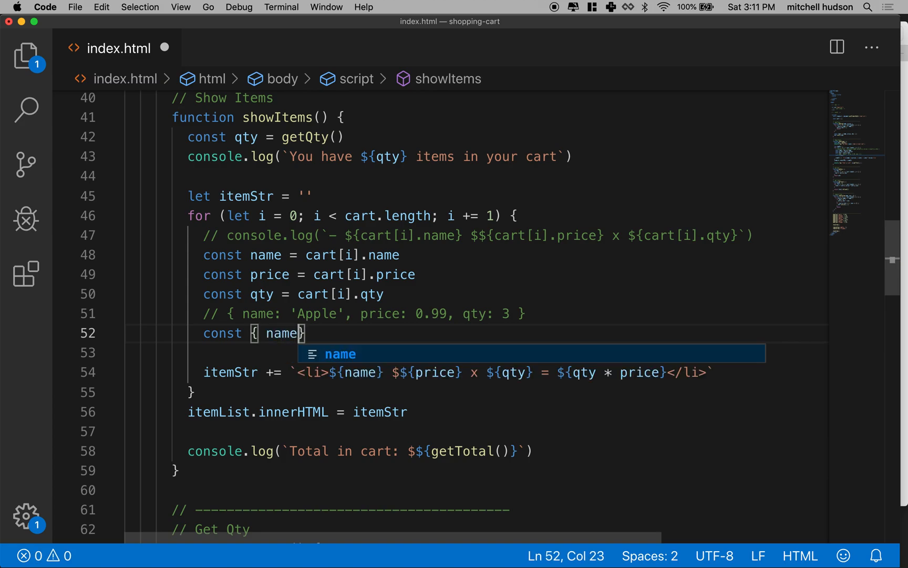
type(", price")
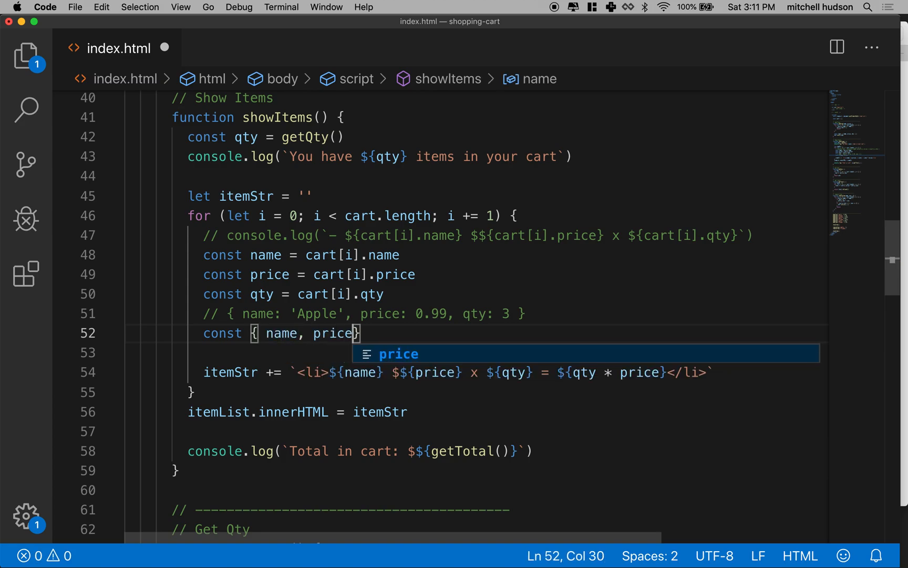
type(", qty")
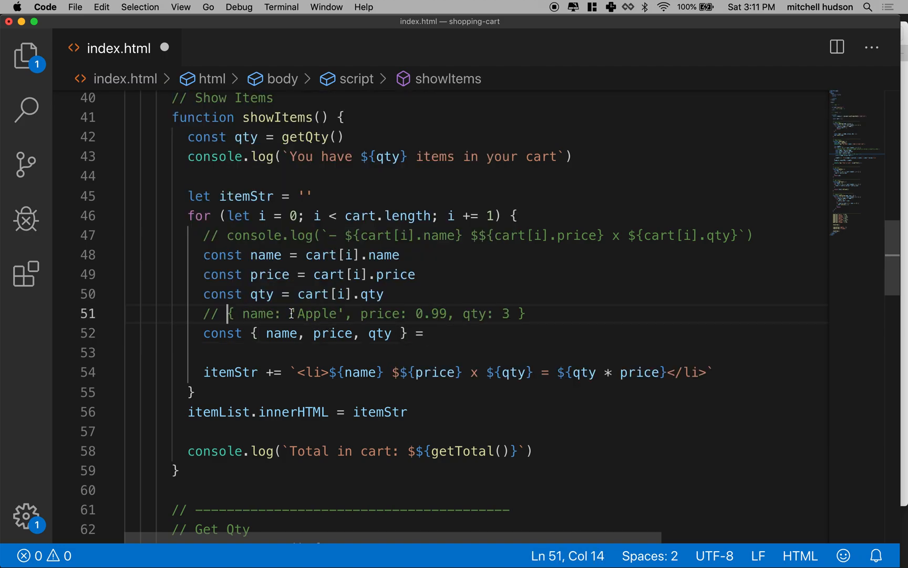
left_click_drag(227, 314, 524, 313)
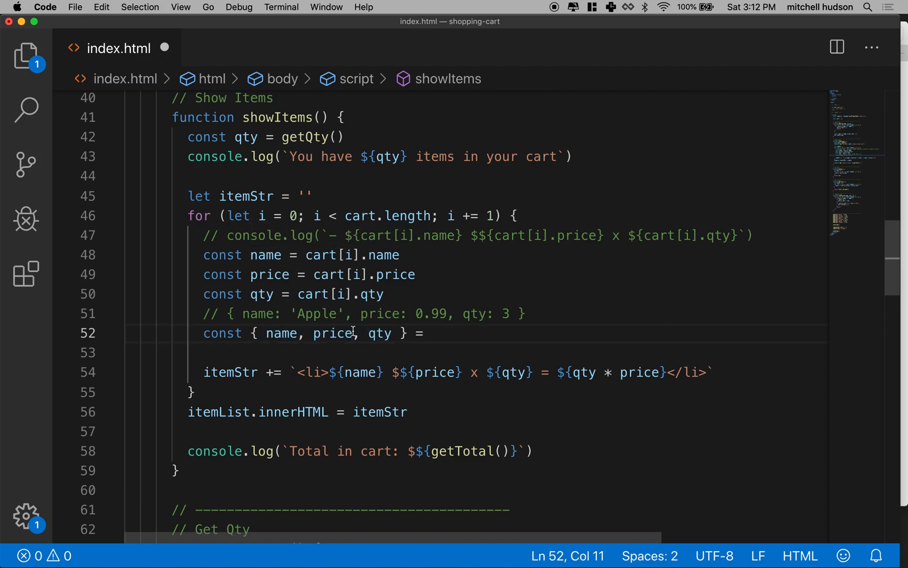
type("cart")
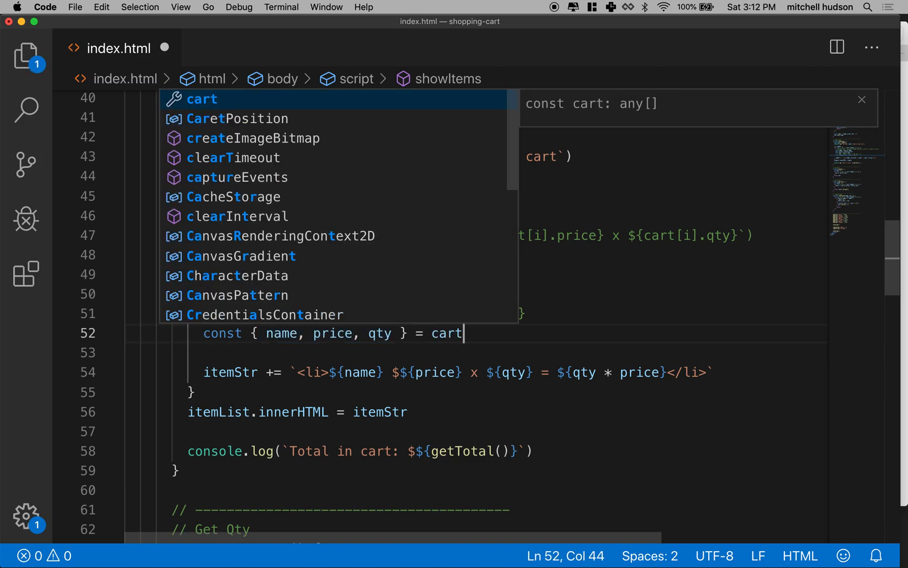
type("[i")
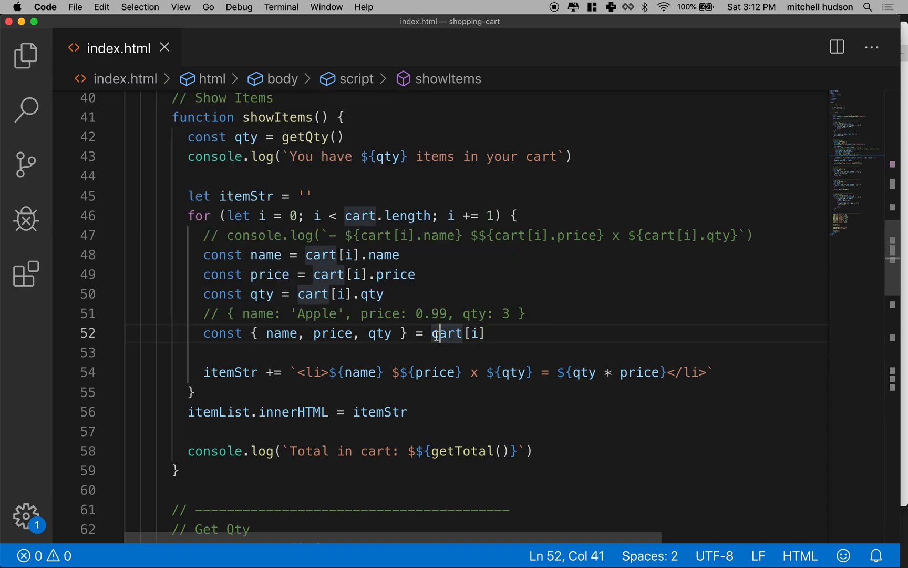
Step: Check cart, qty, name and price in the destructuring line, then comment it out
double_click(445, 333)
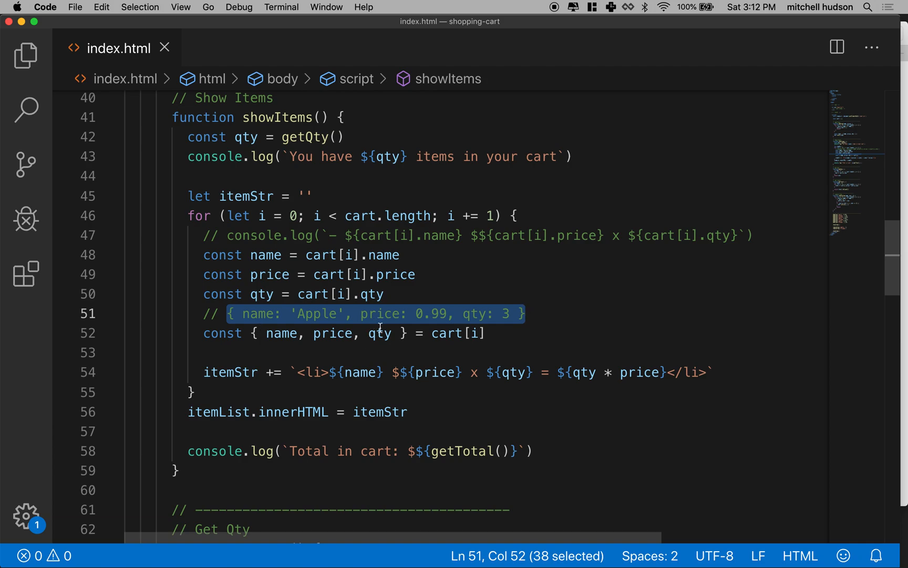
mouse_move(217, 347)
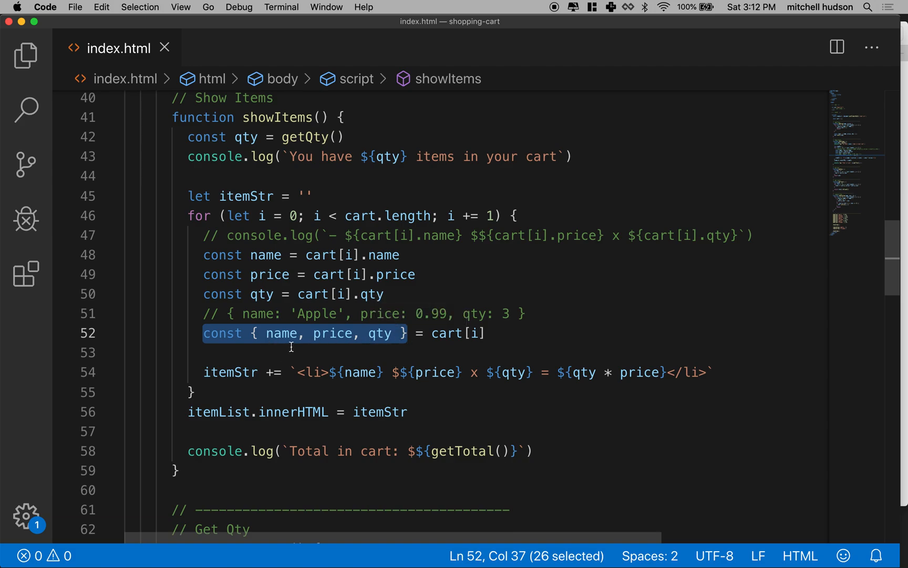
double_click(260, 313)
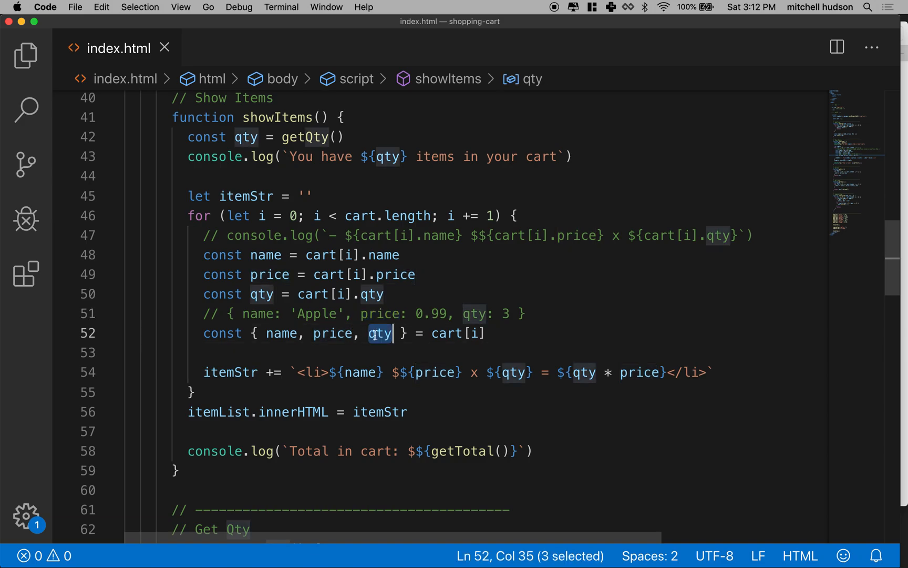
double_click(458, 333)
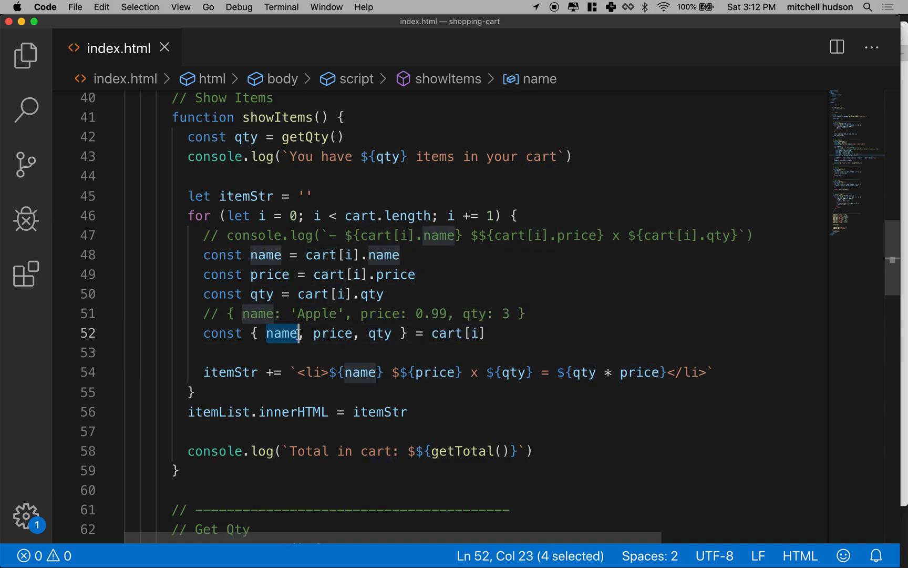
double_click(331, 333)
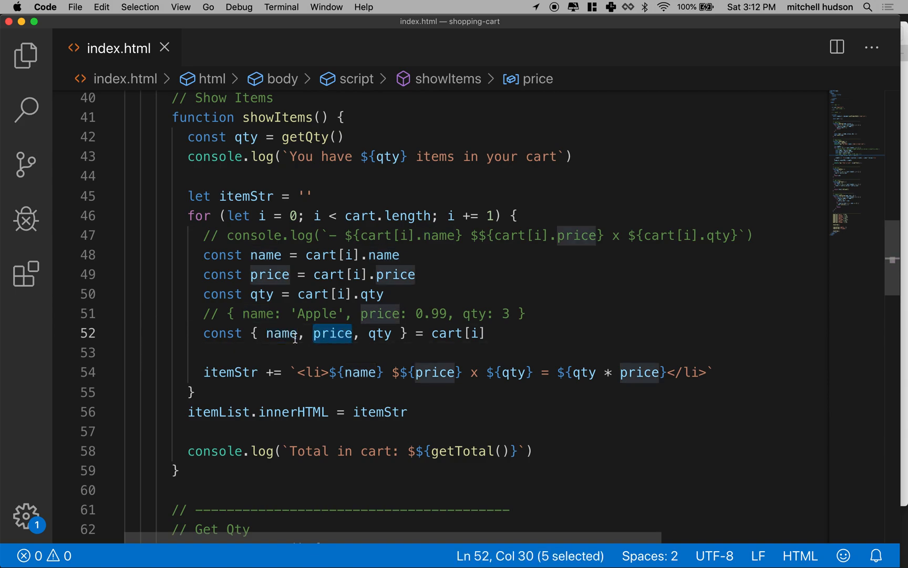
key("cmd+/")
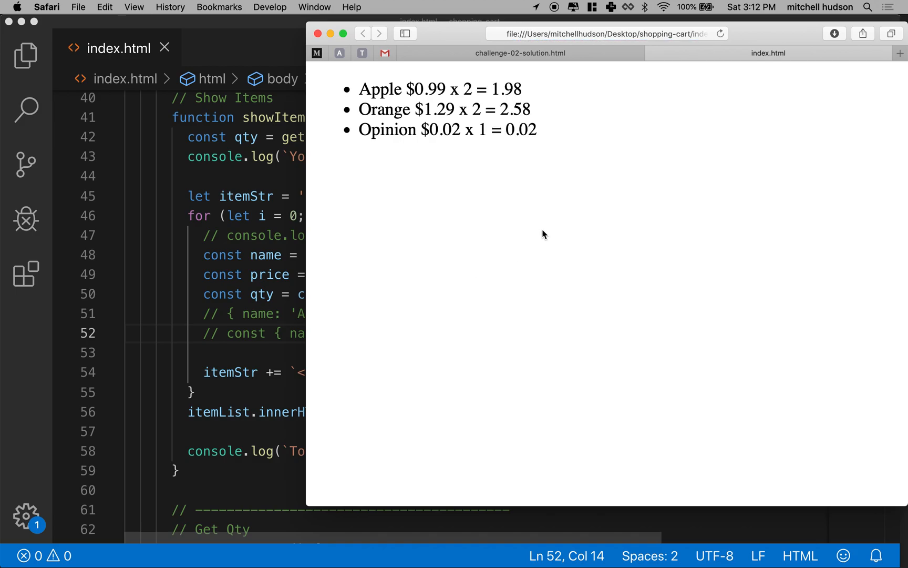
double_click(506, 89)
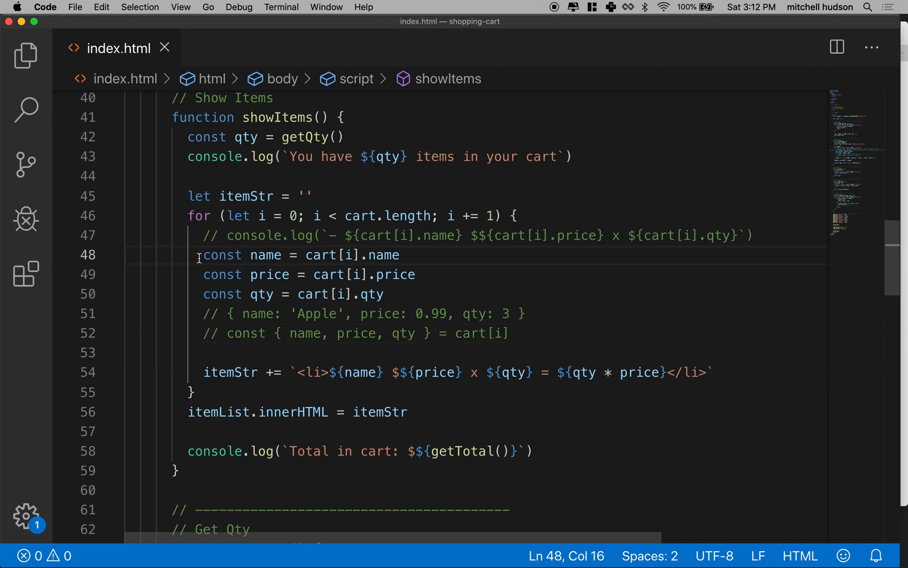
Step: Select and delete the const name, price and qty lines 48–50
left_click_drag(202, 255, 384, 294)
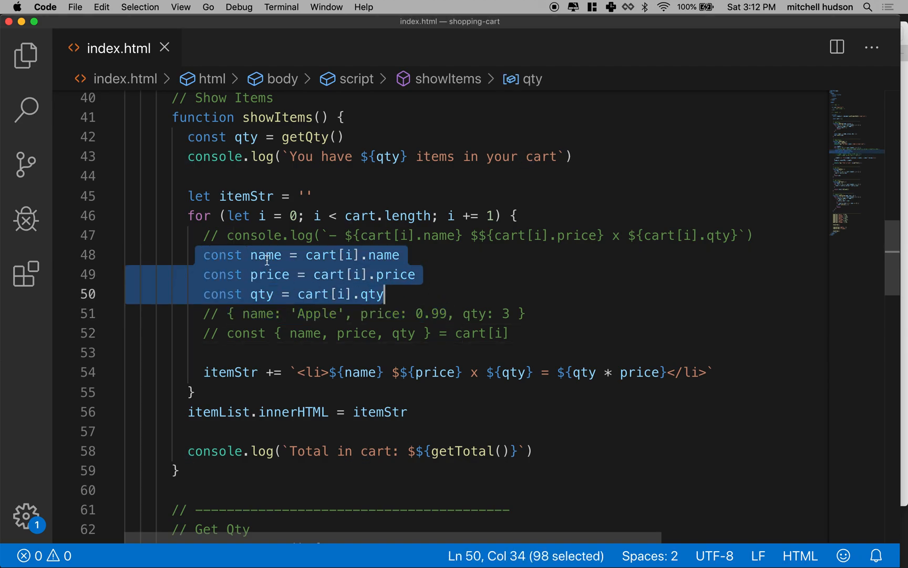
mouse_move(261, 286)
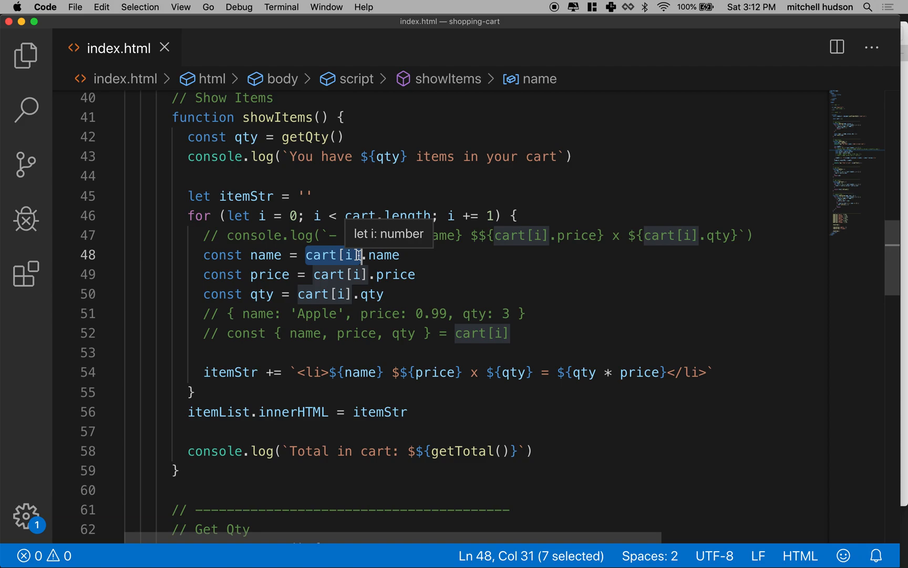
mouse_move(210, 248)
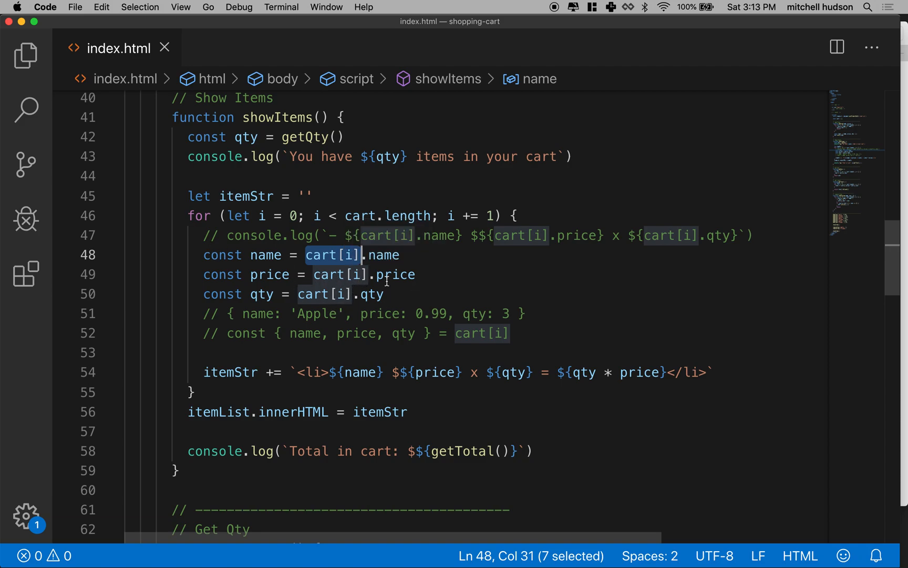
left_click_drag(359, 255, 384, 294)
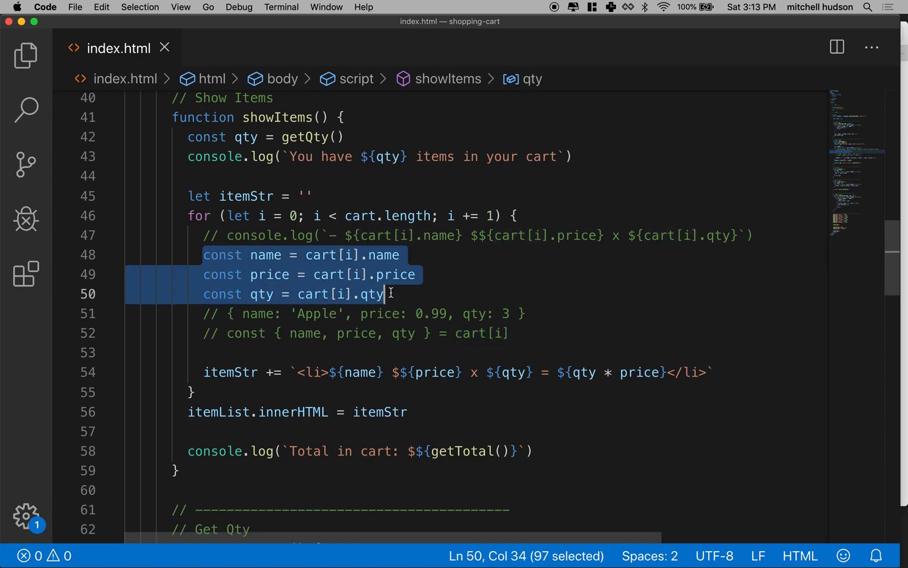
key("Delete")
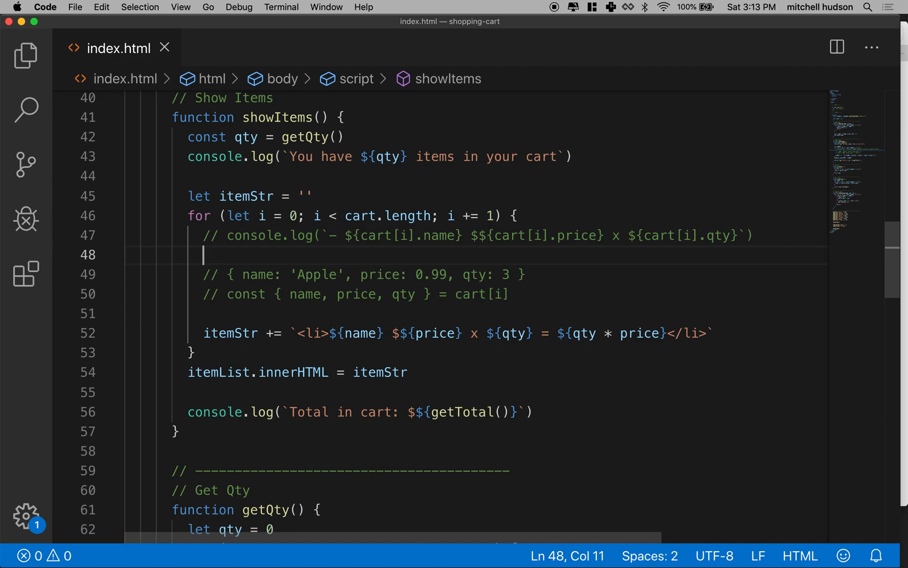
mouse_move(350, 272)
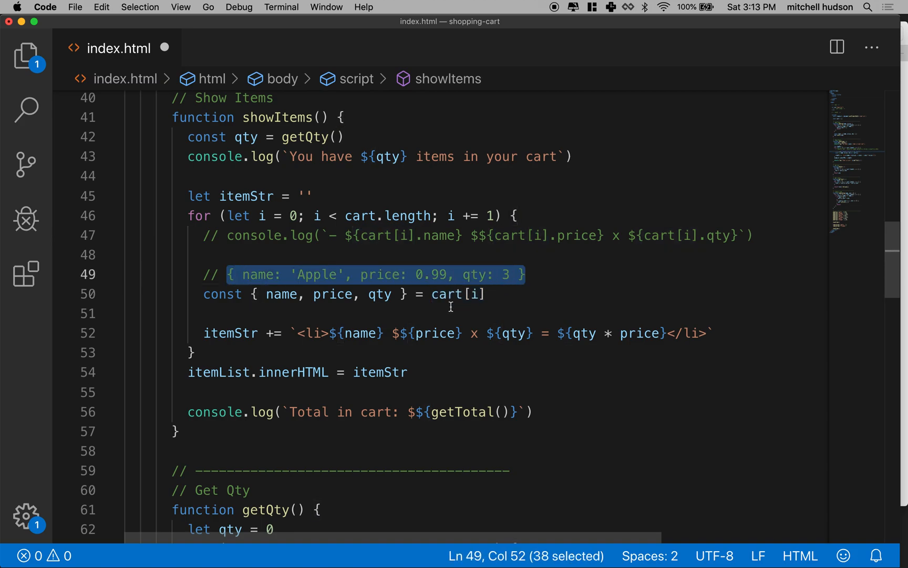
Step: Review name, price and qty in the destructuring line and place the caret after it
double_click(282, 294)
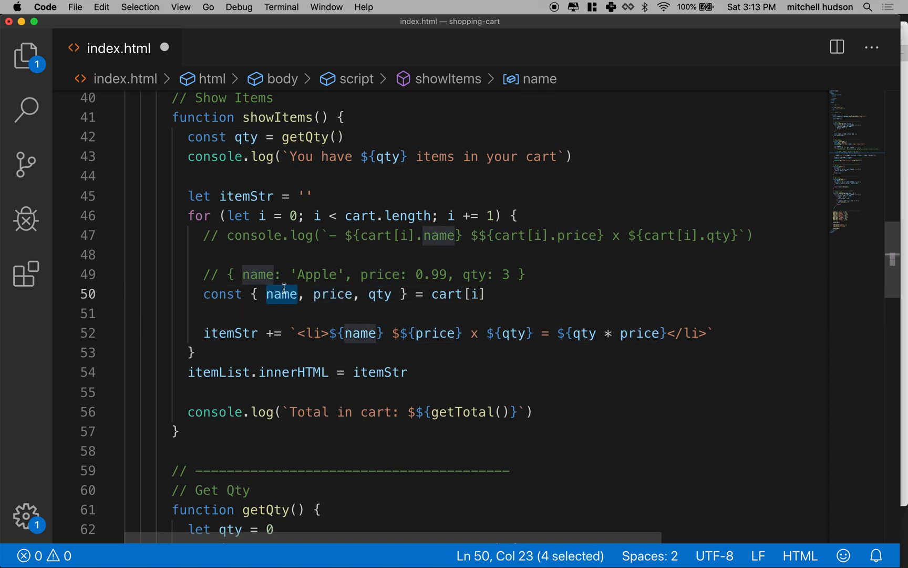
double_click(332, 294)
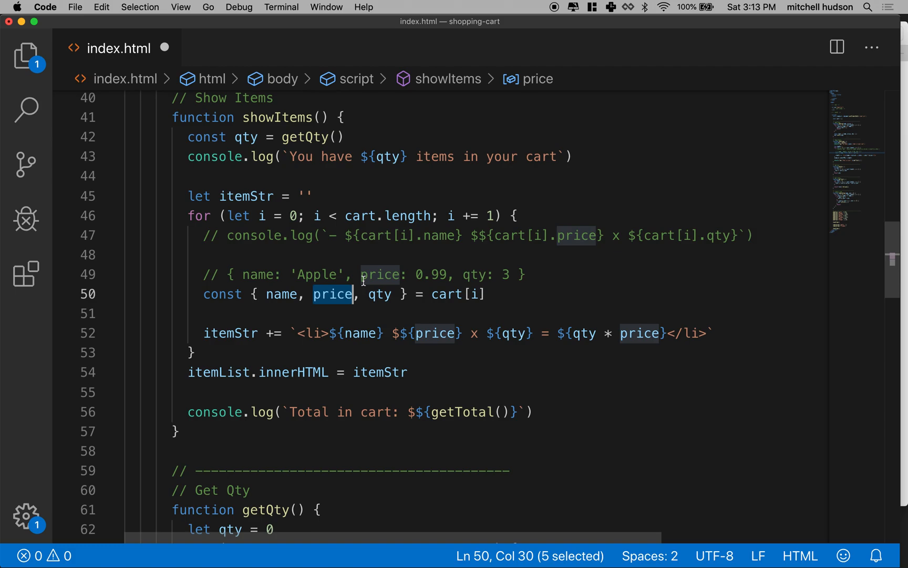
double_click(380, 294)
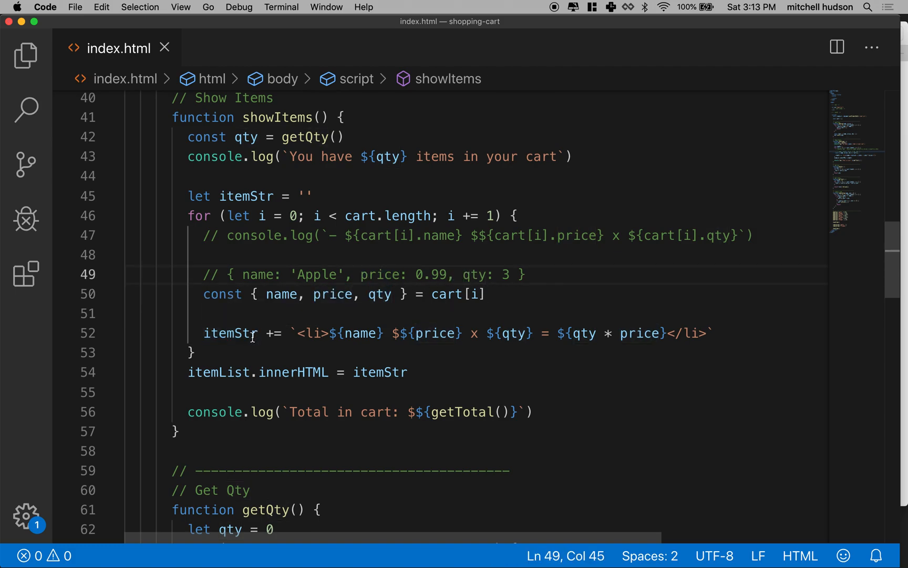
left_click_drag(203, 294, 486, 294)
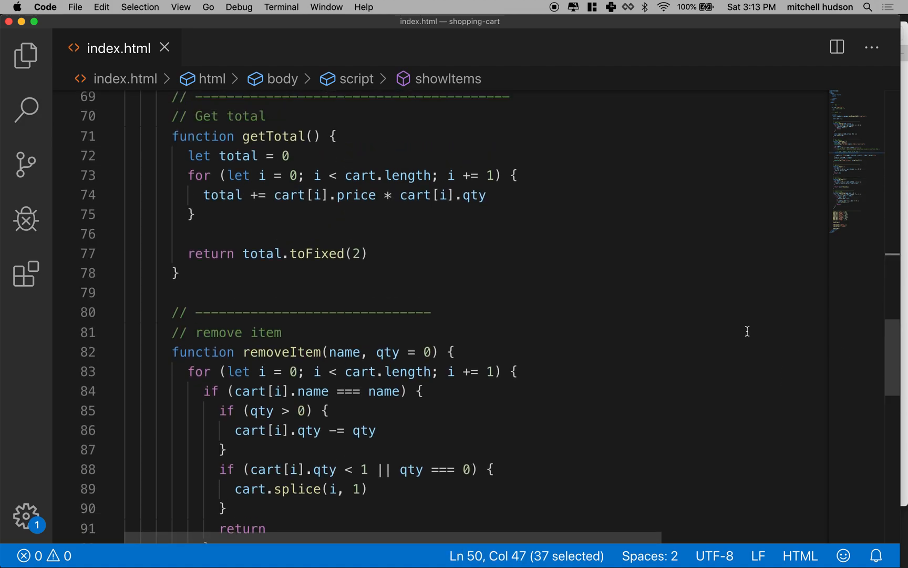
scroll("up", 3)
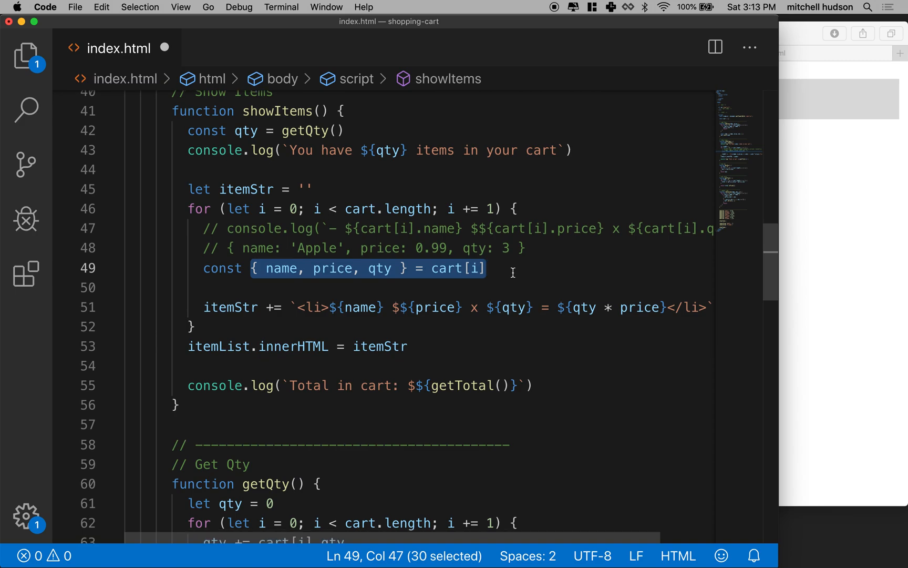
scroll("down", 3)
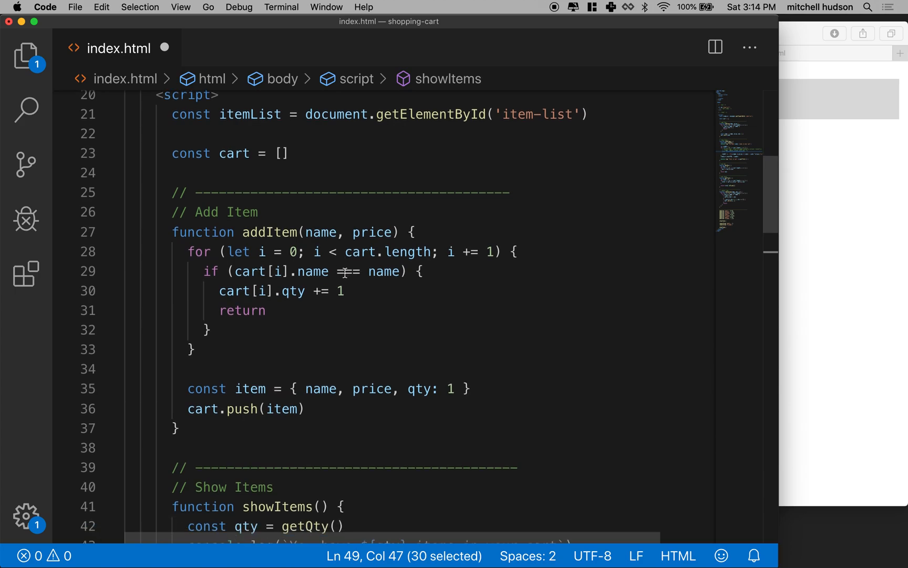
scroll("down", 3)
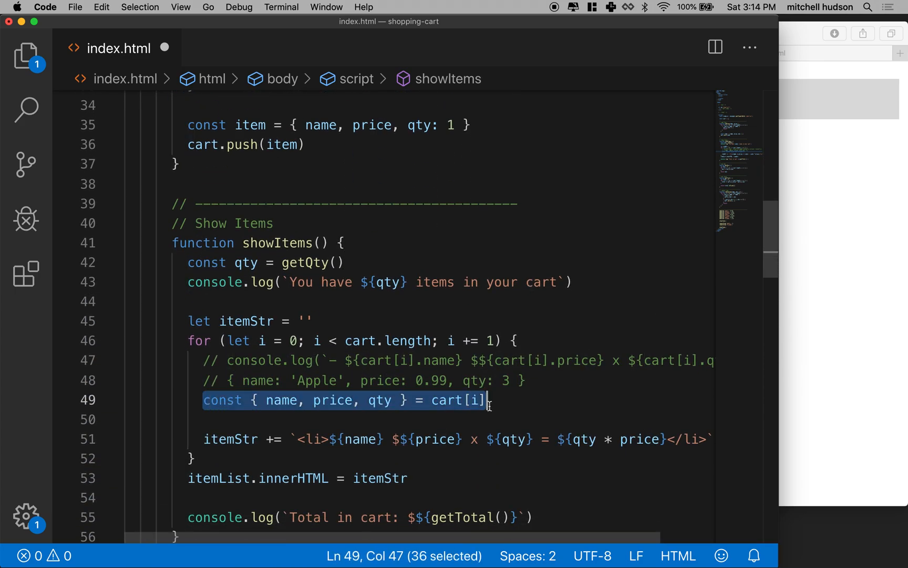
scroll("down", 3)
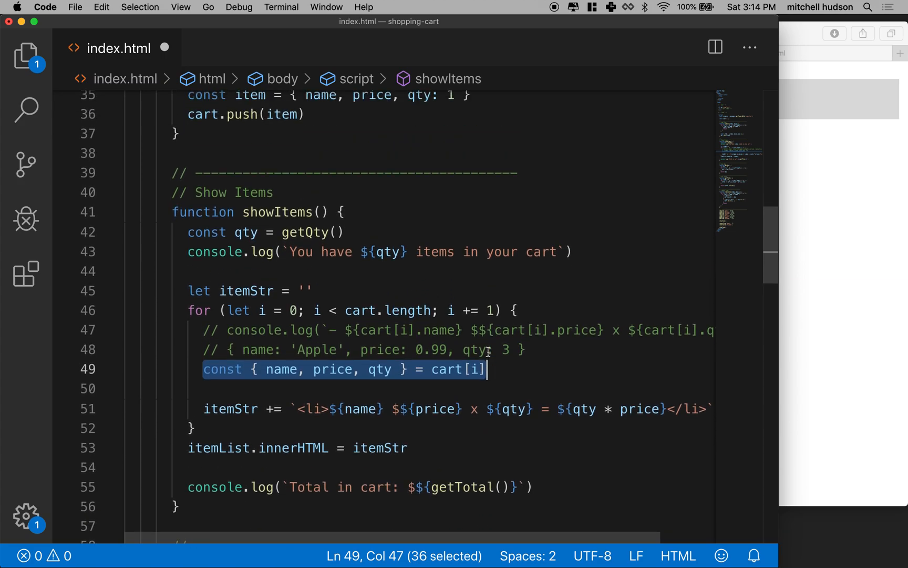
left_click(518, 251)
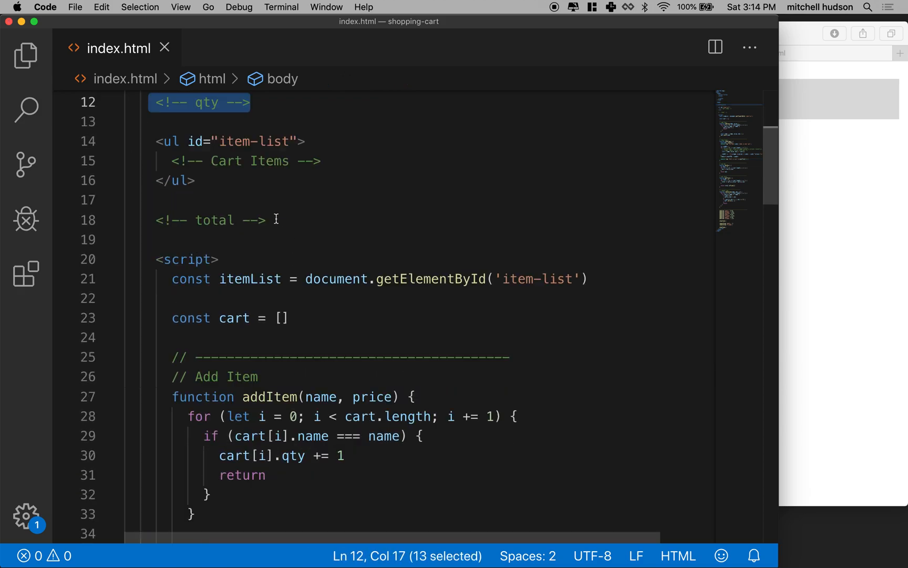
scroll("down", 3)
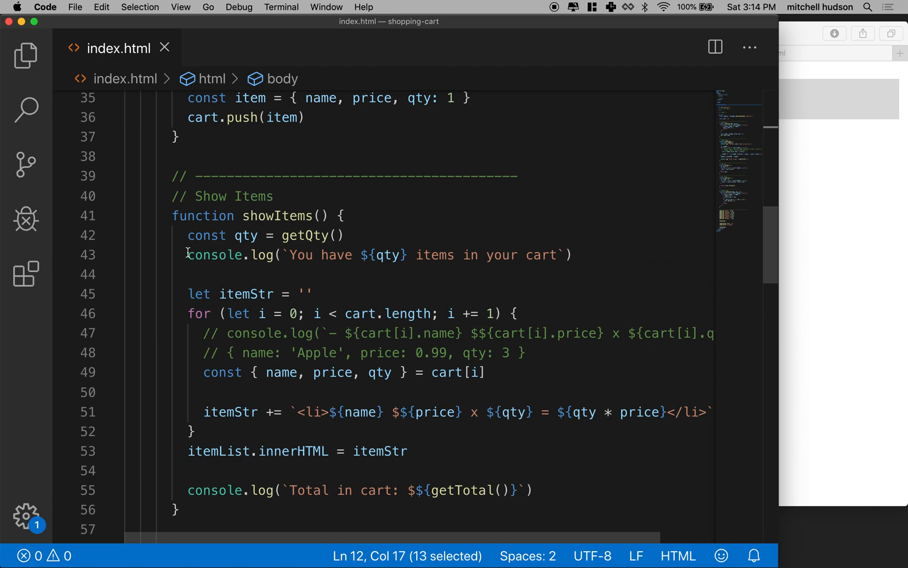
triple_click(377, 254)
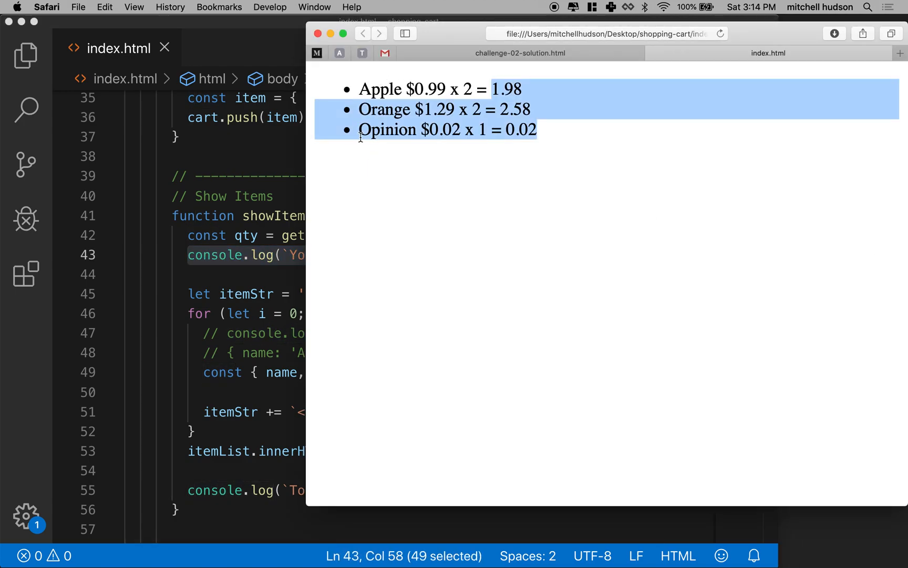
mouse_move(382, 176)
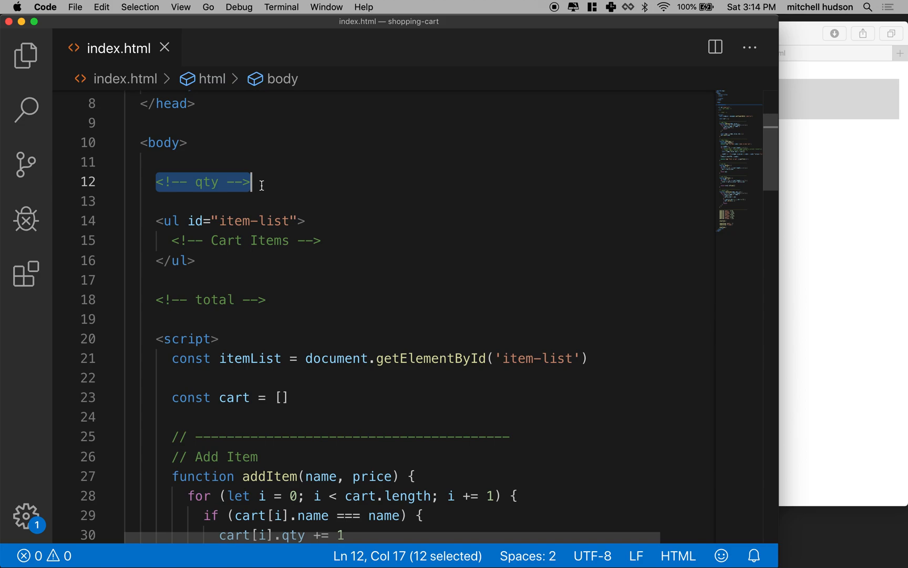
Step: Replace the qty comment with a div id 'cart-qty' holding a 'cart qty here' comment
type("<")
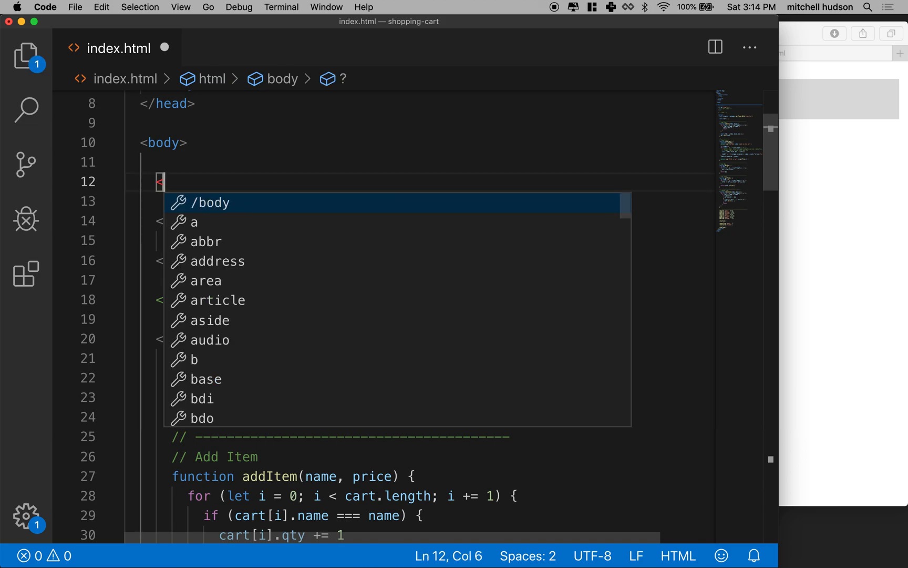
type("div></div>")
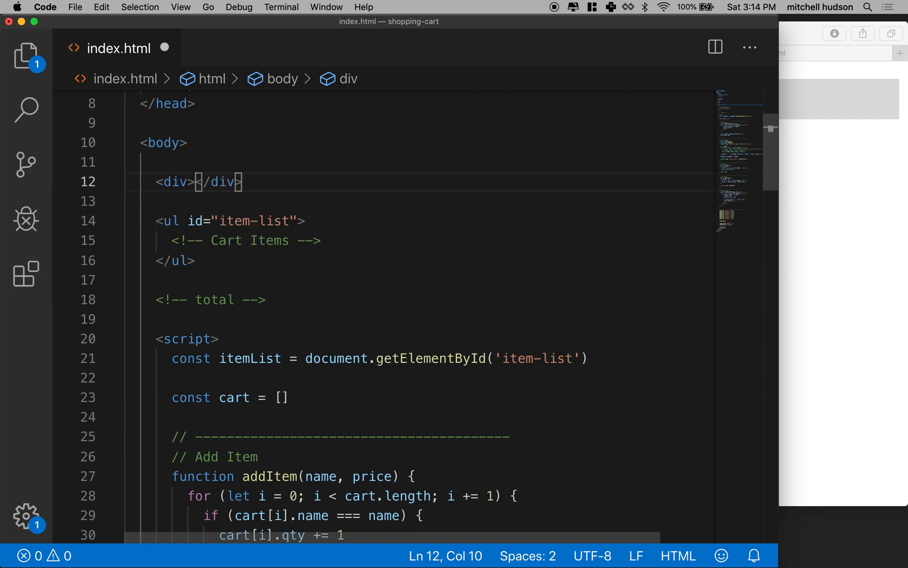
type("id")
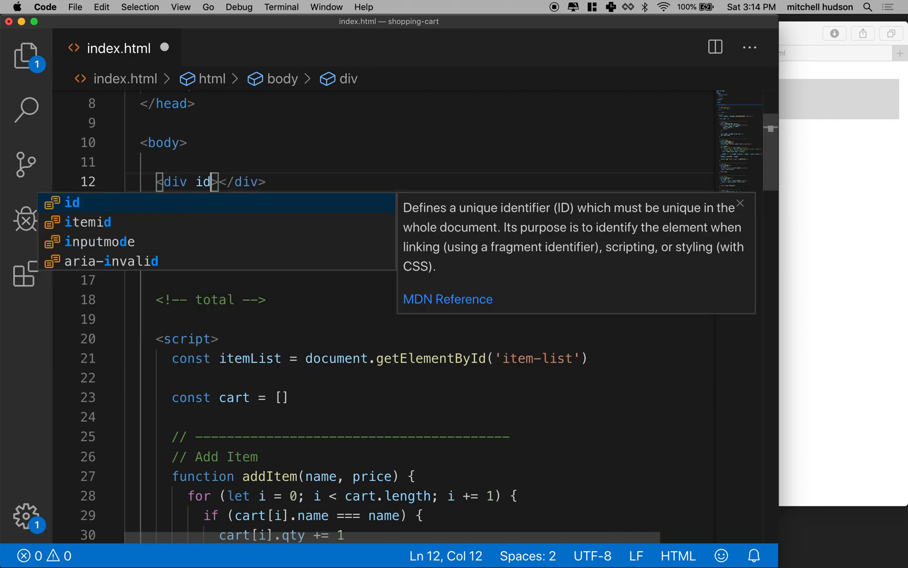
left_click(72, 202)
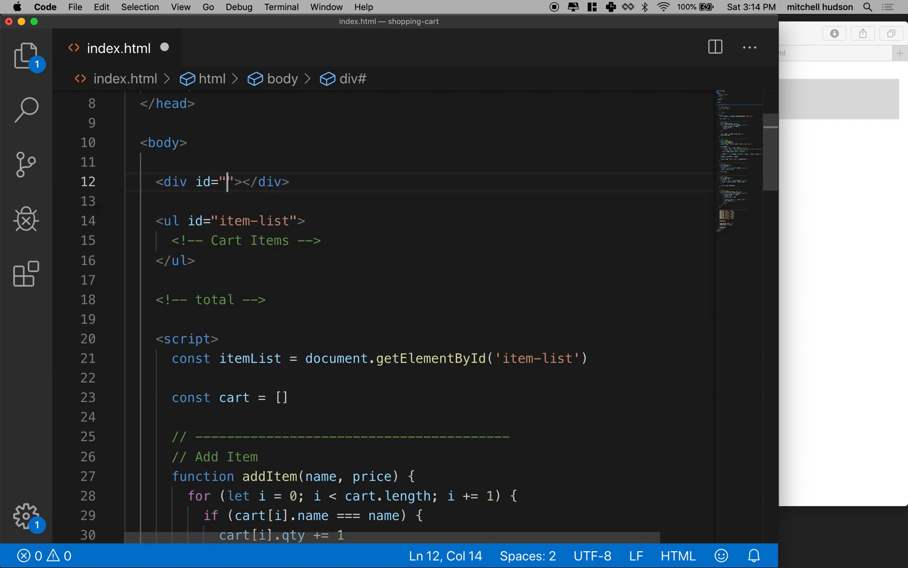
type("cart-")
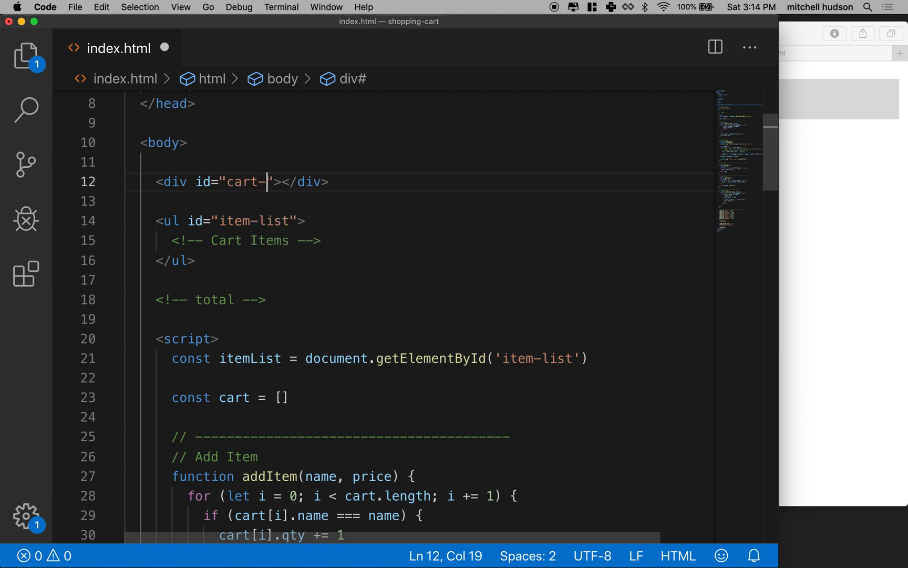
type("qty")
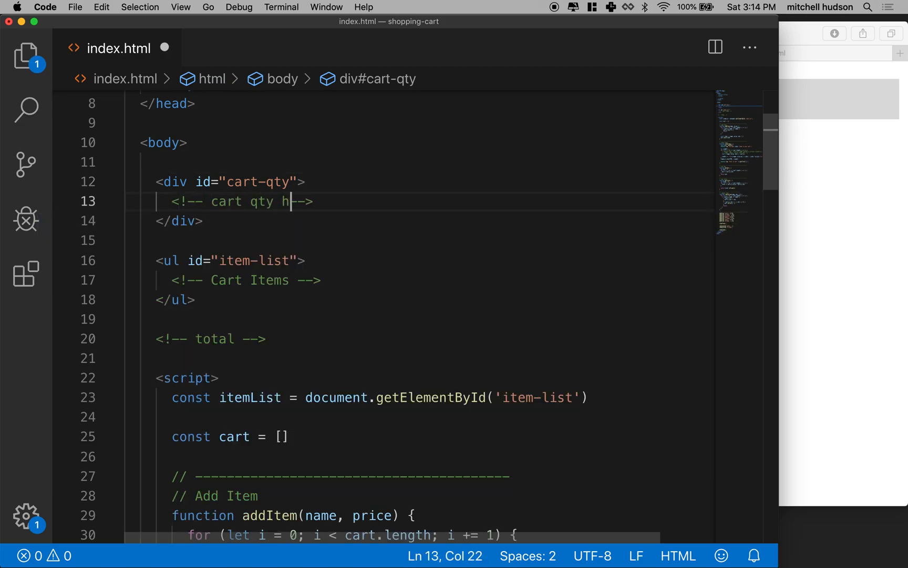
type("ere")
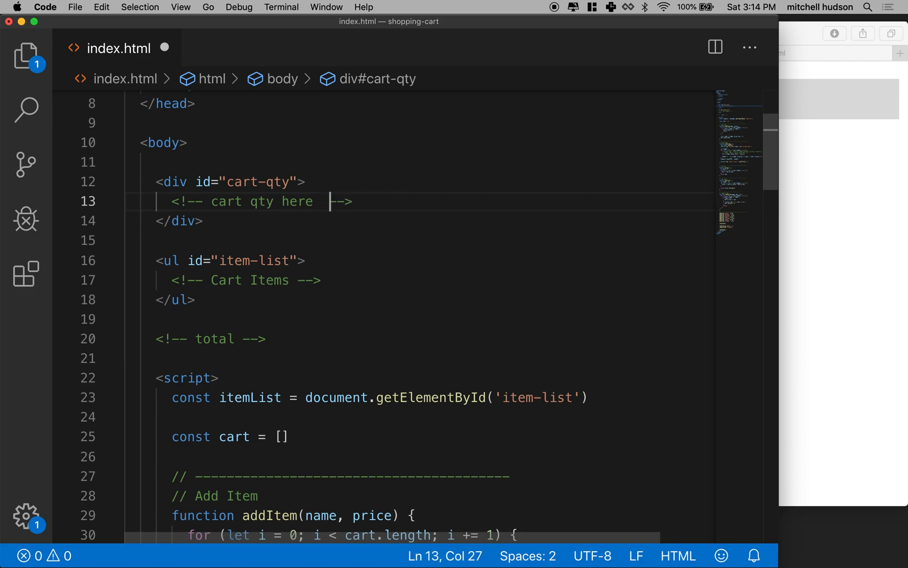
left_click_drag(172, 201, 346, 201)
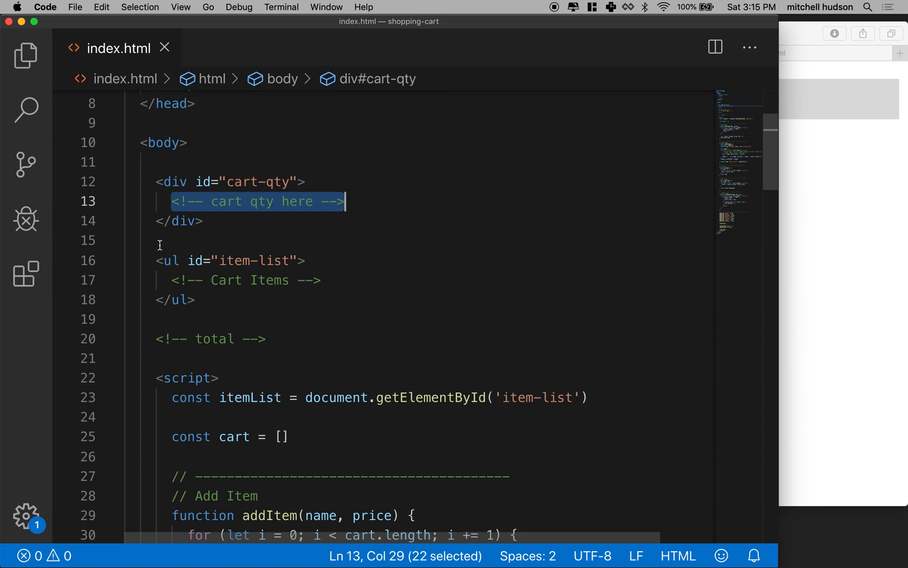
Step: Below itemList, add const cartQty = document.getElementById('cart-qty')
scroll("down", 3)
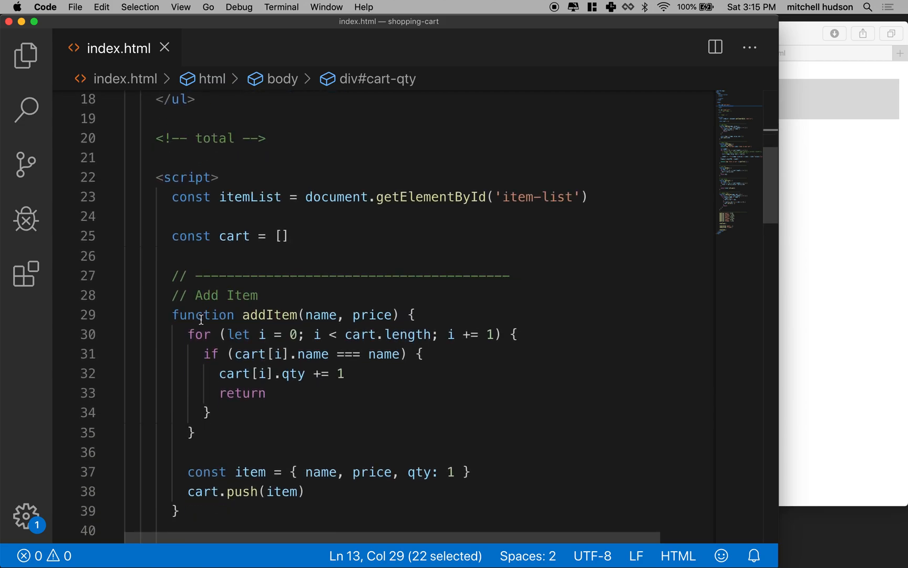
scroll("down", 3)
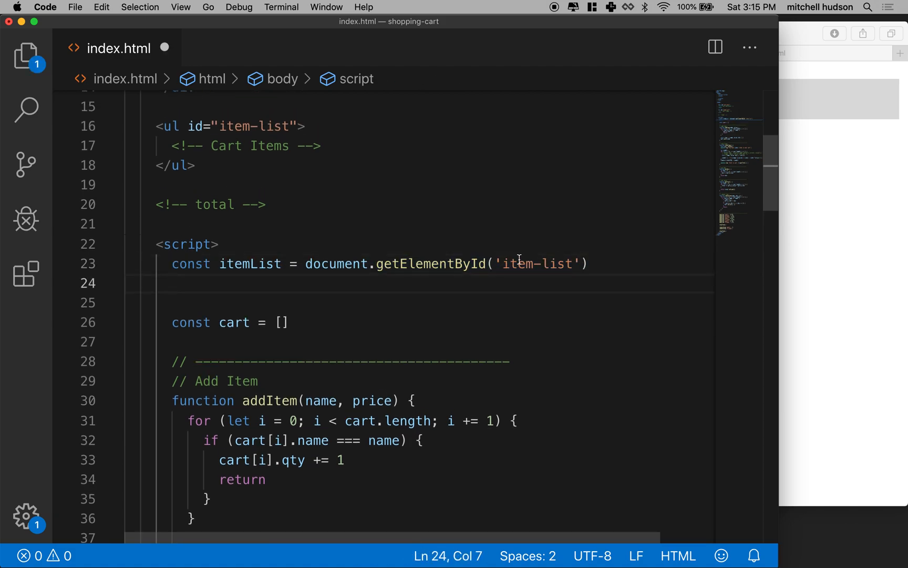
type("const")
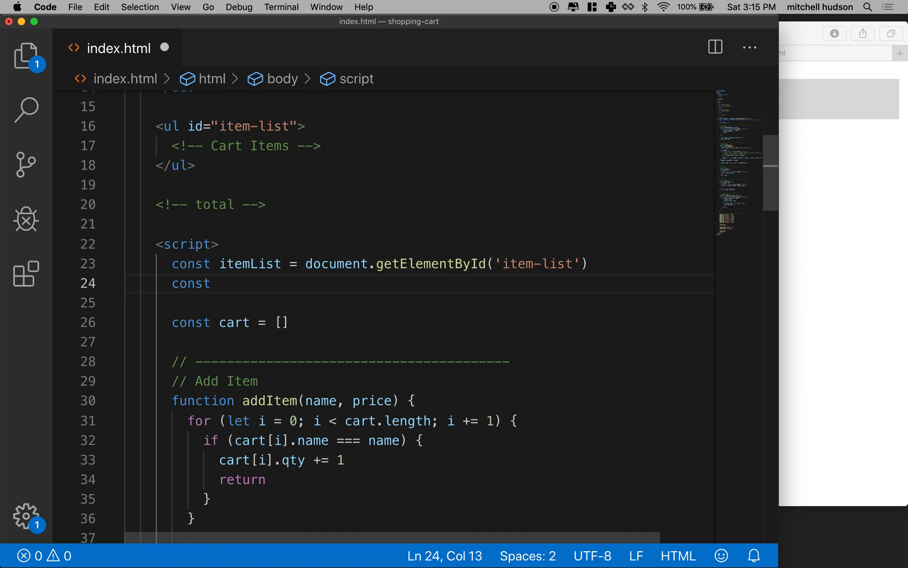
type("cart")
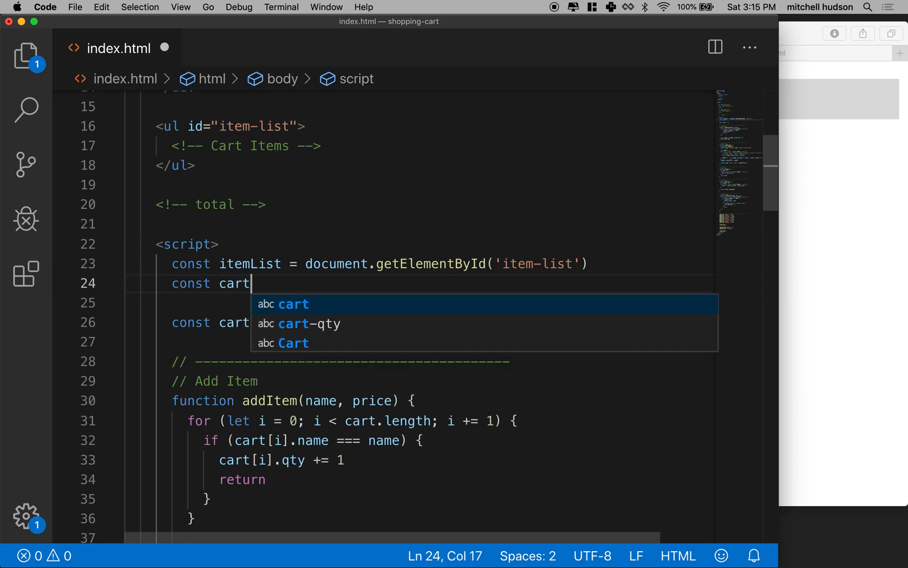
key("Escape")
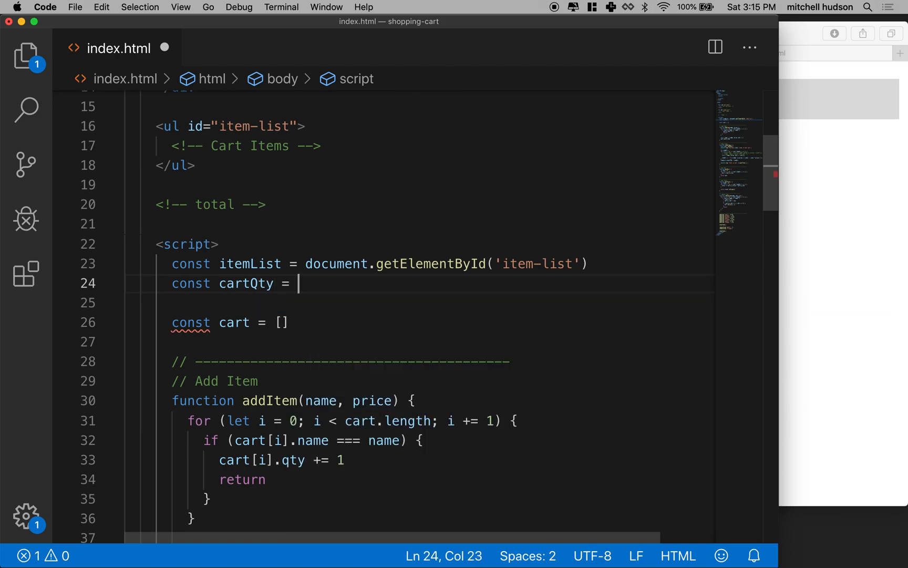
type("document.getElementById")
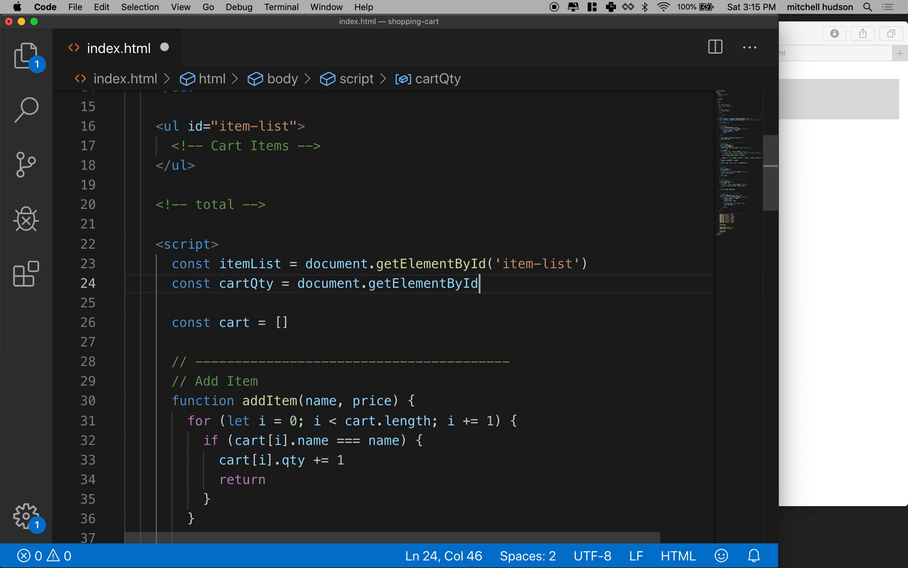
type("('')")
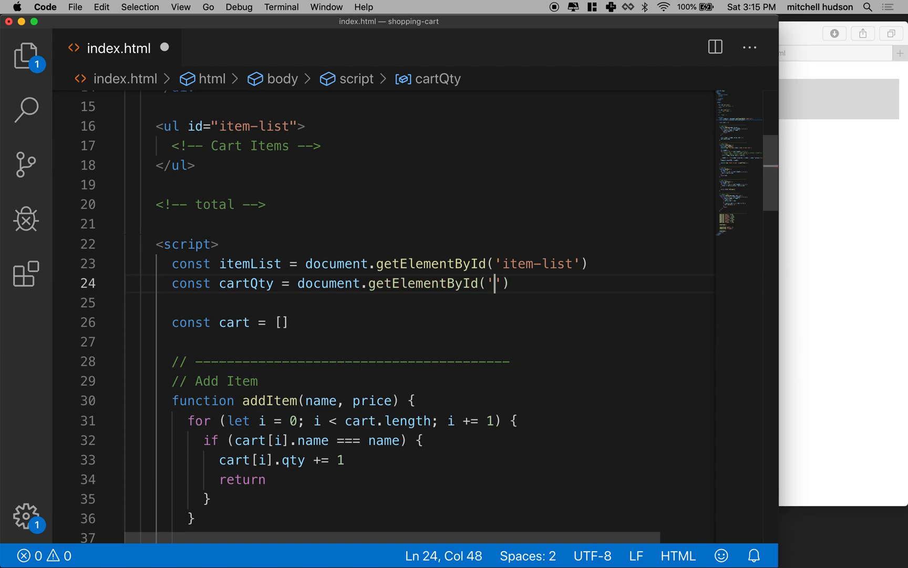
type("cart-q")
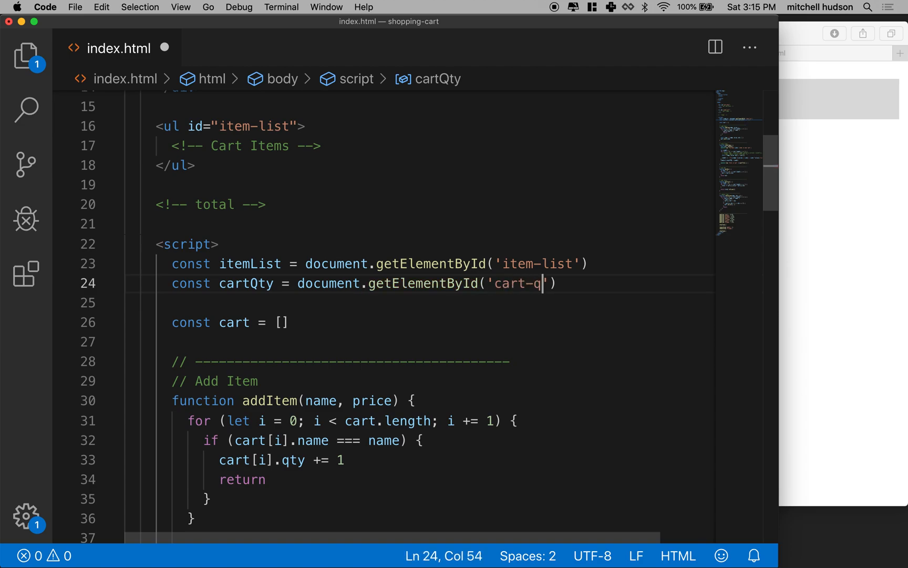
type("ty")
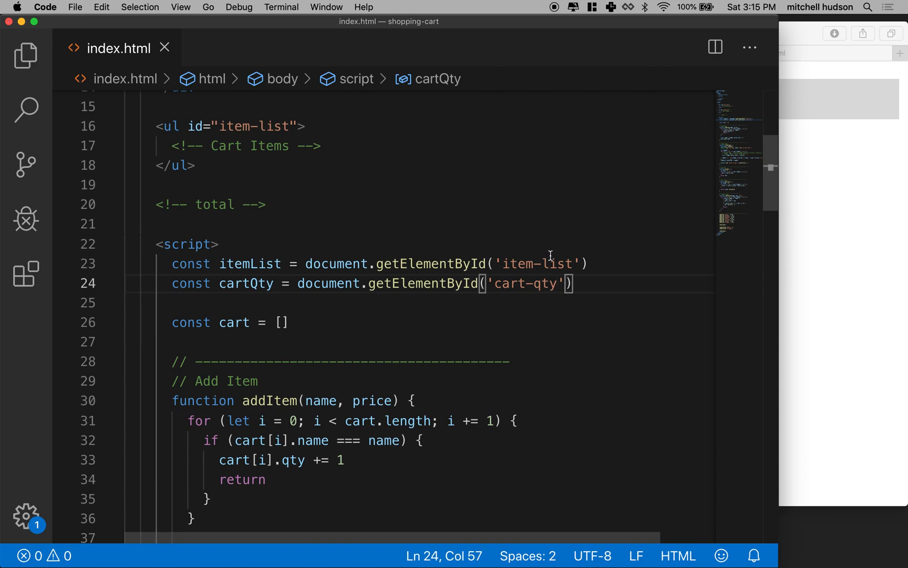
double_click(245, 283)
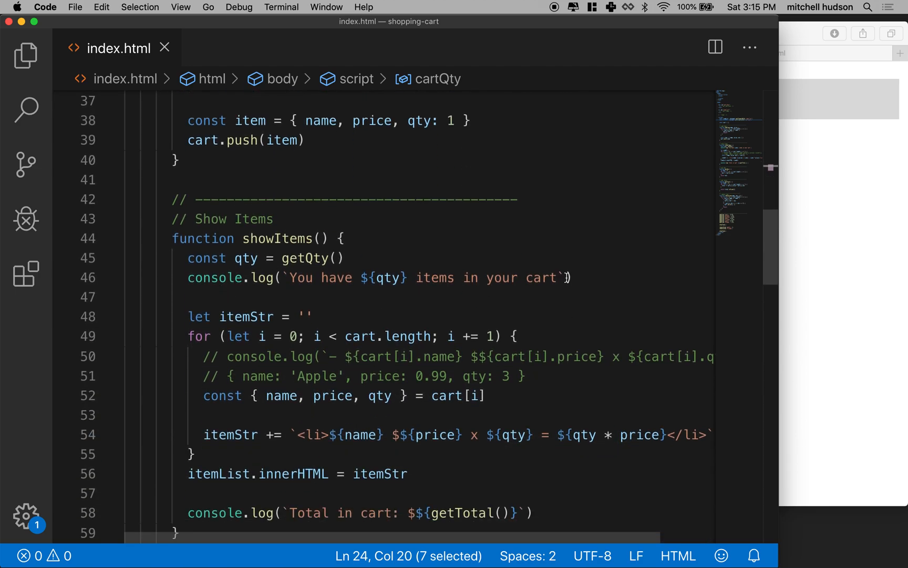
Step: Set cartQty.innerHTML to `You have ${qty} items in your cart` and comment out the count log
type("cartQty")
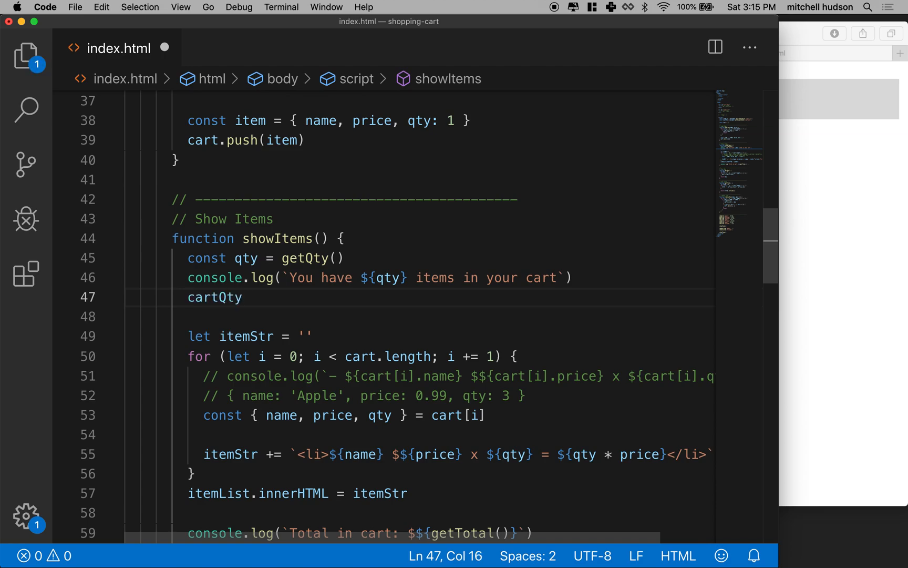
type(".innerHTML =")
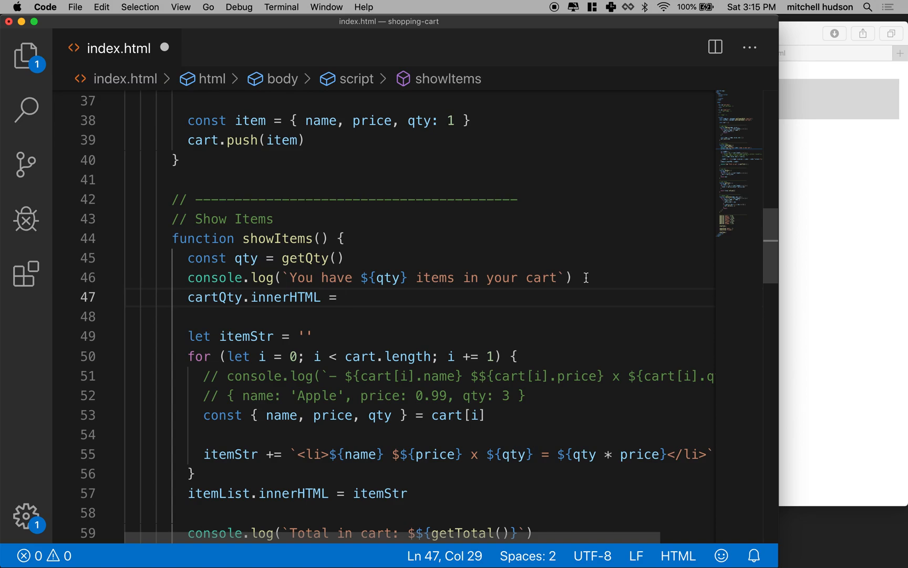
left_click_drag(284, 277, 505, 277)
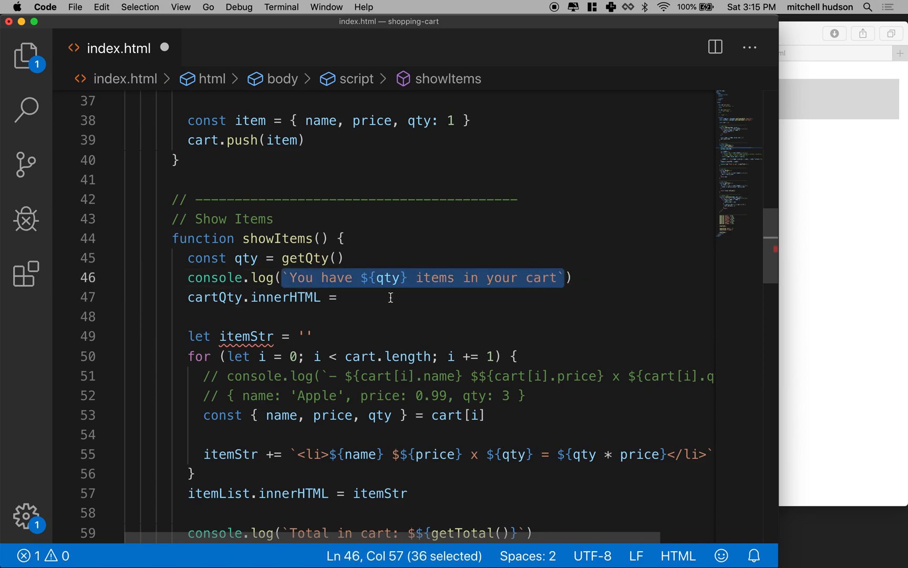
type("`You have ${qty} items in your cart`")
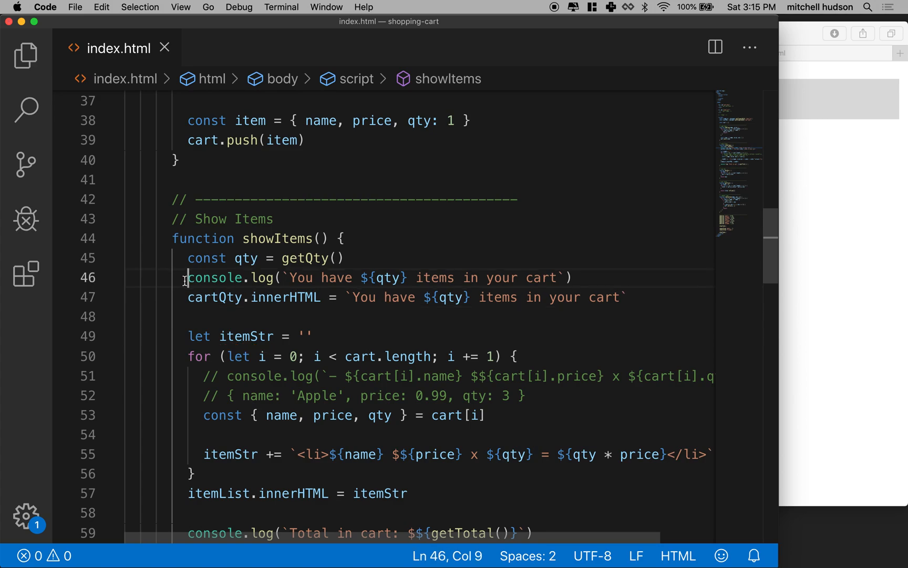
key("cmd+/")
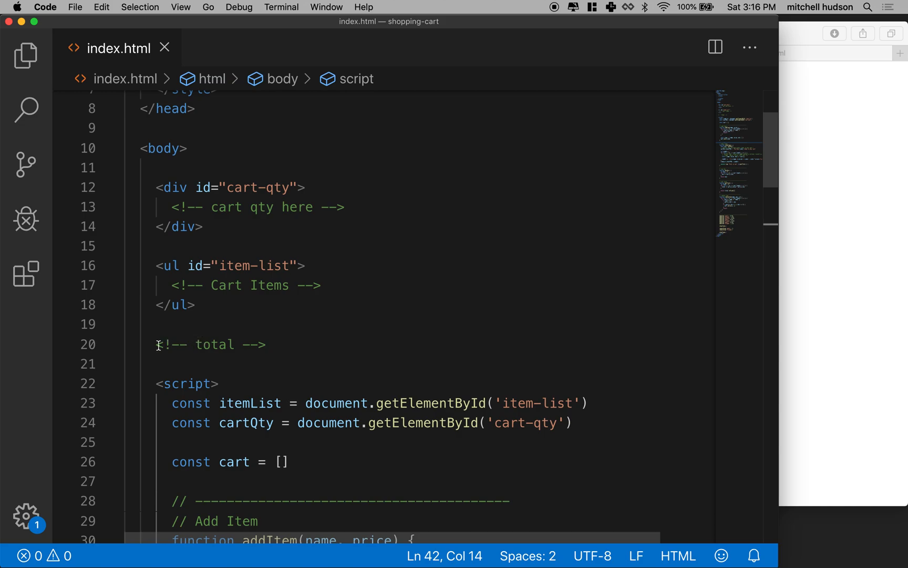
Step: Swap the total comment for a div id 'cart-total' containing a 'Cart Total' comment
key("Backspace")
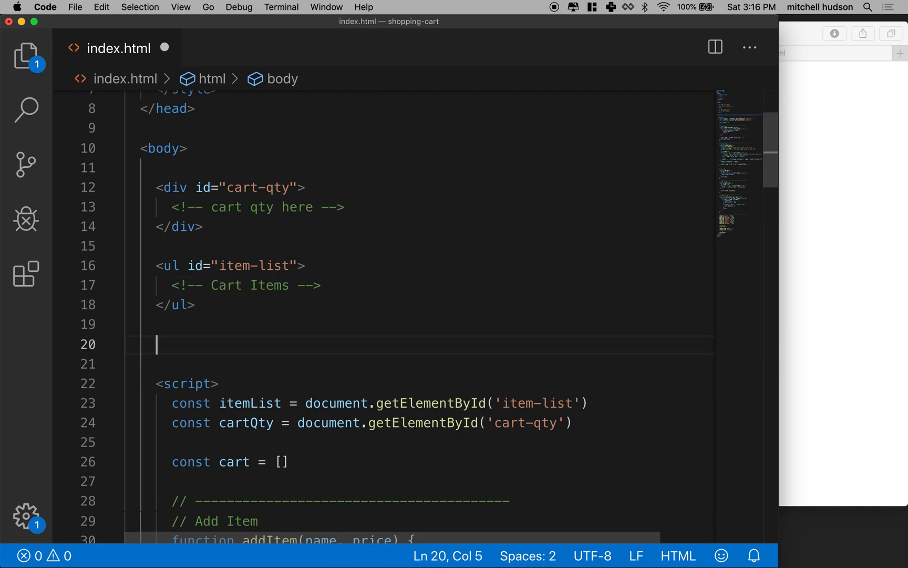
type("<div >")
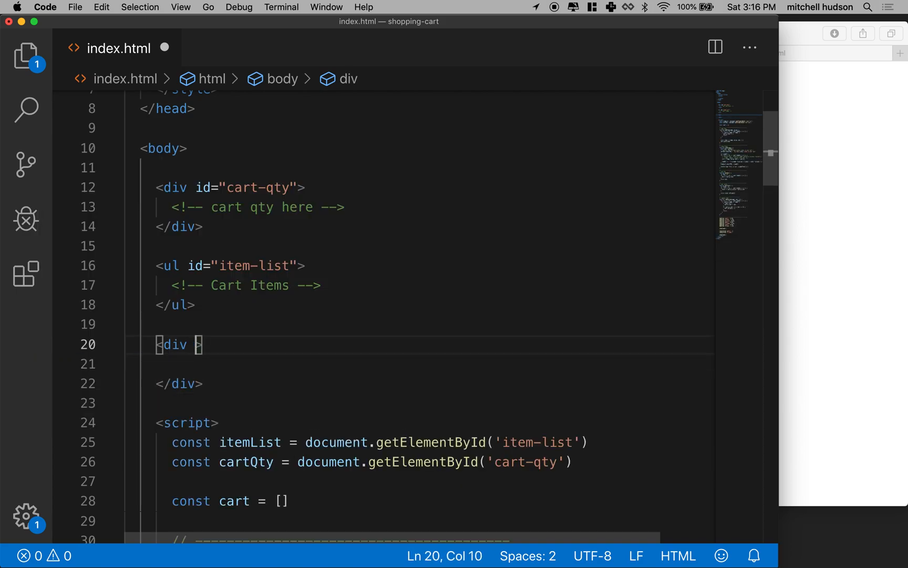
type("id=\"ca")
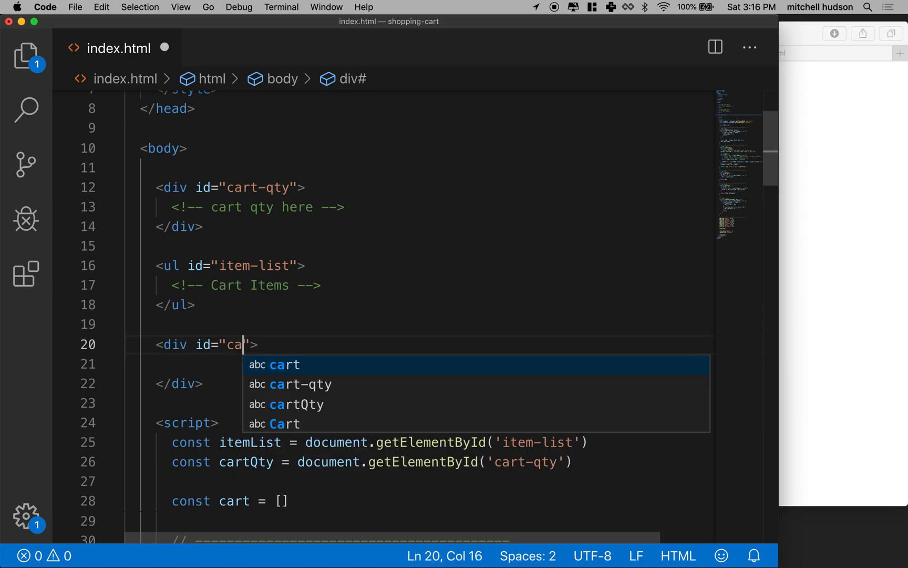
type("rt-total")
left_click(420, 364)
type("<!-- Ca-->")
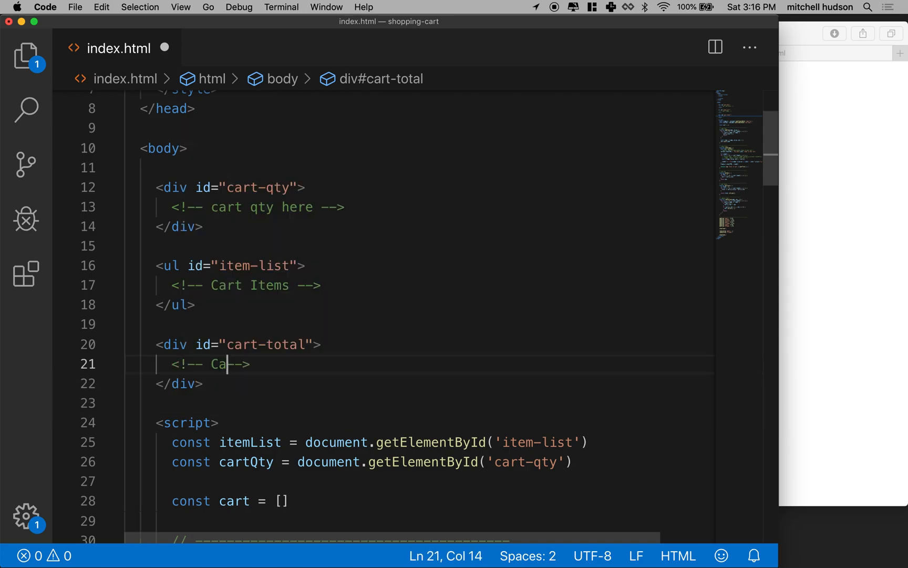
type("rt Total")
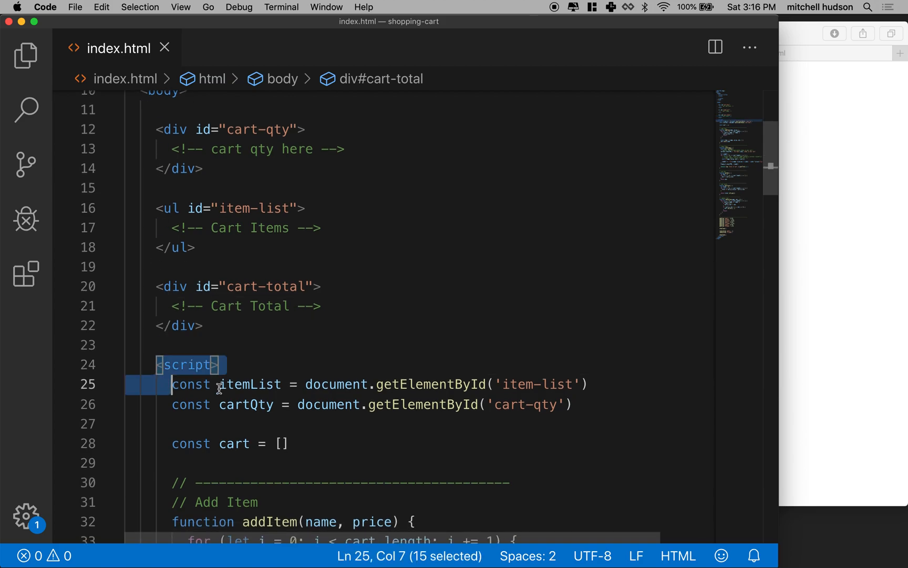
Step: After cartQty, add const cartTotal = document.getElementById('cart-total')
left_click(602, 404)
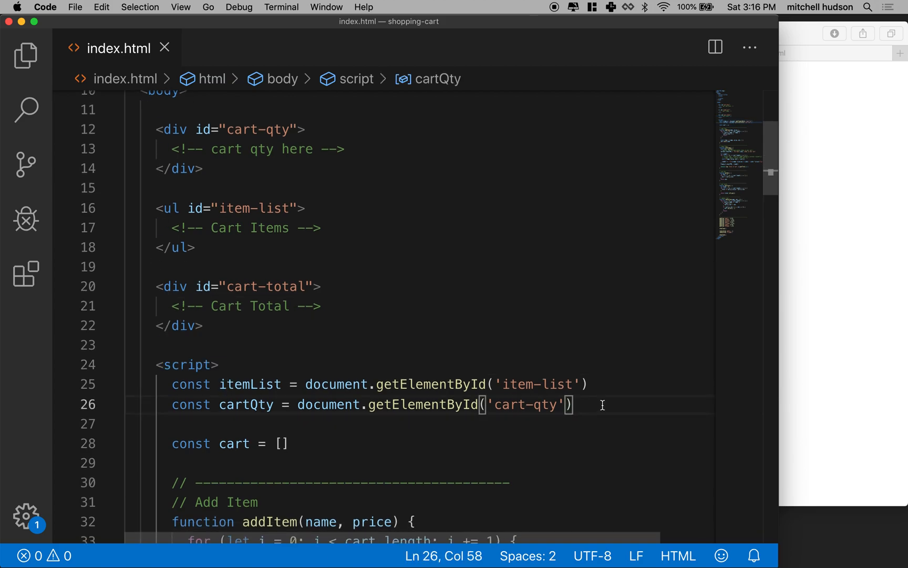
double_click(268, 286)
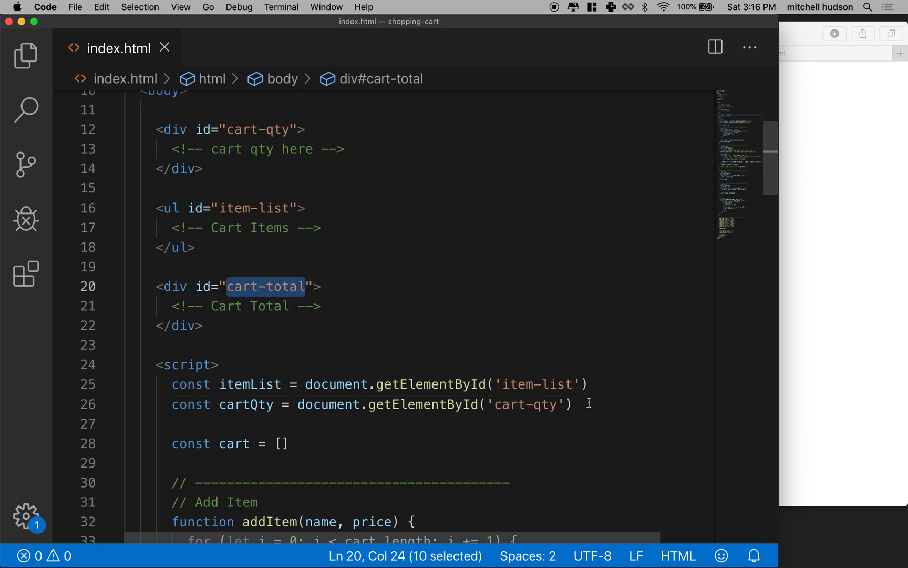
type("const")
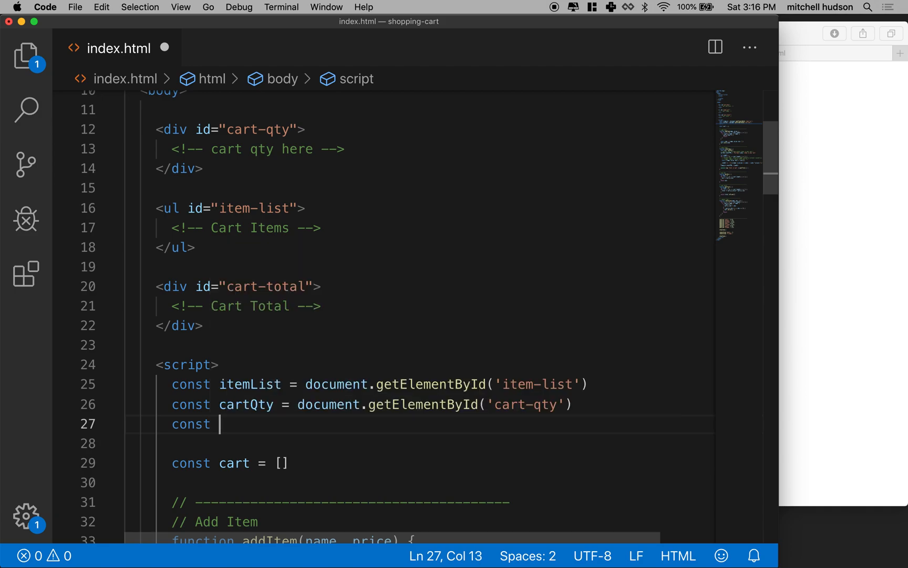
type("cart")
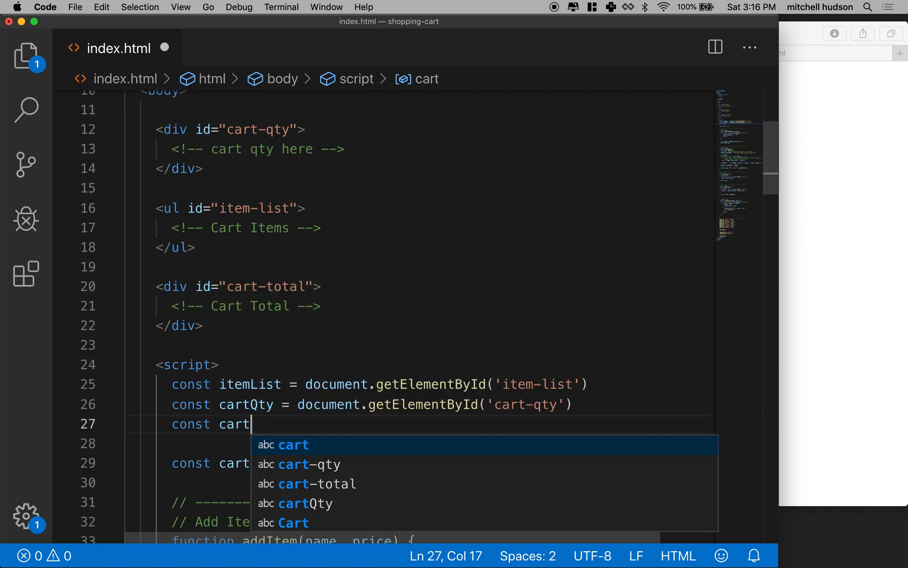
type("Toa")
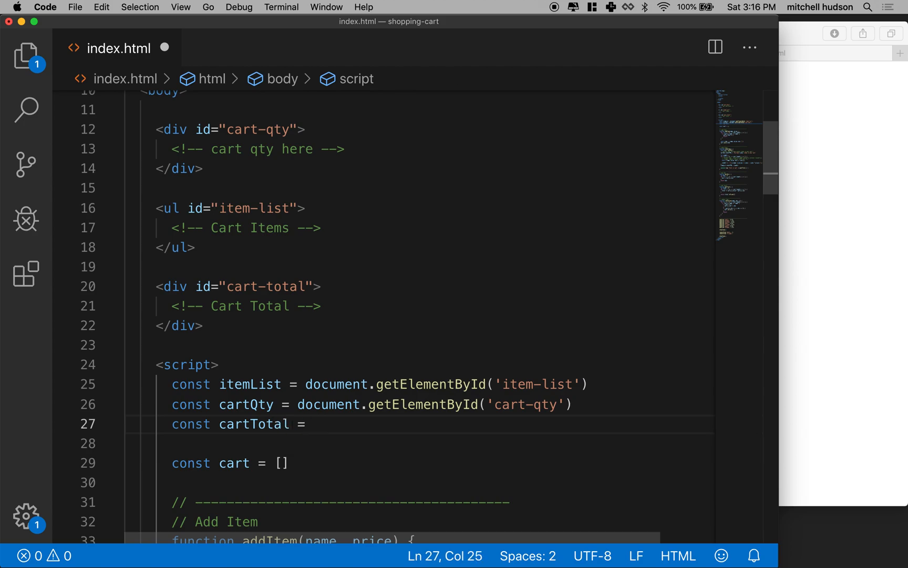
type("document.g")
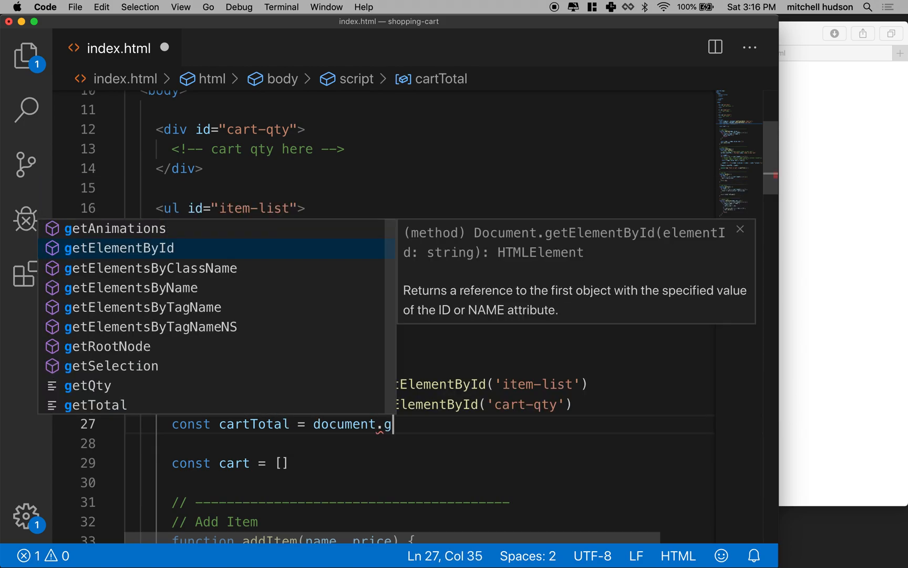
type("e")
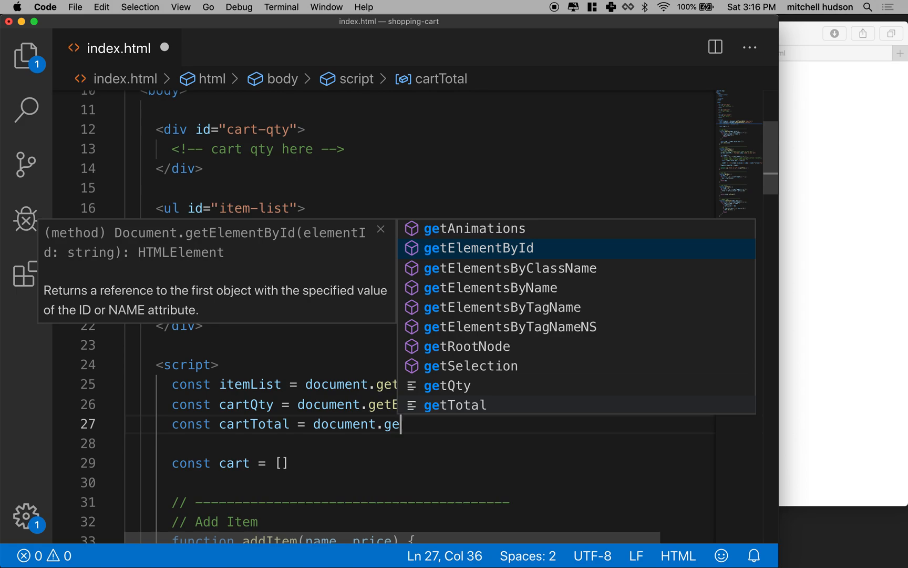
key("Tab")
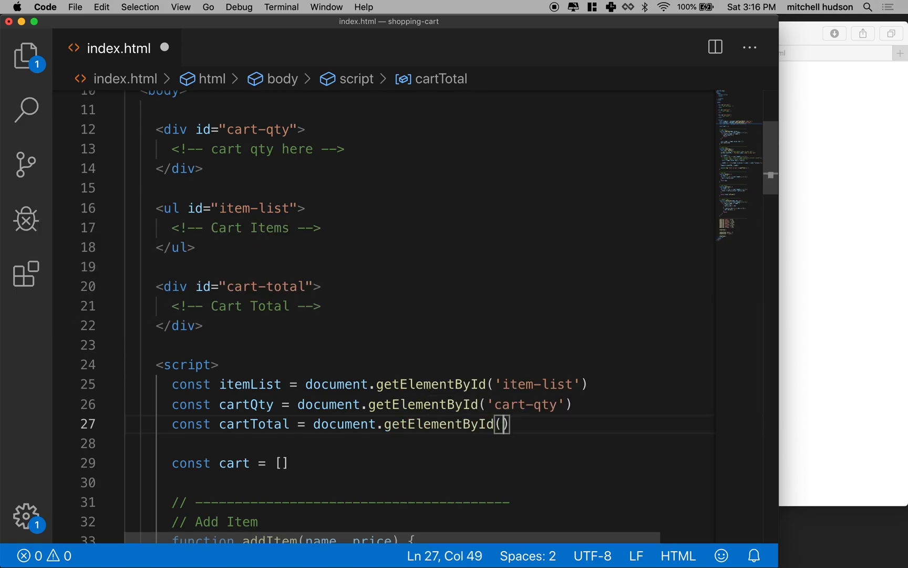
type("'cart-total'")
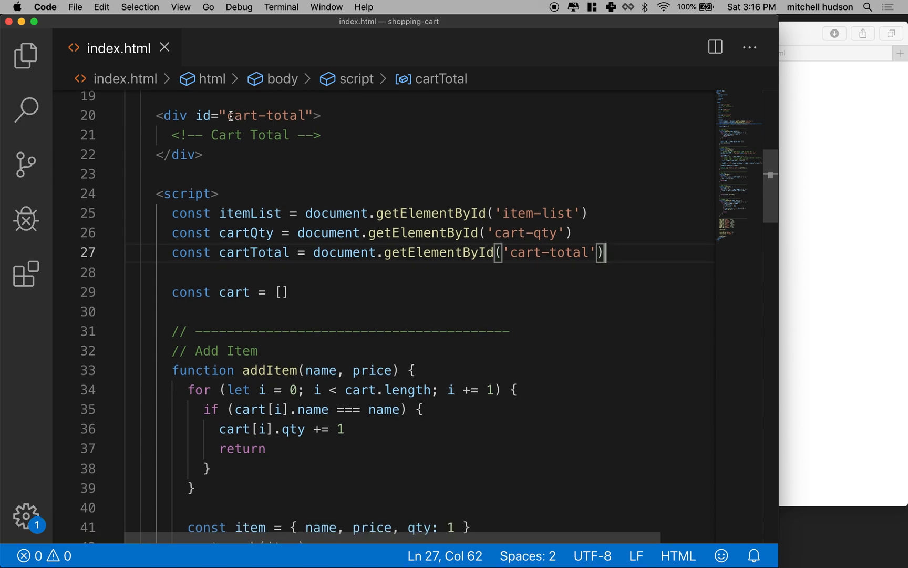
double_click(267, 115)
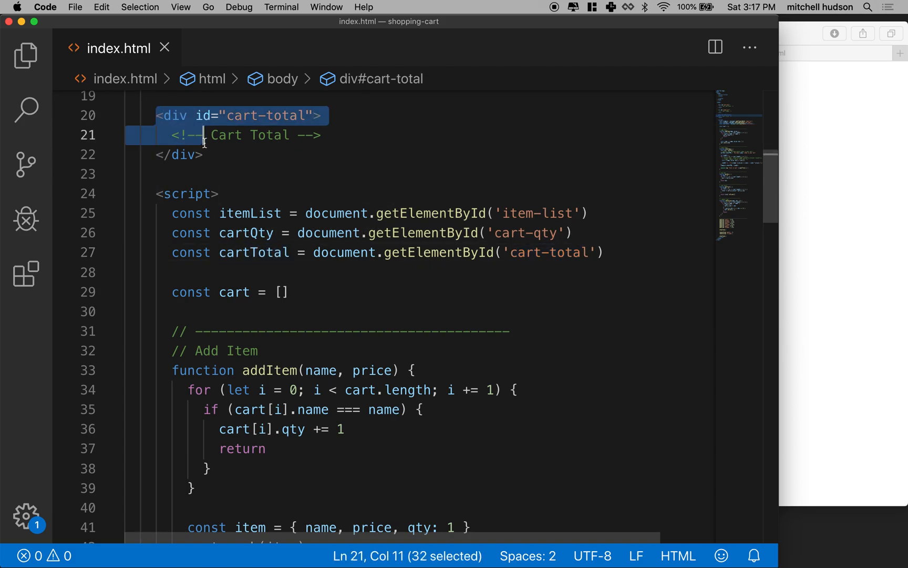
Step: Below the total log, set cartTotal.innerHTML to `Total in cart: $${getTotal()}`
scroll("down", 3)
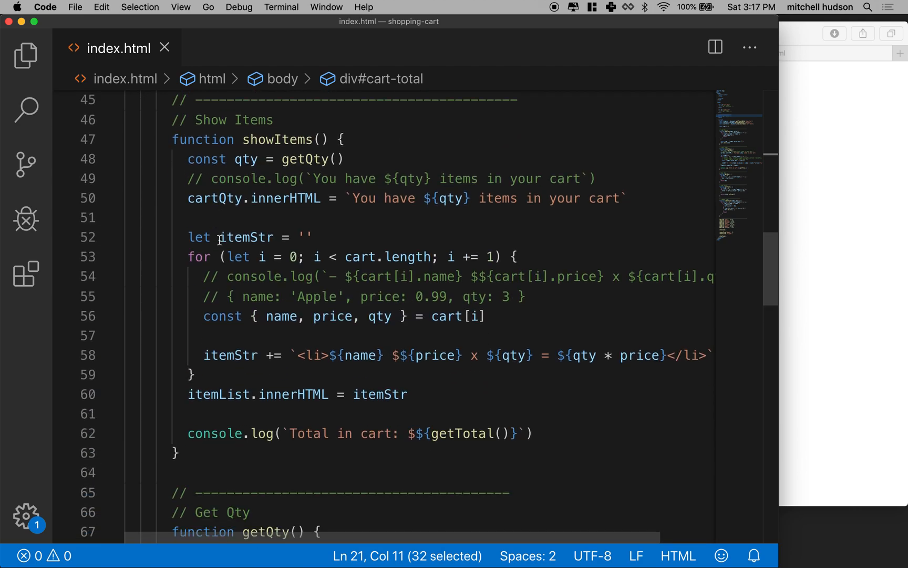
double_click(233, 120)
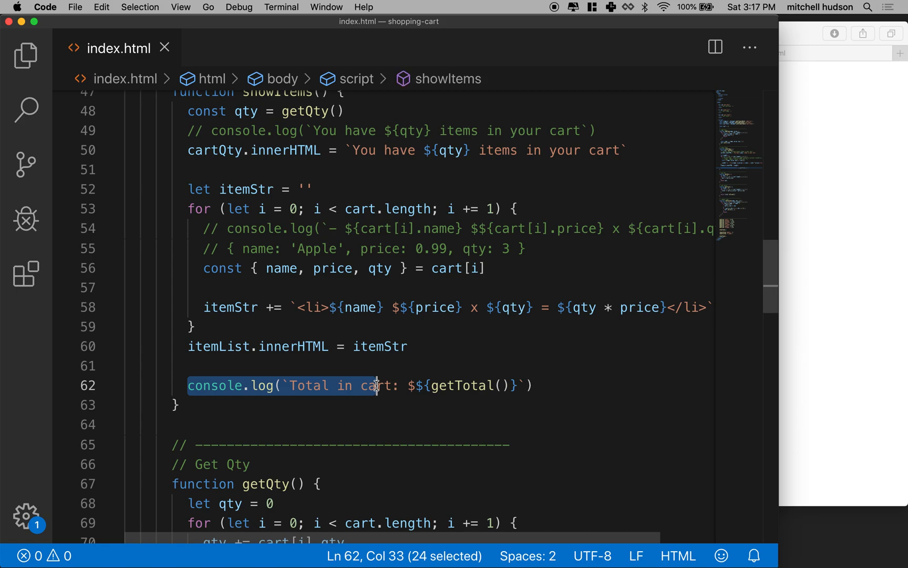
key("enter")
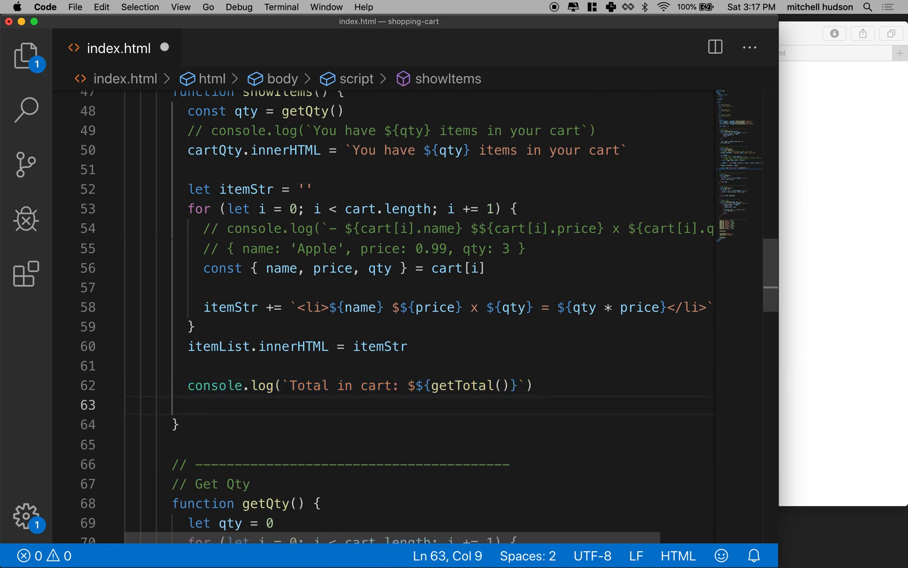
type("cartTotal.inn")
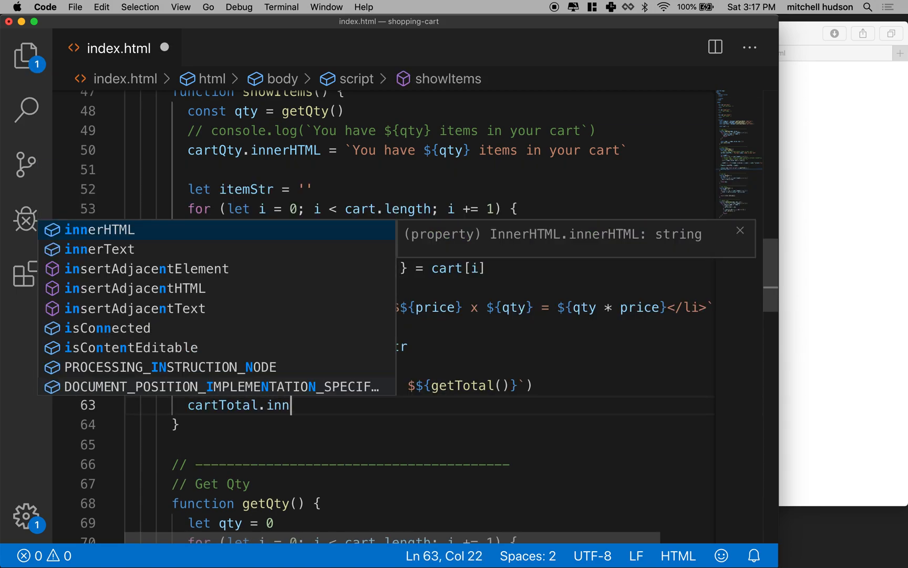
key("Tab")
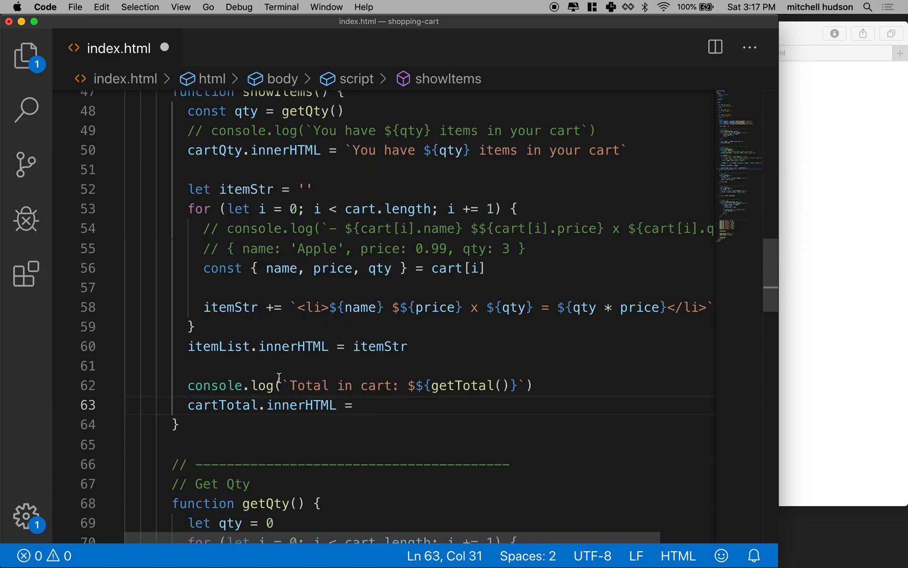
left_click_drag(285, 385, 524, 385)
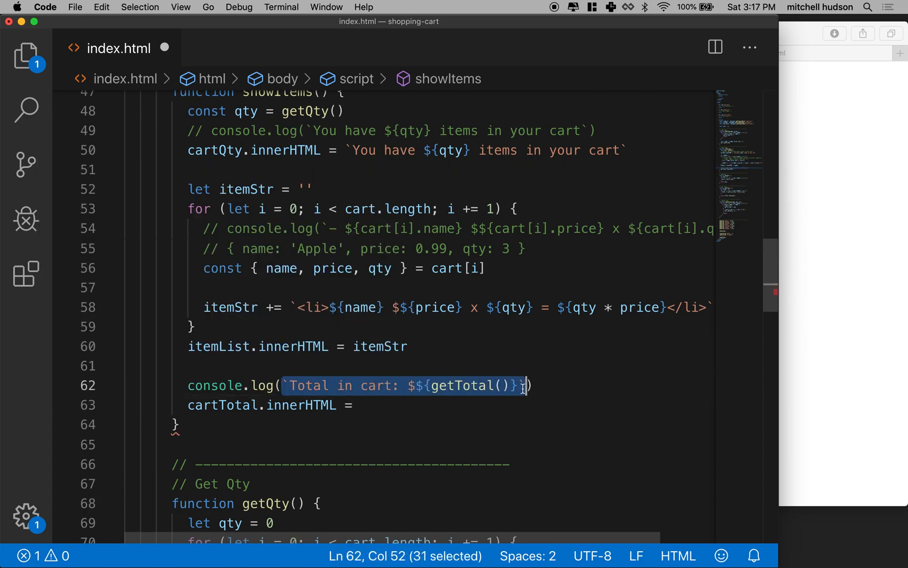
type("`Total in cart: $${getTotal()}`")
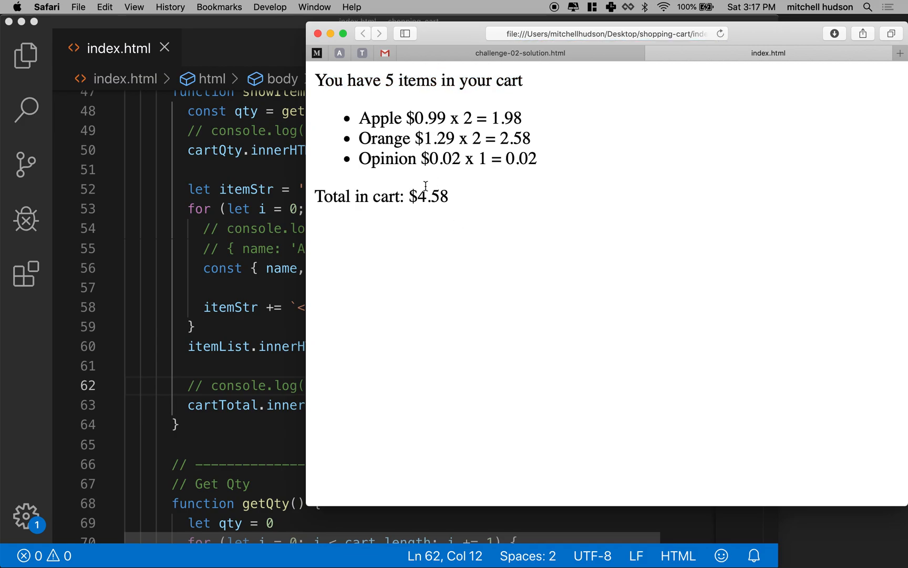
Step: Highlight the $4.58 cart total on the Safari page to confirm it displays
double_click(430, 196)
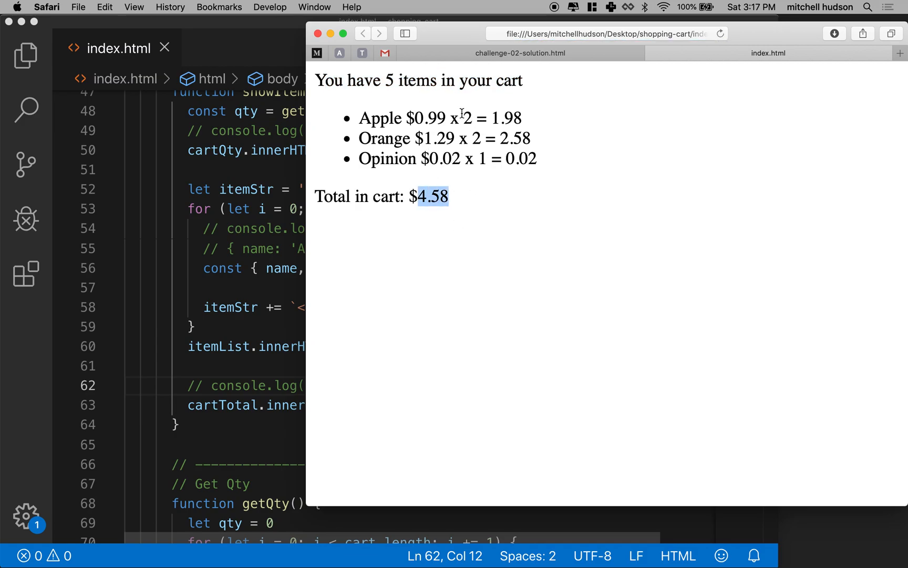
mouse_move(464, 201)
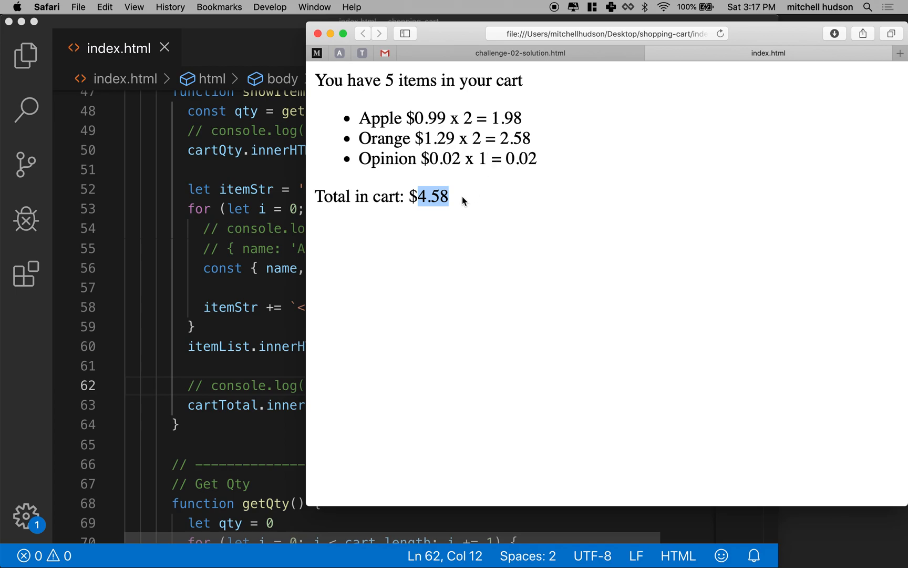
mouse_move(310, 256)
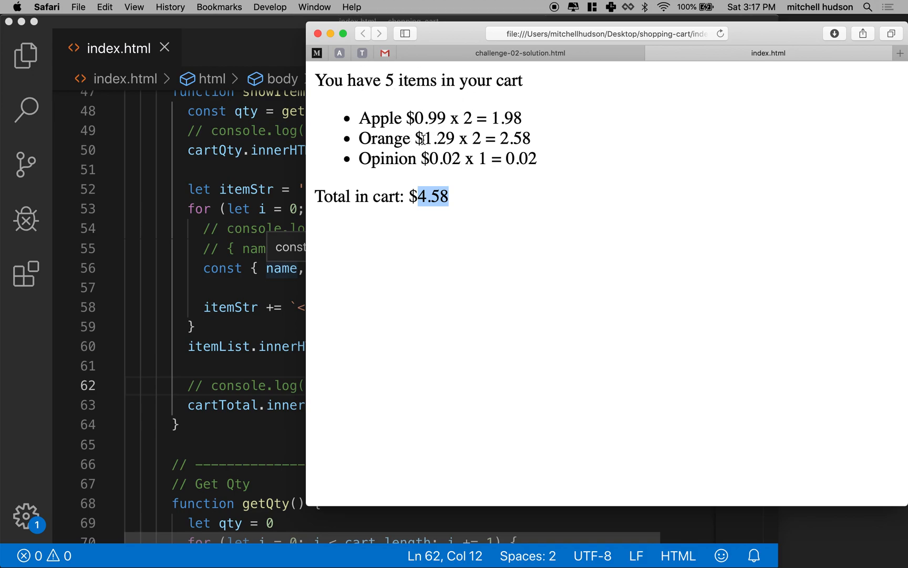
mouse_move(418, 145)
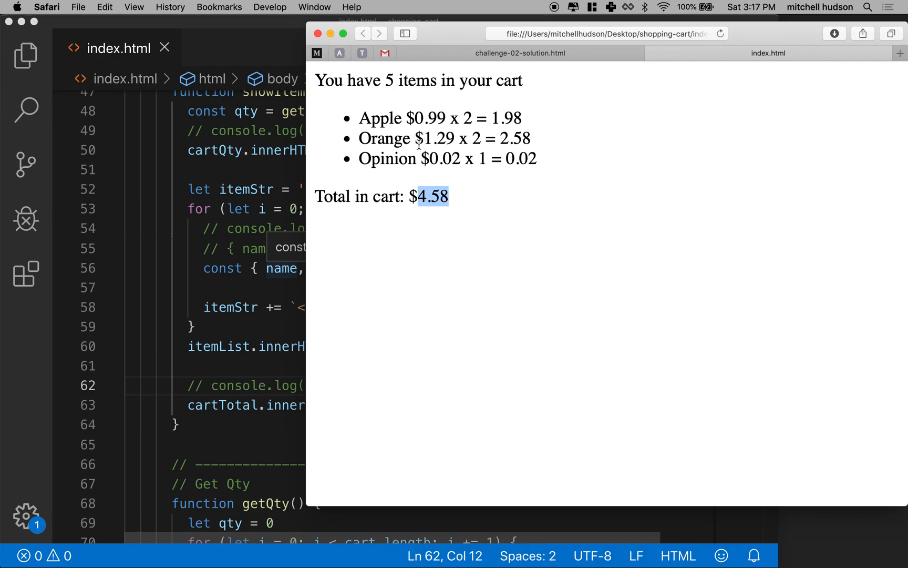